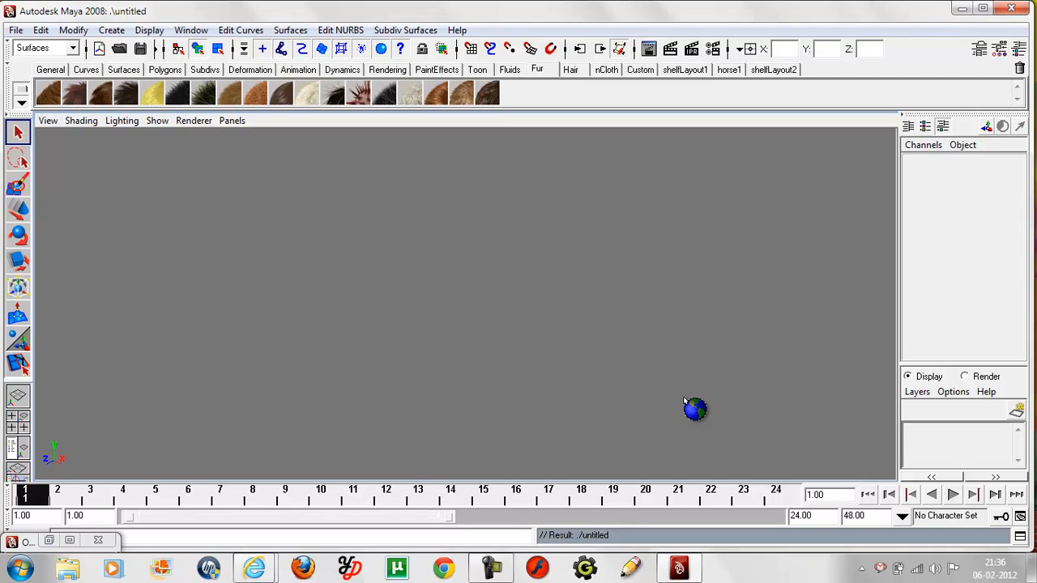
# Step: Create a polygon cube and scale it into a long, thin chocolate-bar slab
pyautogui.click(112, 29)
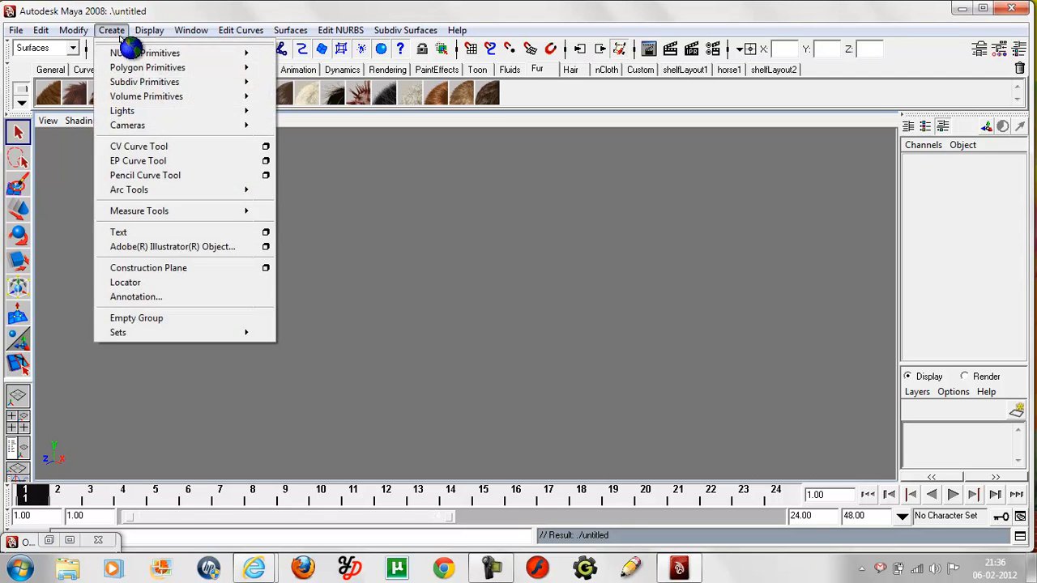
pyautogui.moveTo(147, 68)
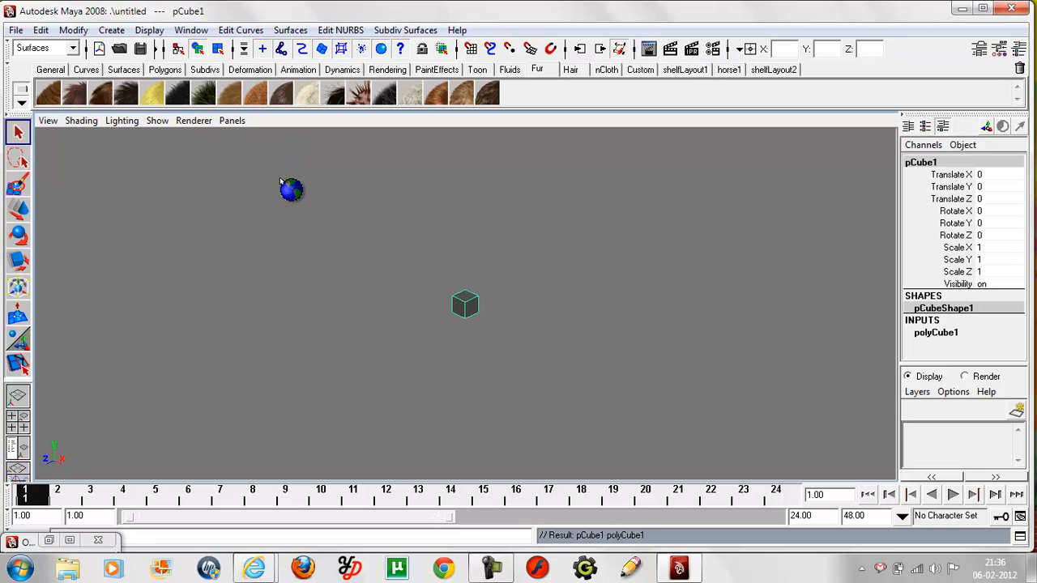
pyautogui.click(17, 261)
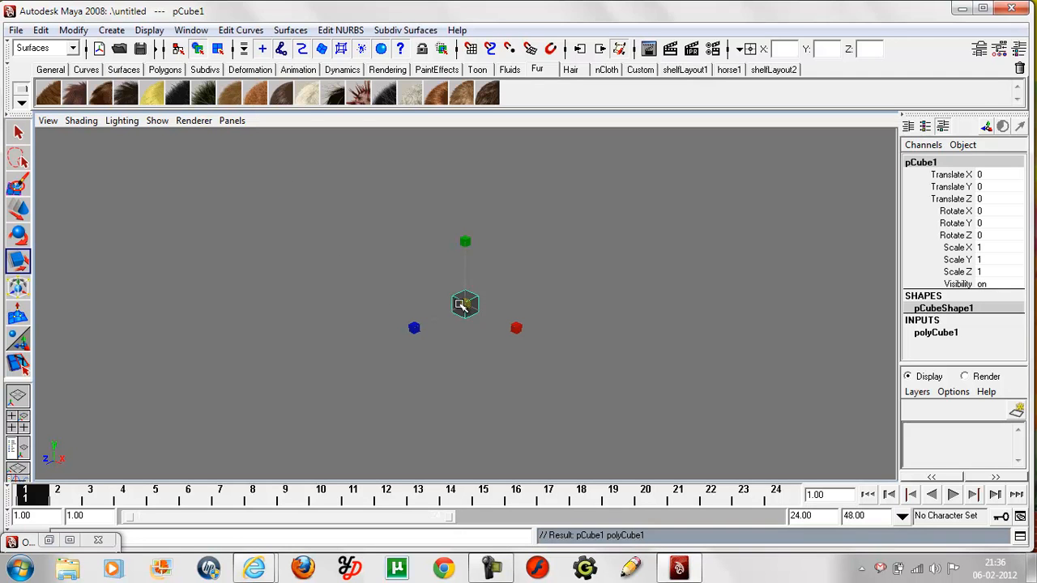
pyautogui.moveTo(465, 305); pyautogui.dragTo(478, 295)
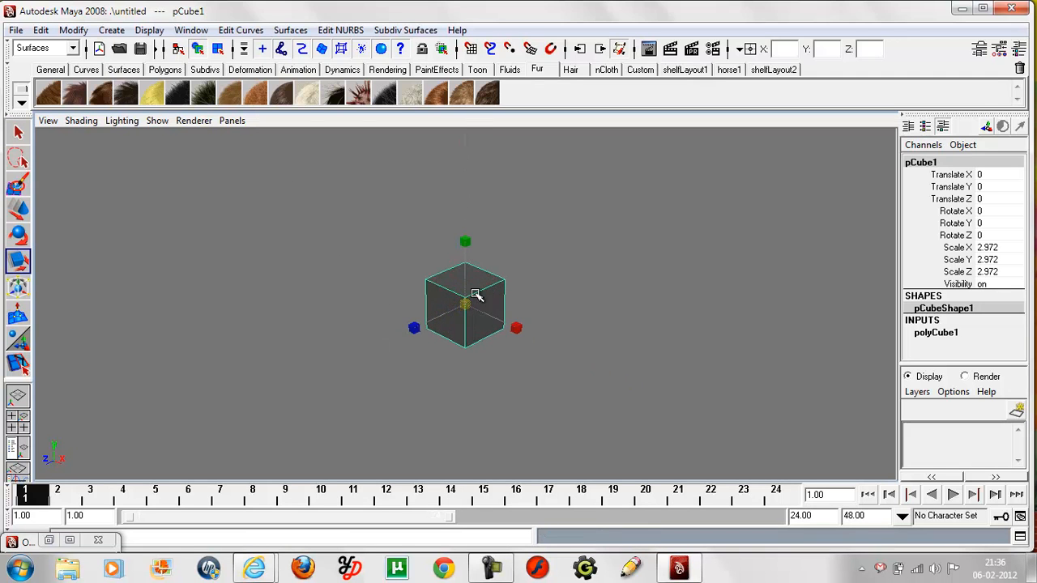
pyautogui.moveTo(465, 241); pyautogui.dragTo(465, 272)
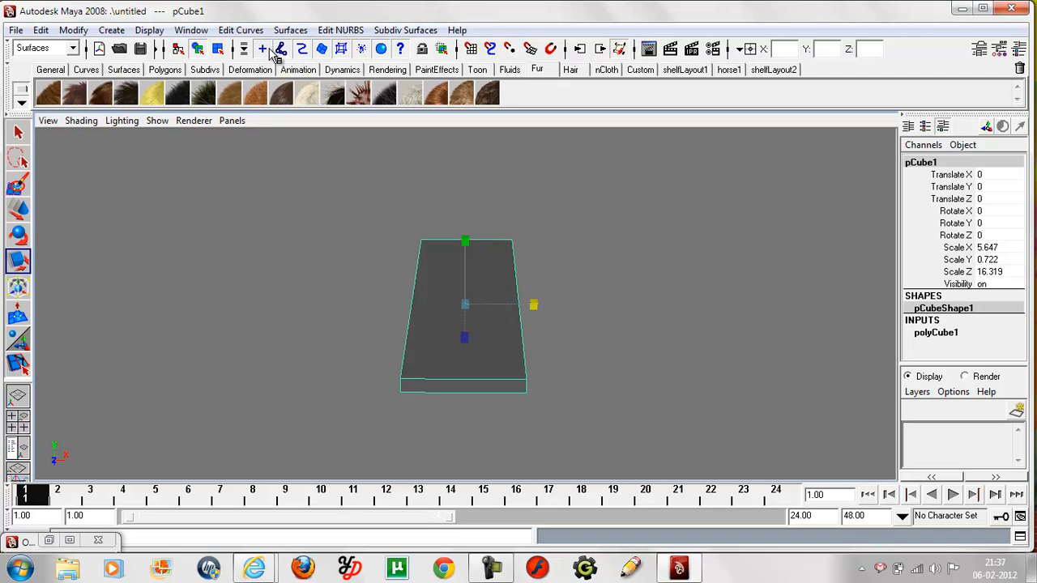
# Step: Insert paired lengthwise edge loops into the slab with the Insert Edge Loop tool
pyautogui.click(45, 47)
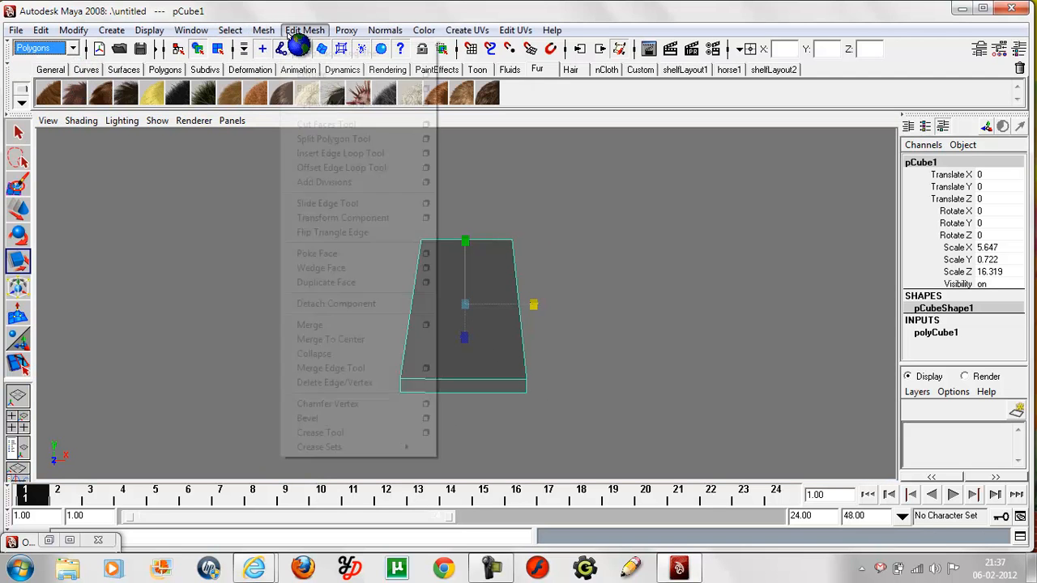
pyautogui.click(430, 332)
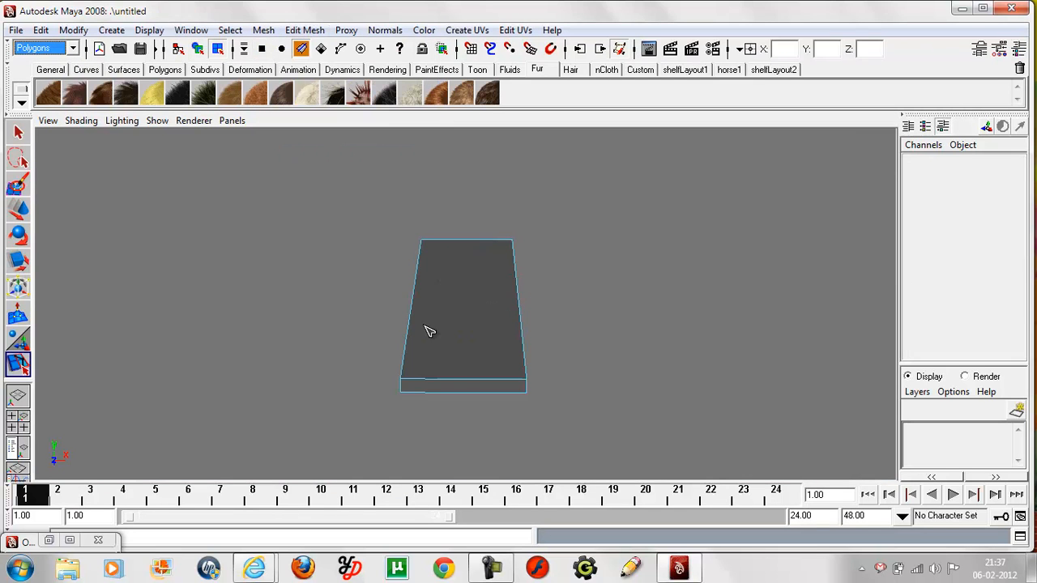
pyautogui.click(460, 385)
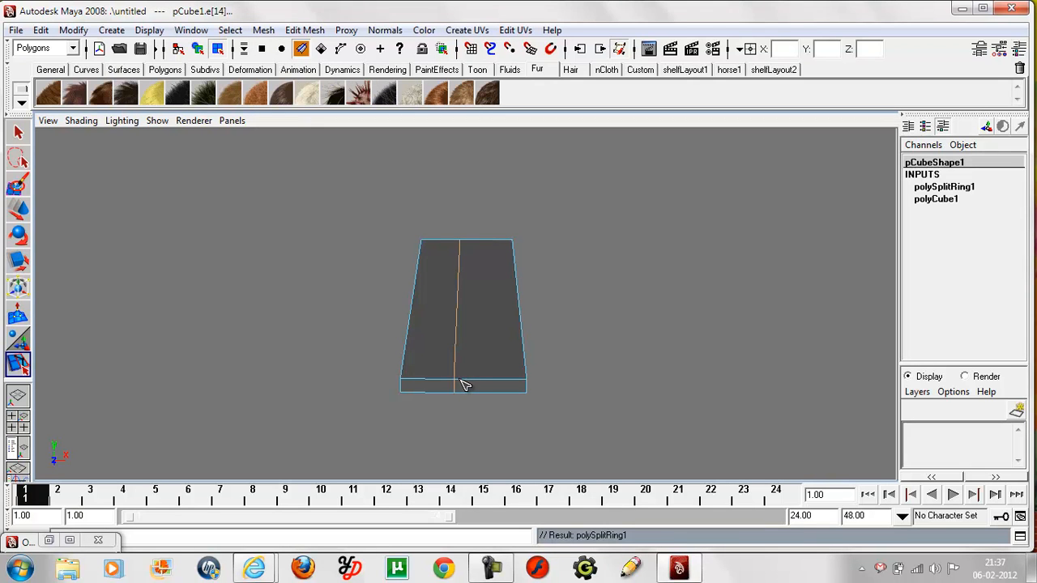
pyautogui.press('ctrl+z')
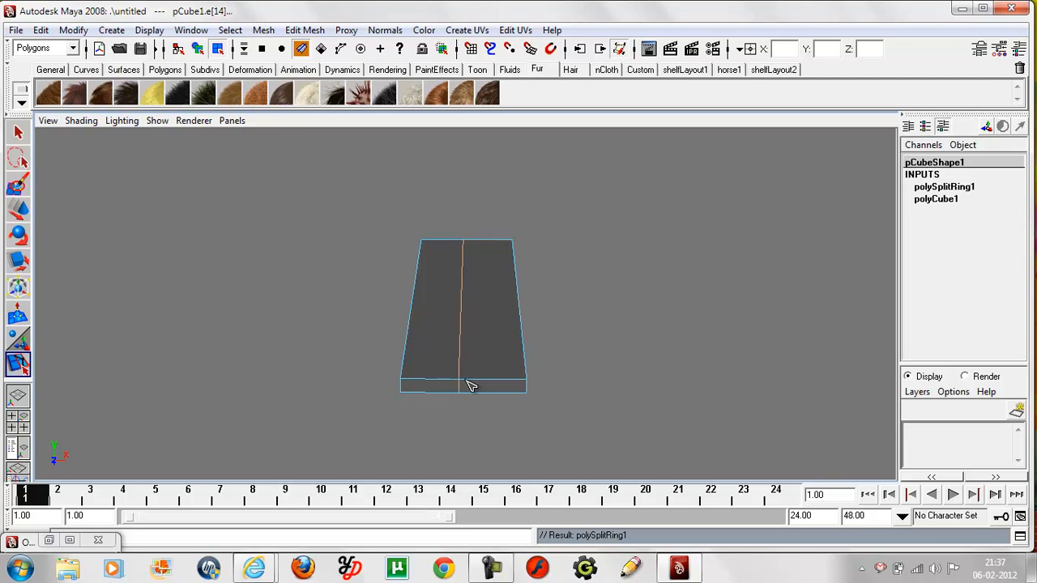
pyautogui.click(463, 381)
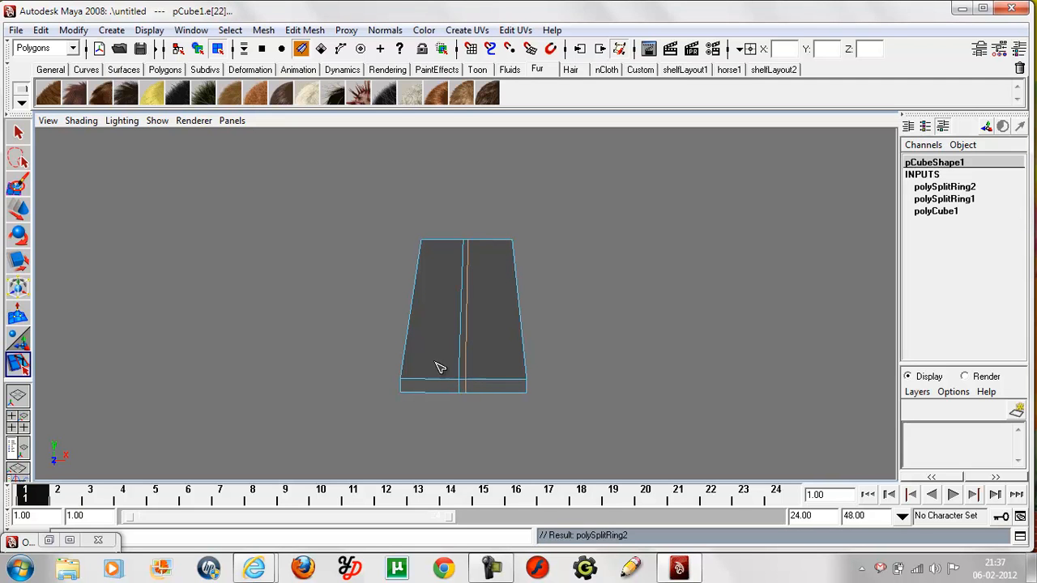
pyautogui.moveTo(441, 365); pyautogui.dragTo(505, 363)
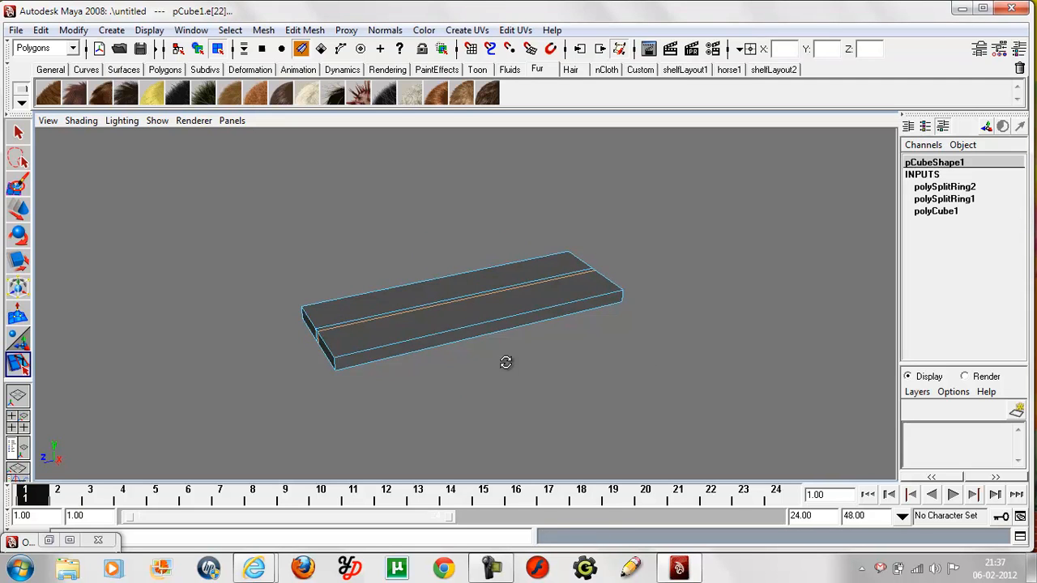
pyautogui.moveTo(506, 363); pyautogui.dragTo(341, 349)
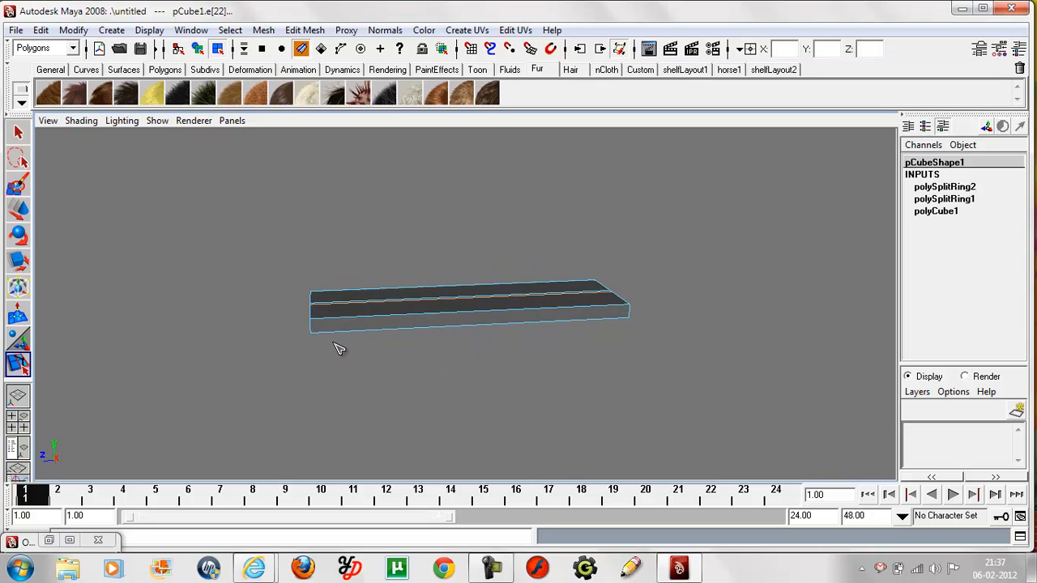
pyautogui.moveTo(348, 322)
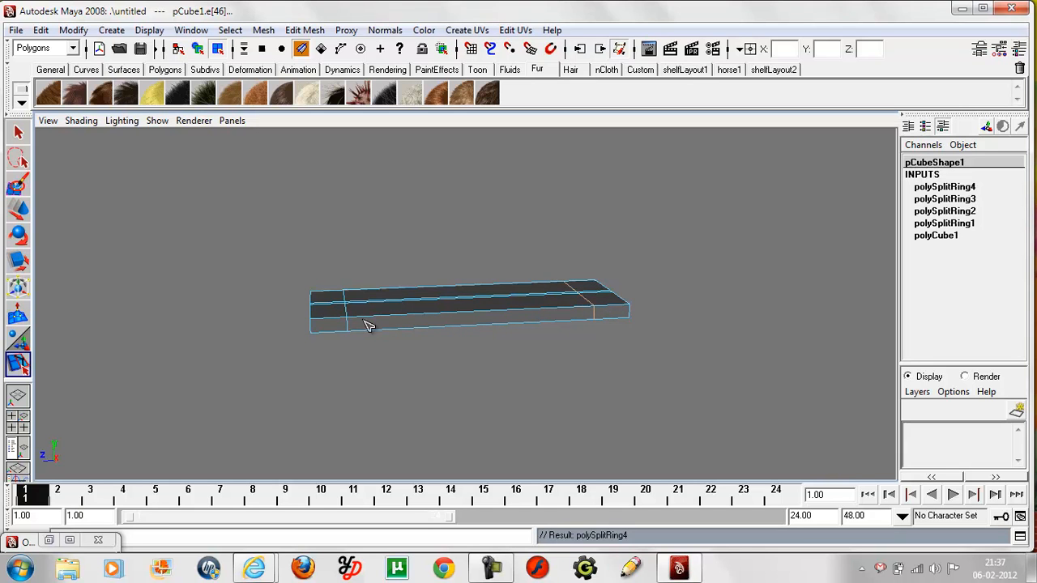
pyautogui.moveTo(353, 323)
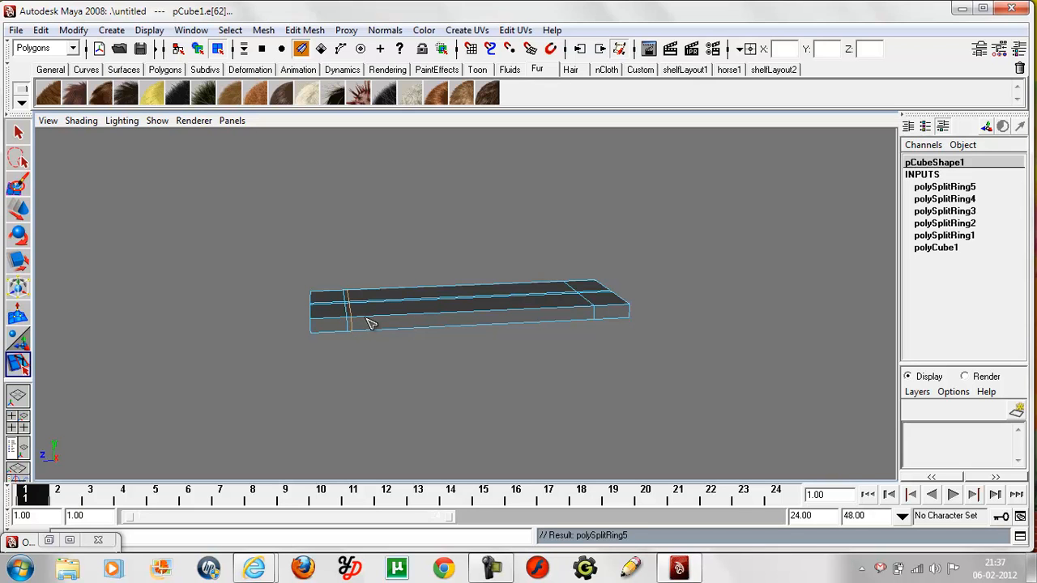
# Step: Add paired crosswise edge loops to divide the slab into squares
pyautogui.click(542, 316)
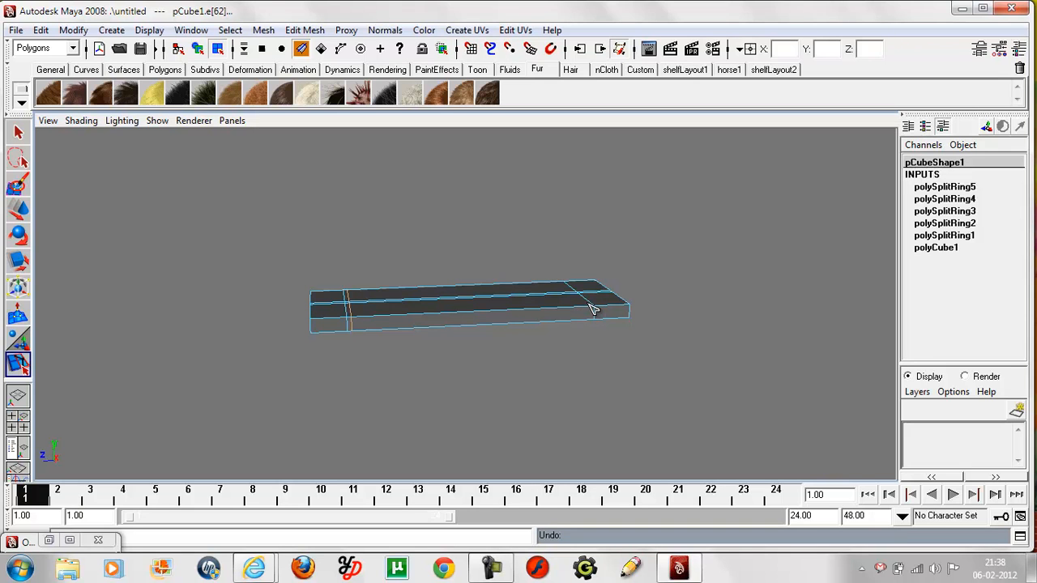
pyautogui.click(575, 323)
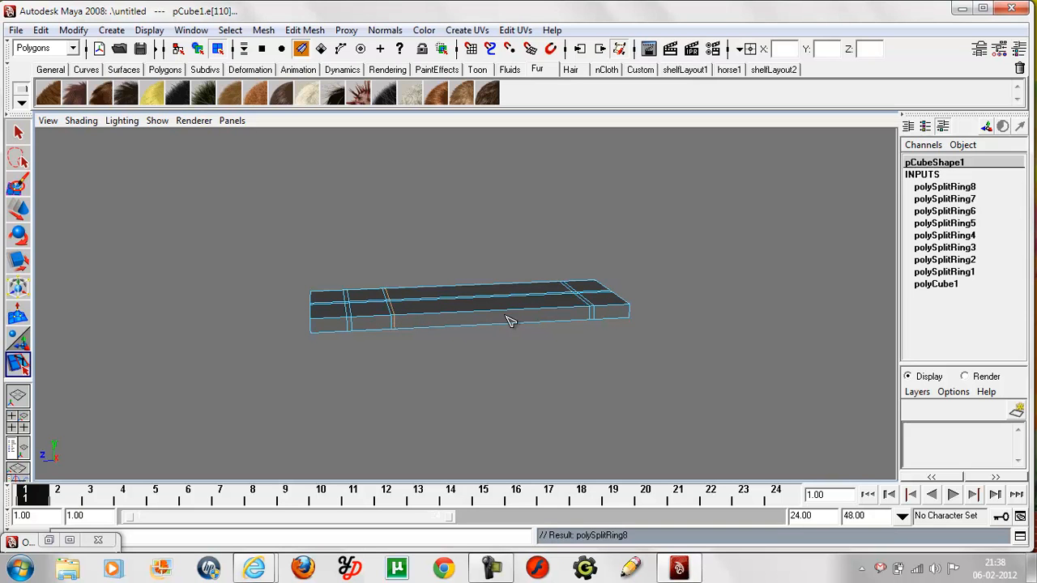
pyautogui.moveTo(557, 314)
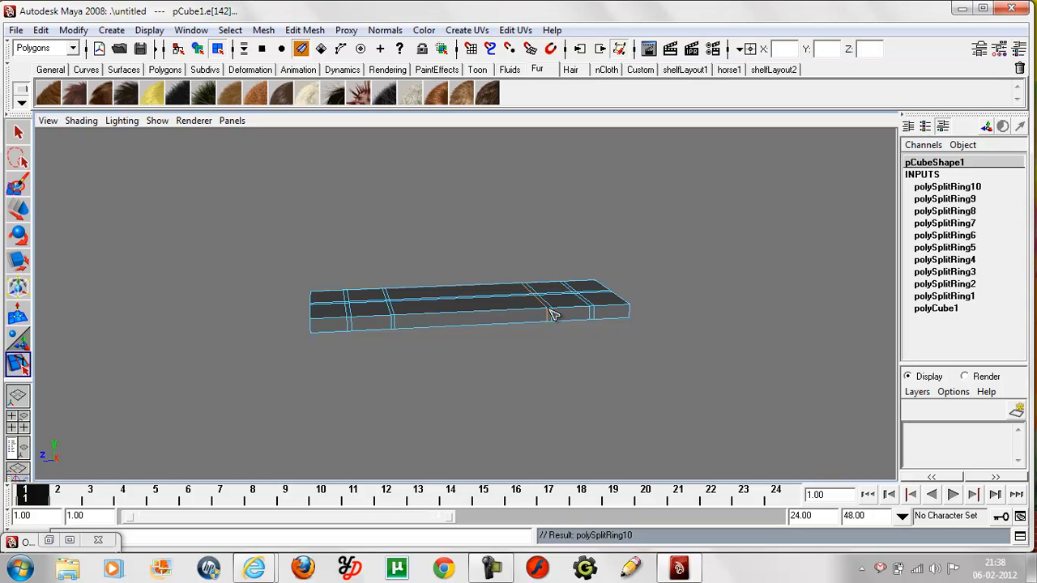
pyautogui.moveTo(436, 318)
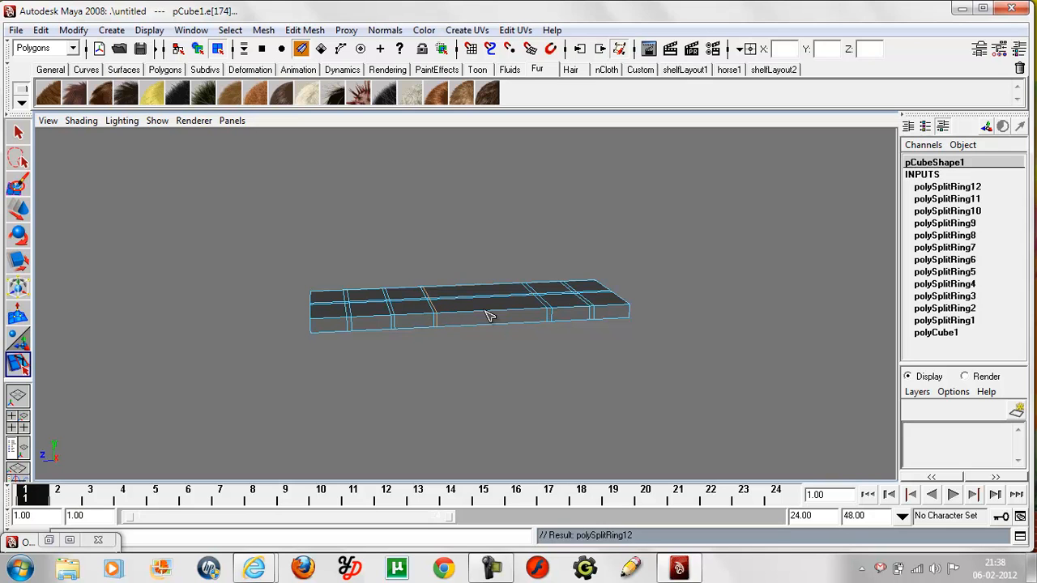
pyautogui.moveTo(517, 316)
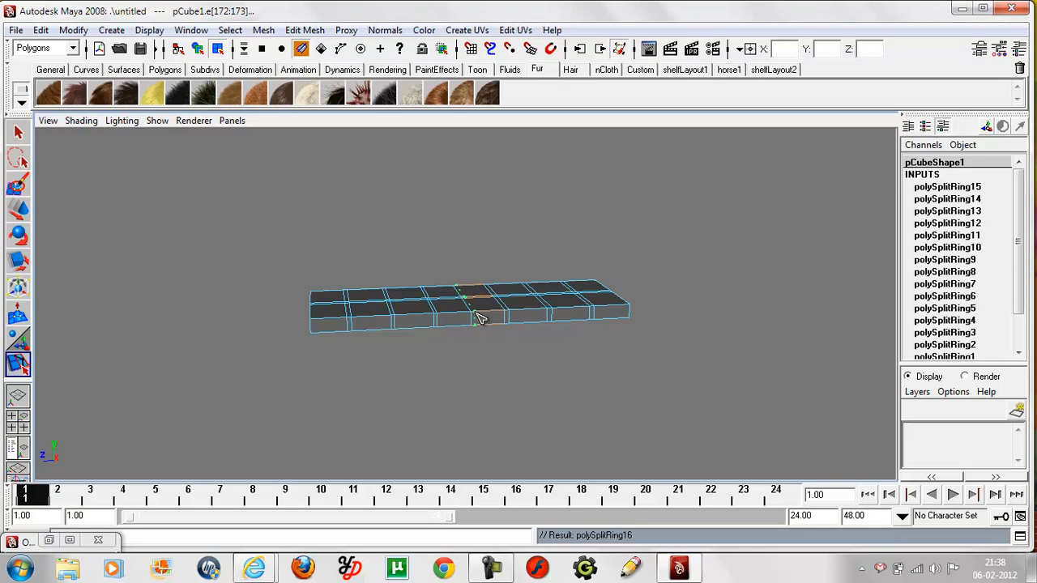
# Step: Enter face selection and drag-select the top faces of all the bar's squares
pyautogui.moveTo(482, 316); pyautogui.dragTo(584, 348)
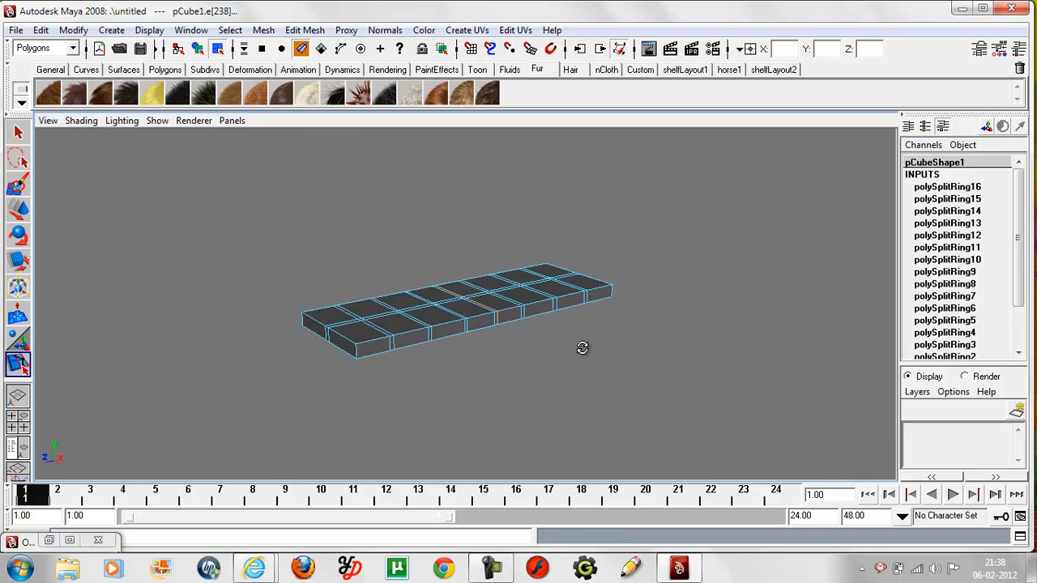
pyautogui.moveTo(584, 348); pyautogui.dragTo(632, 395)
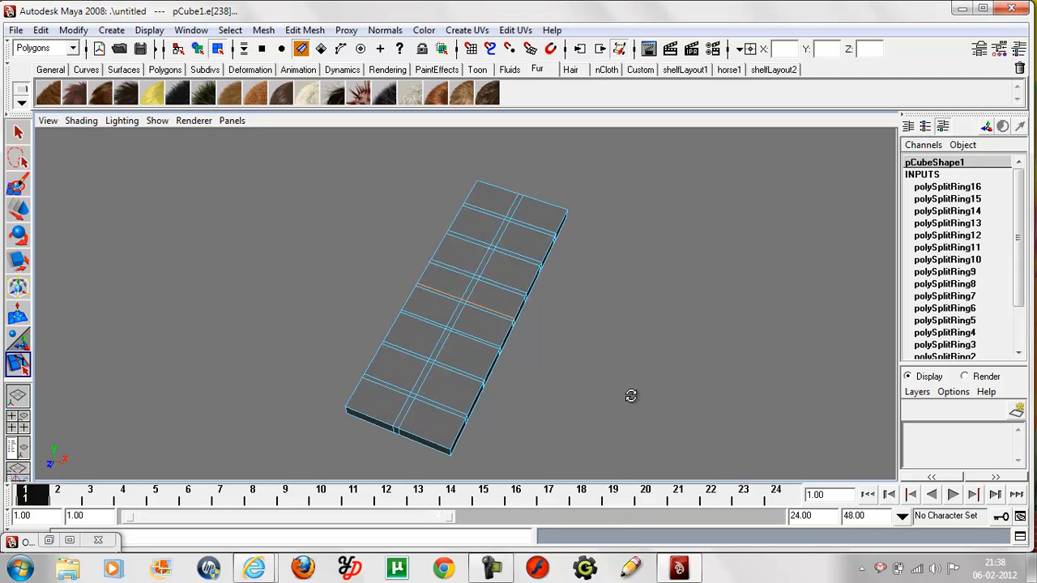
pyautogui.moveTo(46, 166)
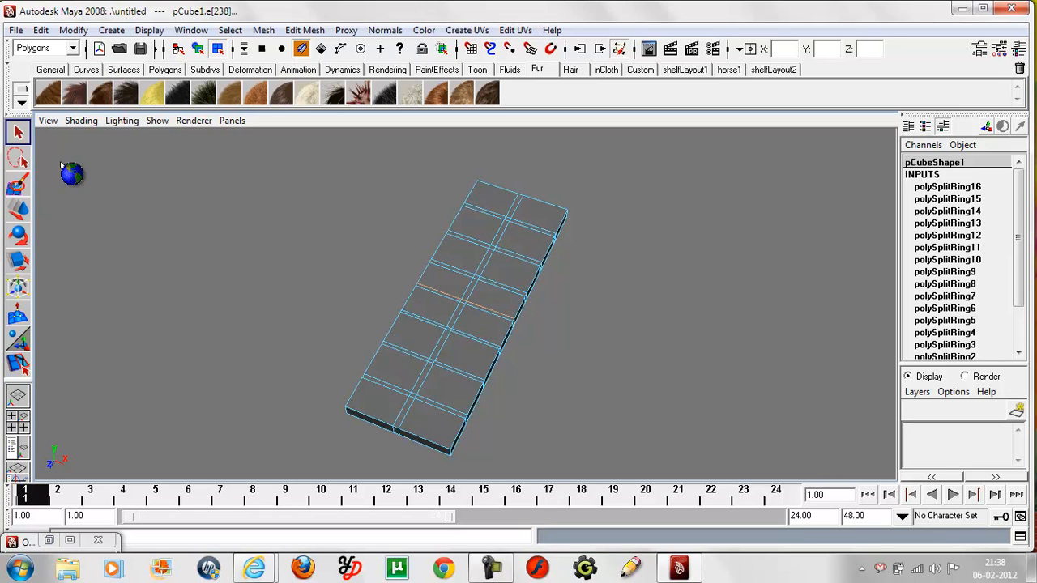
pyautogui.moveTo(587, 276)
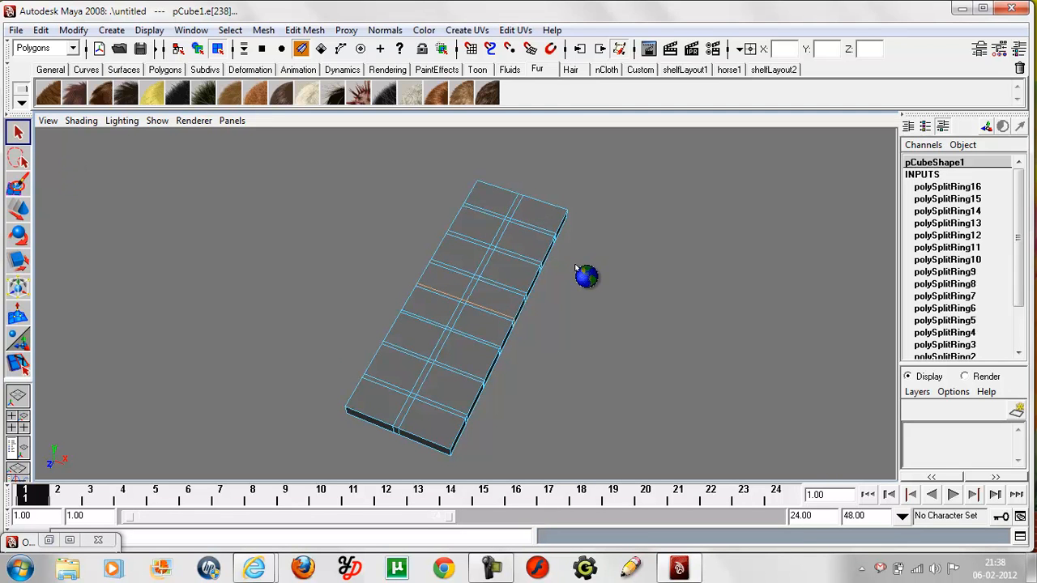
pyautogui.moveTo(494, 339)
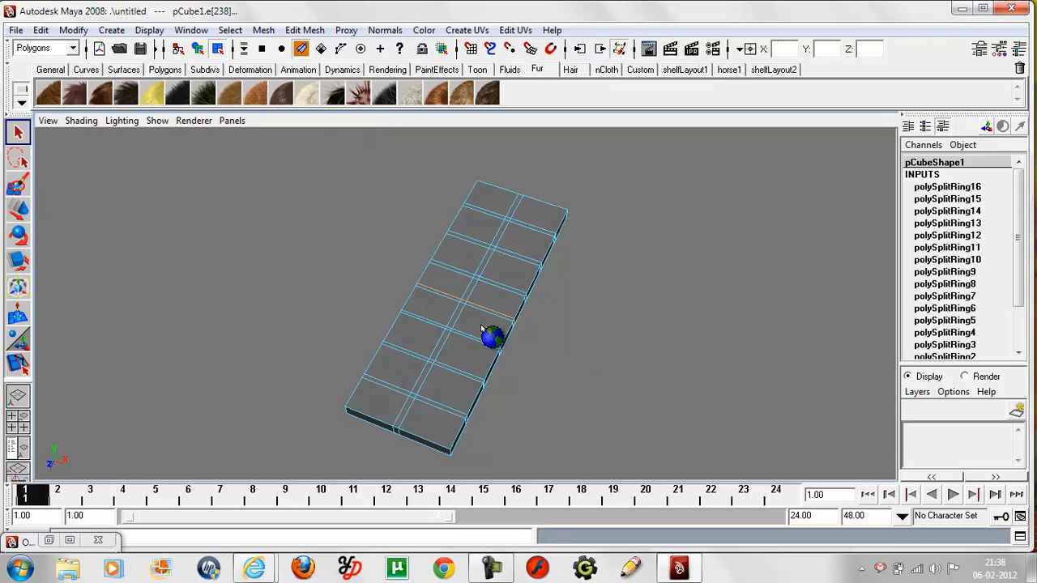
pyautogui.rightClick(495, 335)
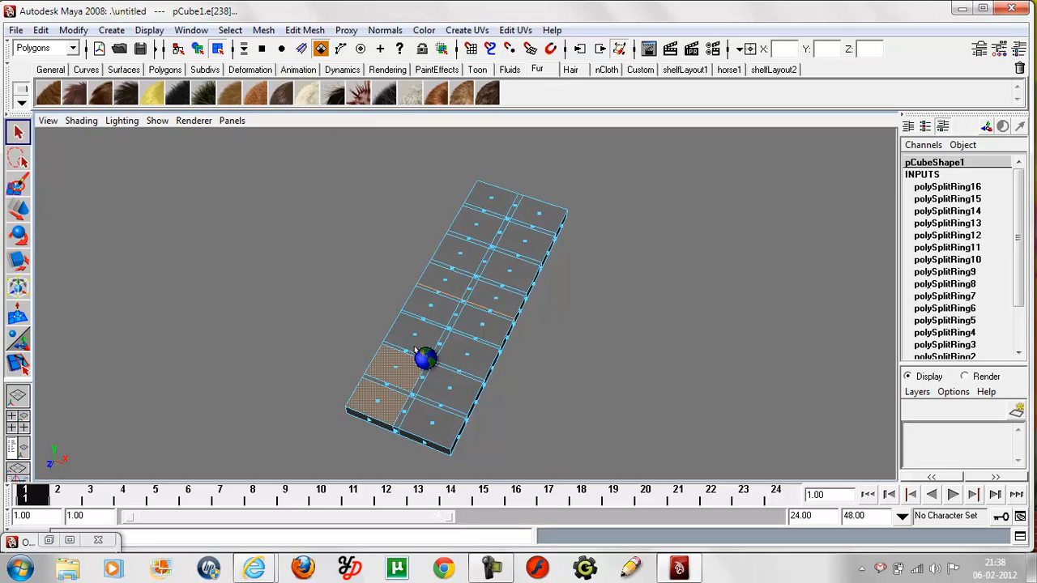
pyautogui.moveTo(425, 360); pyautogui.dragTo(452, 295)
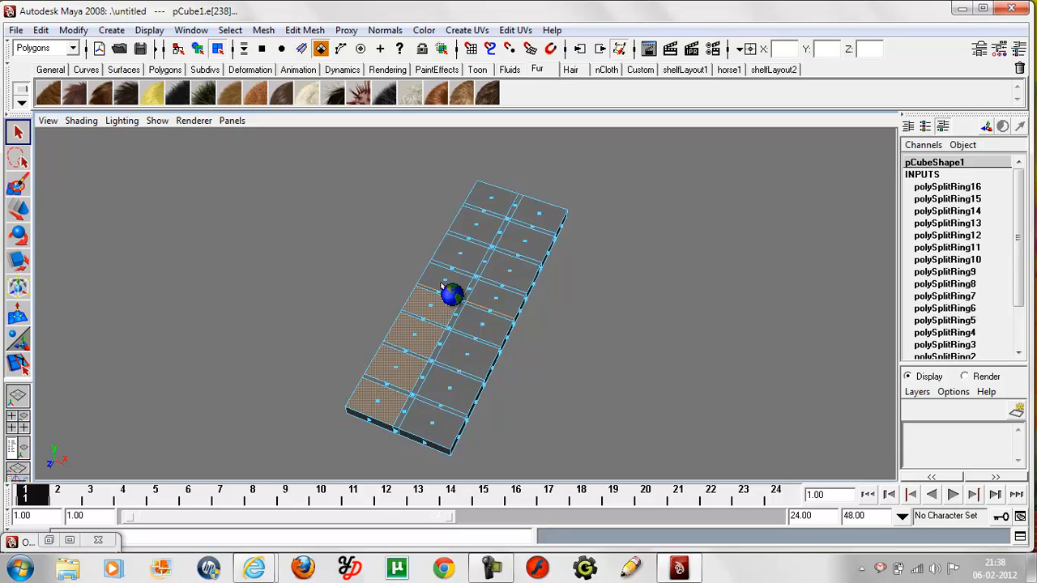
pyautogui.moveTo(452, 295); pyautogui.dragTo(473, 265)
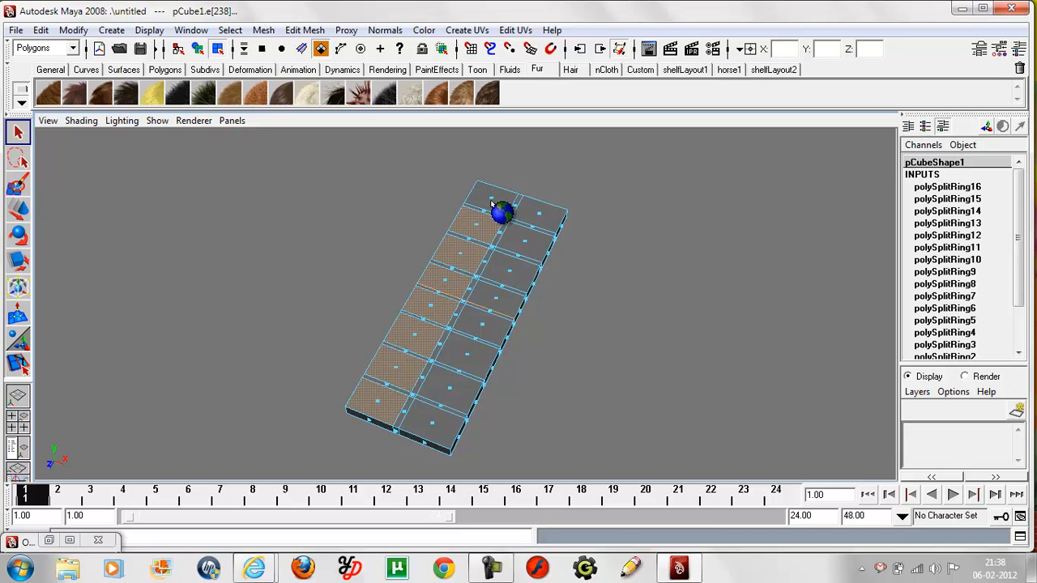
pyautogui.moveTo(501, 213); pyautogui.dragTo(538, 256)
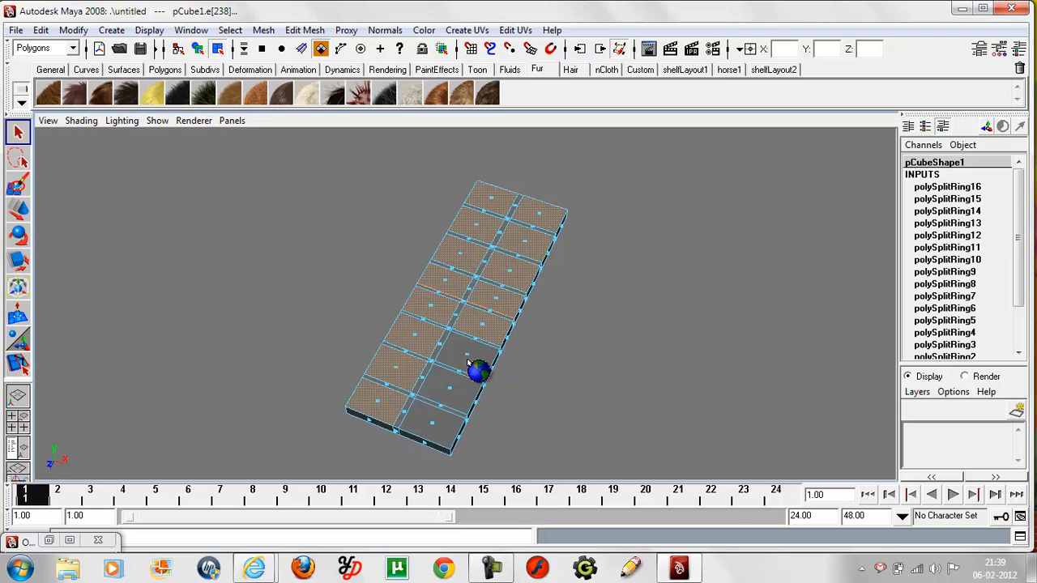
pyautogui.moveTo(478, 372); pyautogui.dragTo(444, 441)
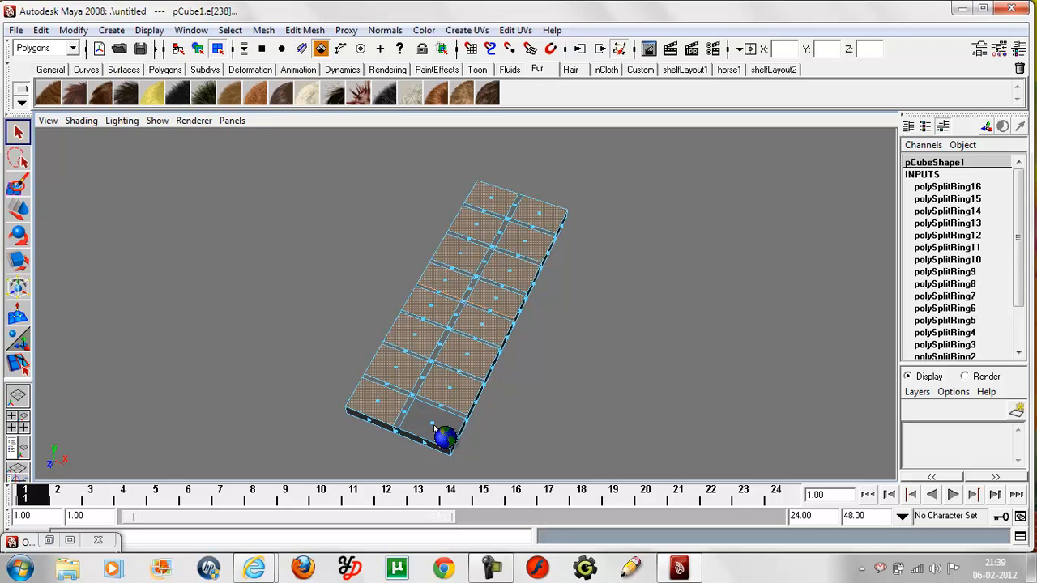
# Step: Scale the extruded top faces inward into separate raised tiles, then return to object mode
pyautogui.click(304, 30)
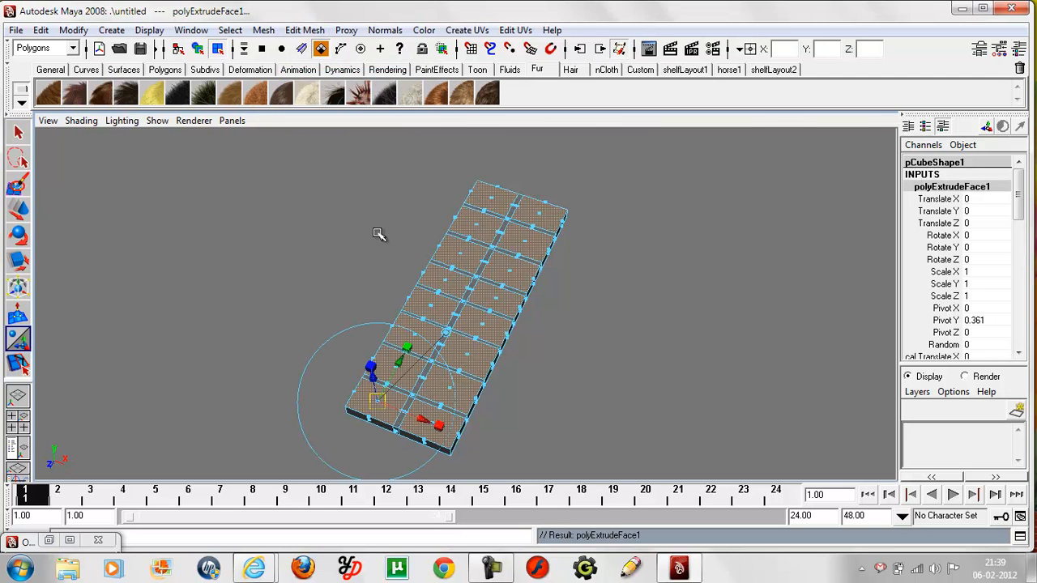
pyautogui.moveTo(441, 425)
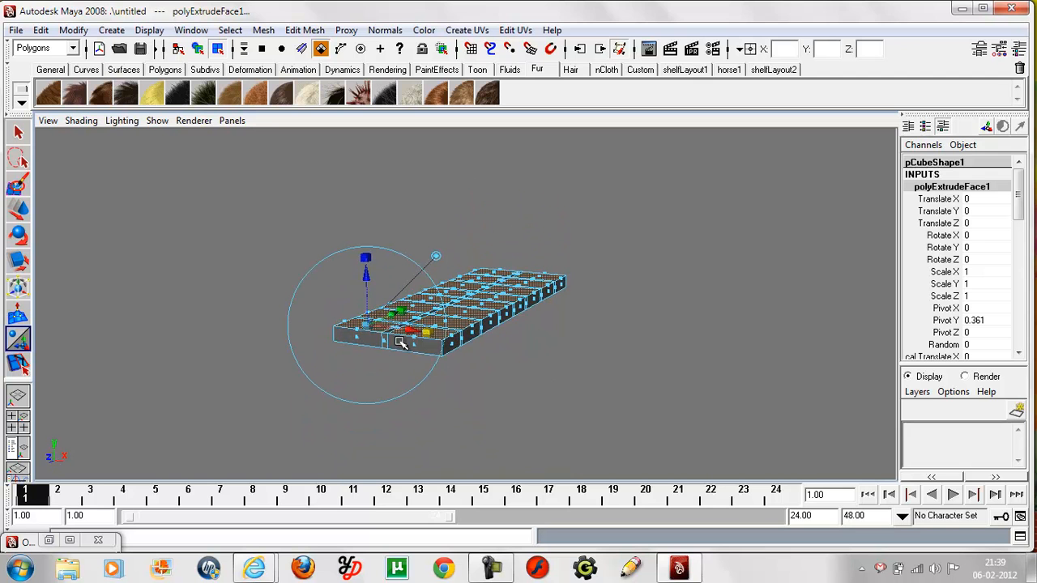
pyautogui.moveTo(532, 366)
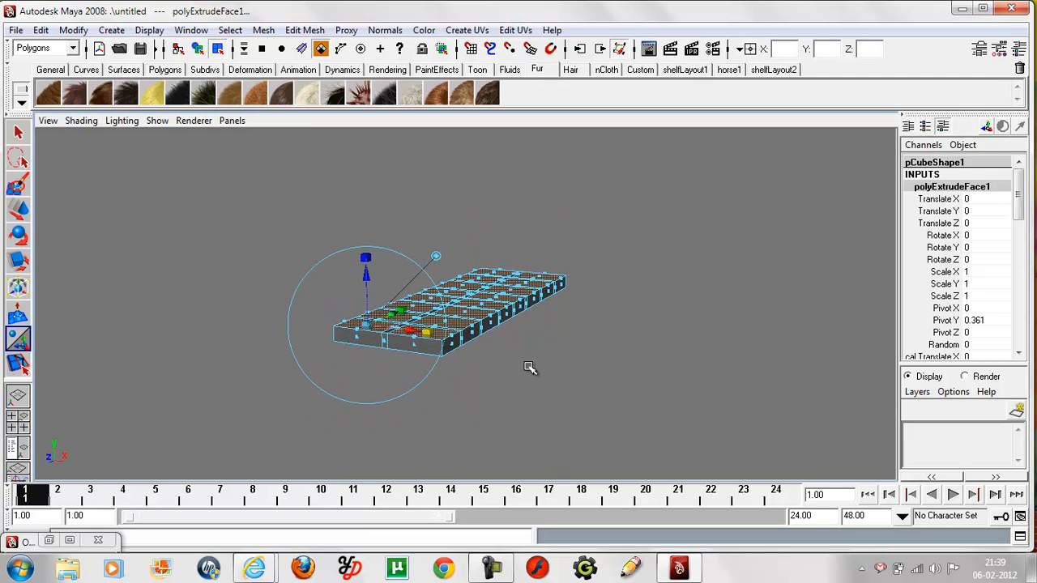
pyautogui.moveTo(531, 369); pyautogui.dragTo(532, 422)
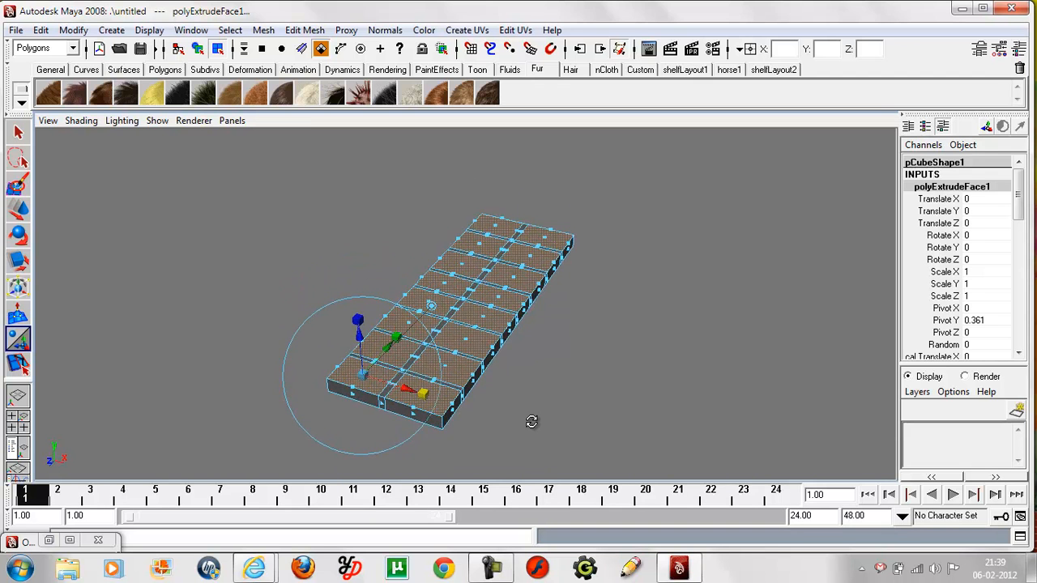
pyautogui.moveTo(366, 378)
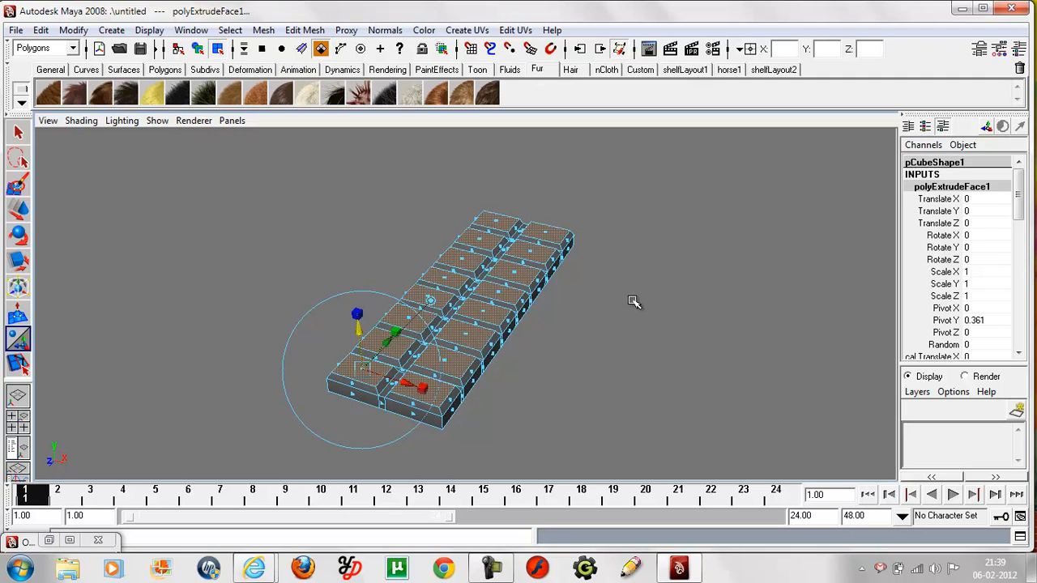
pyautogui.click(636, 301)
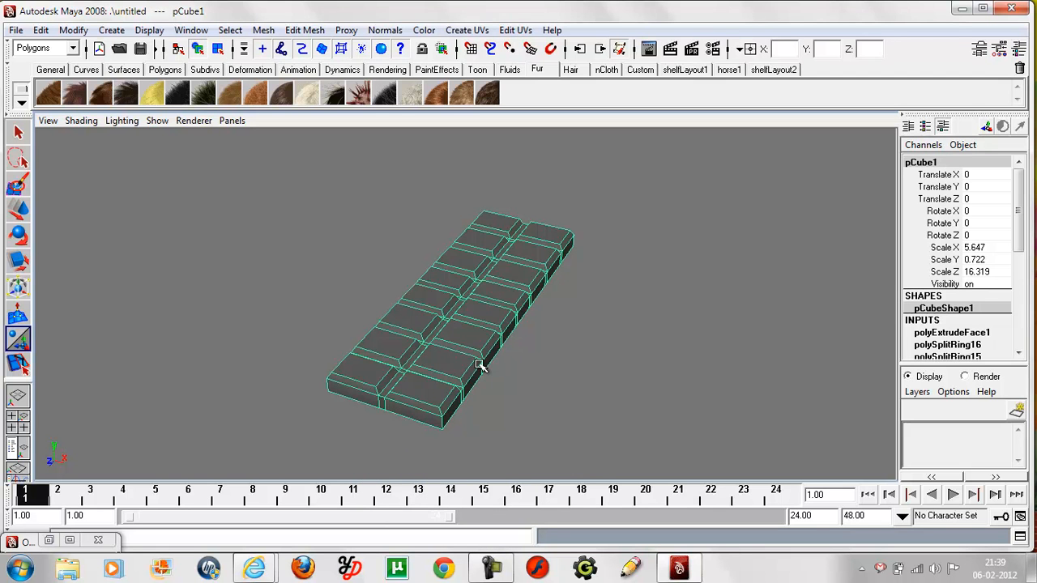
pyautogui.moveTo(483, 364); pyautogui.dragTo(485, 389)
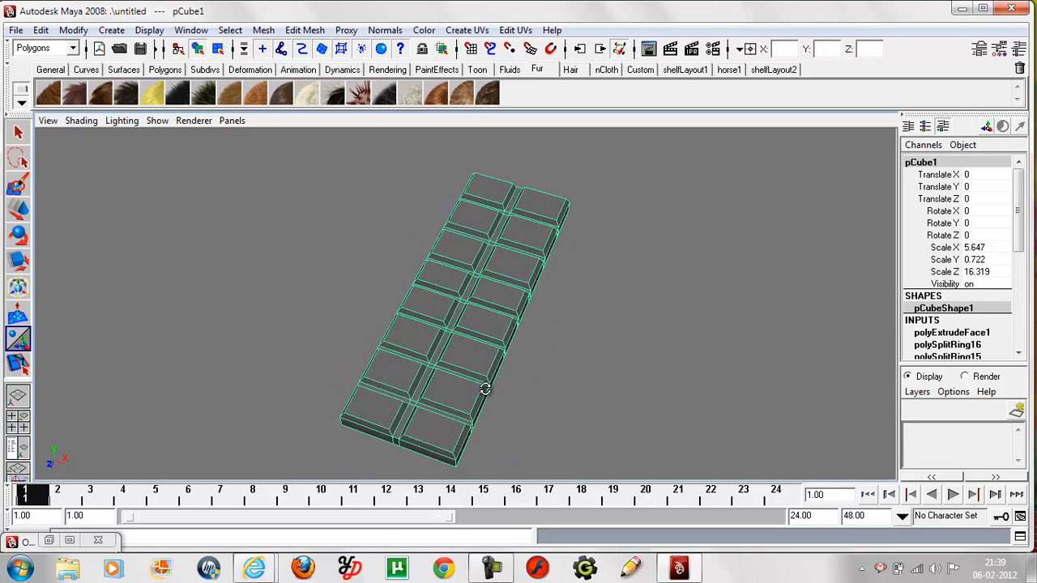
# Step: Assign a new Blinn material to the bar and set its colour to dark brown
pyautogui.rightClick(470, 289)
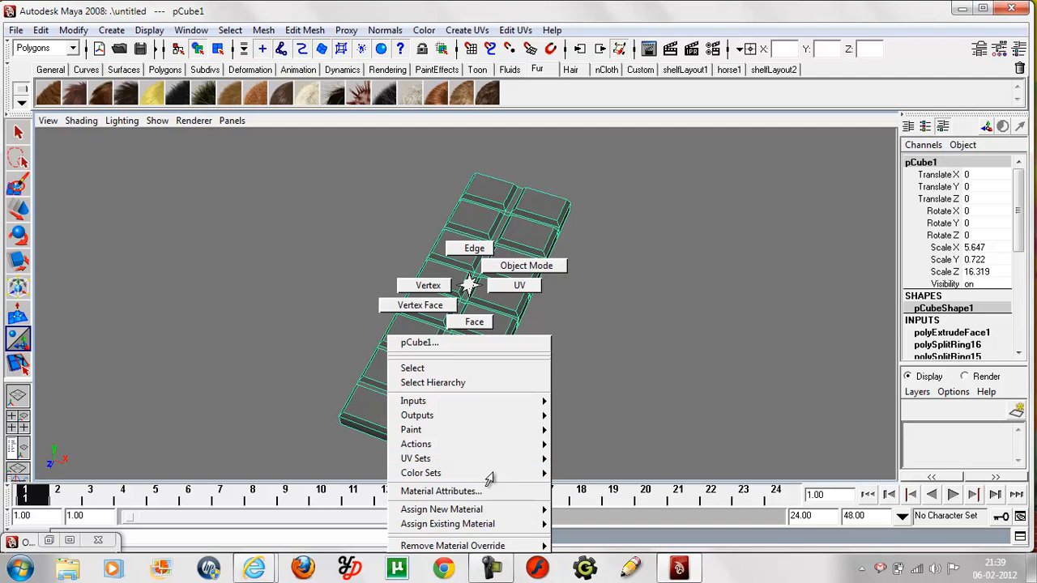
pyautogui.moveTo(441, 509)
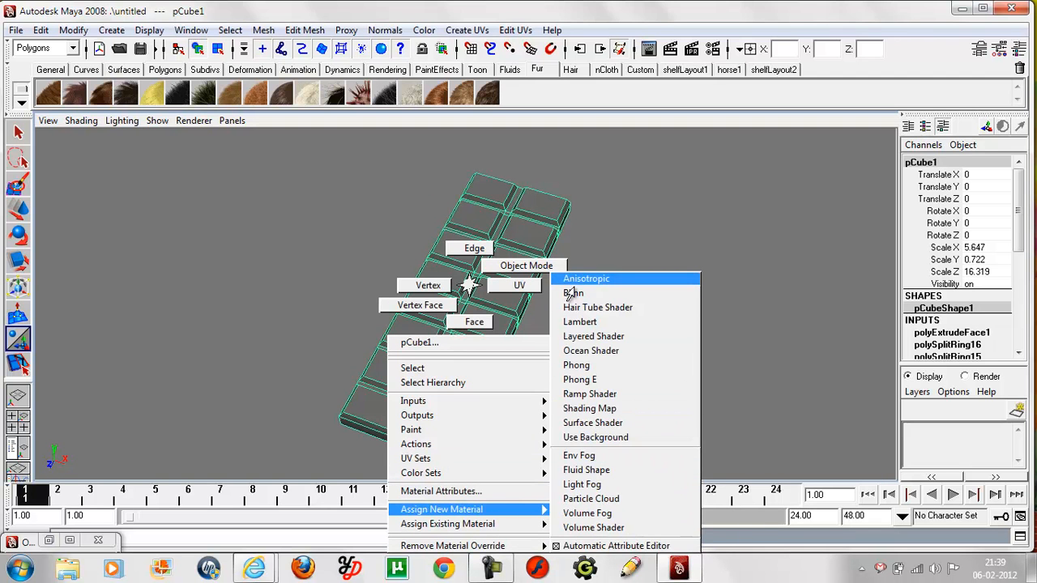
pyautogui.click(572, 292)
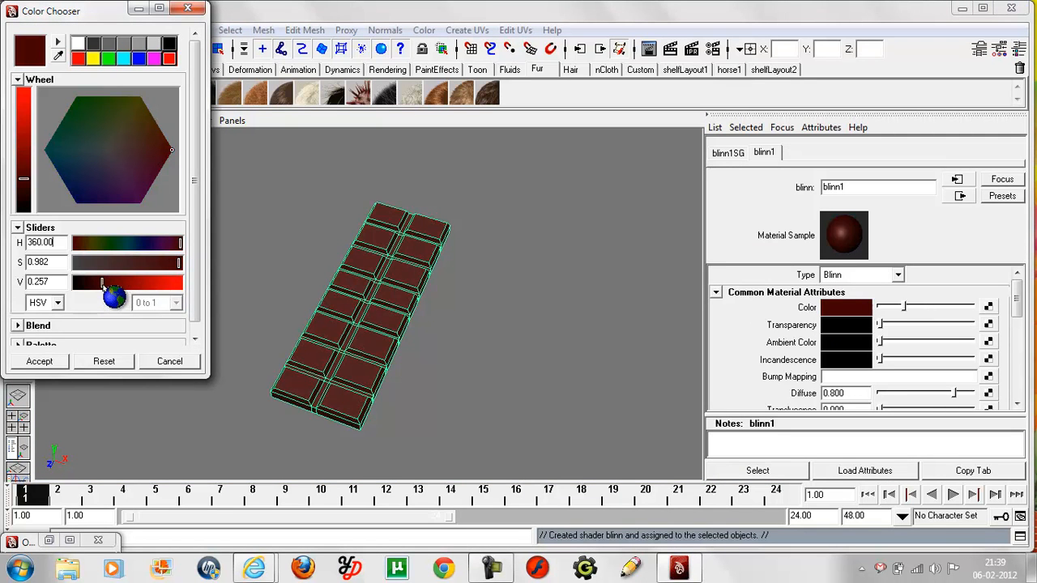
pyautogui.moveTo(113, 282); pyautogui.dragTo(100, 282)
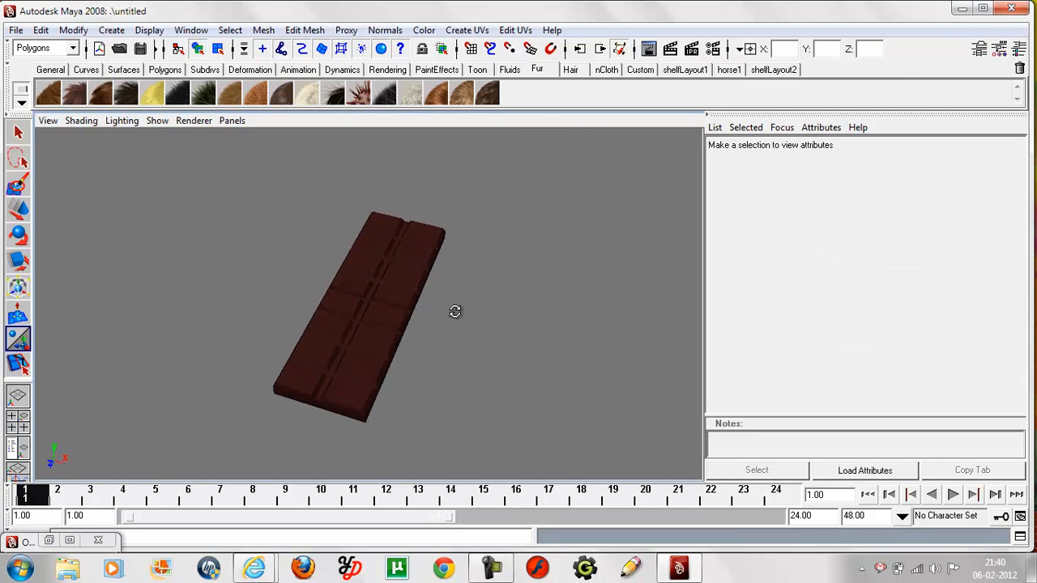
pyautogui.moveTo(455, 311); pyautogui.dragTo(419, 314)
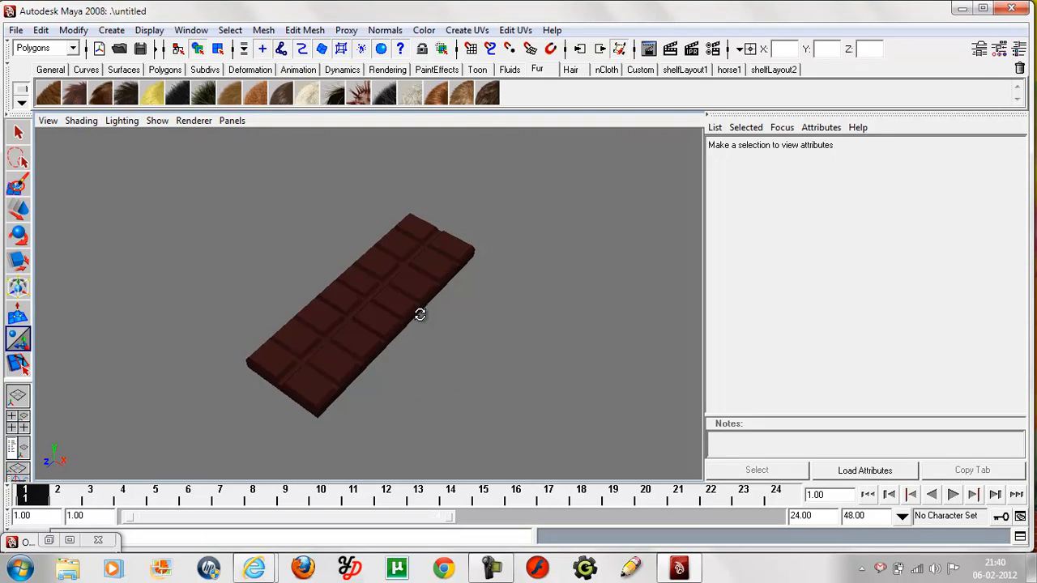
pyautogui.moveTo(420, 314); pyautogui.dragTo(457, 332)
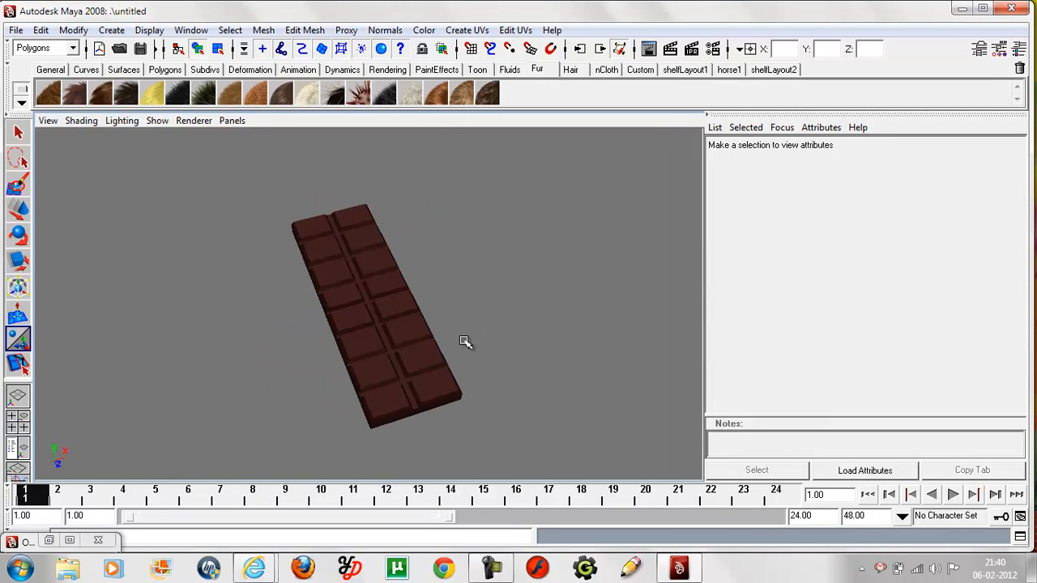
pyautogui.moveTo(337, 360)
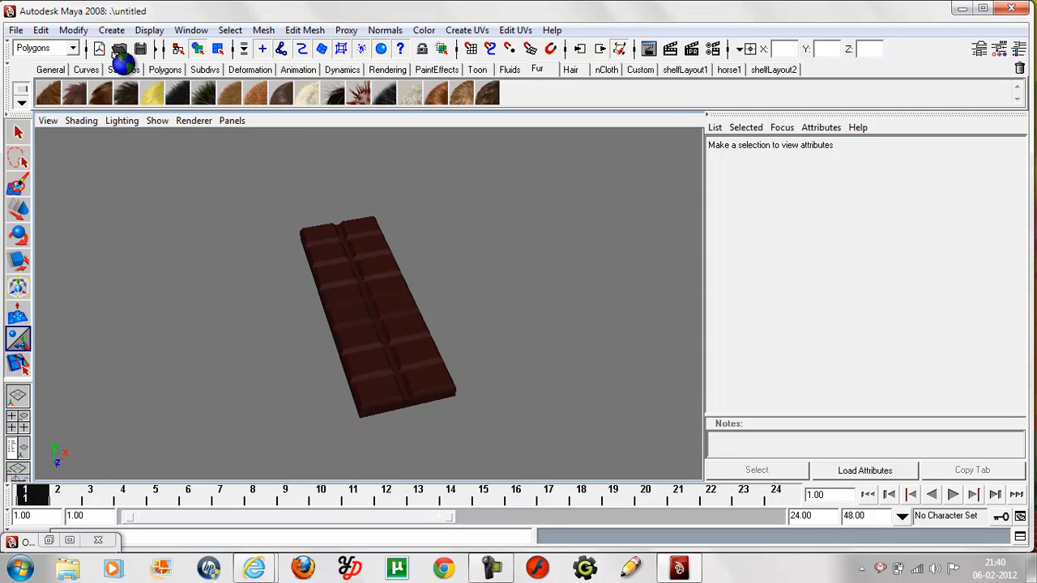
# Step: Create text curves reading 'cadbury' via the Create Text options
pyautogui.click(110, 29)
pyautogui.write('cadbury')
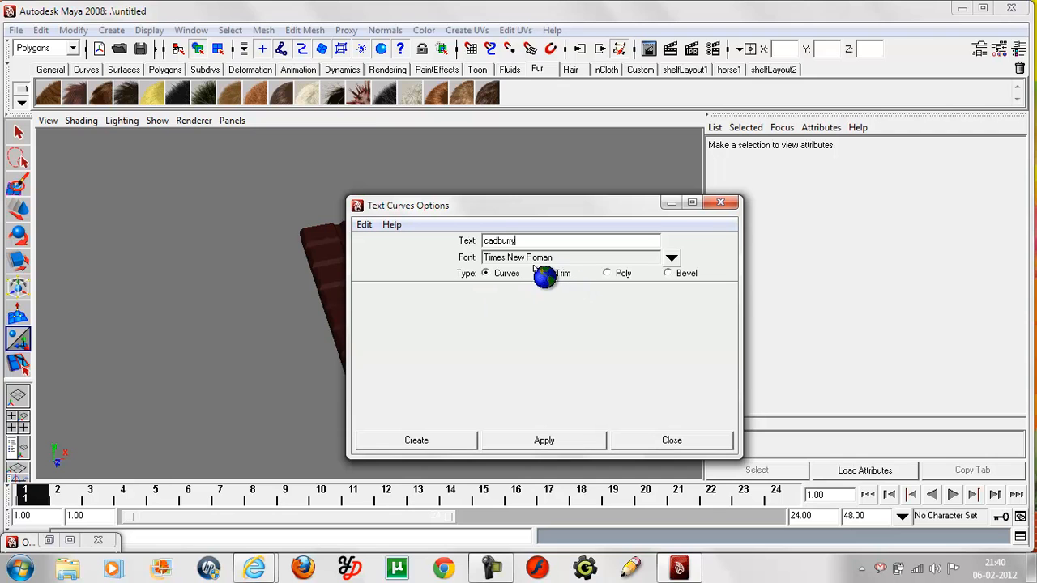
pyautogui.tripleClick(571, 240)
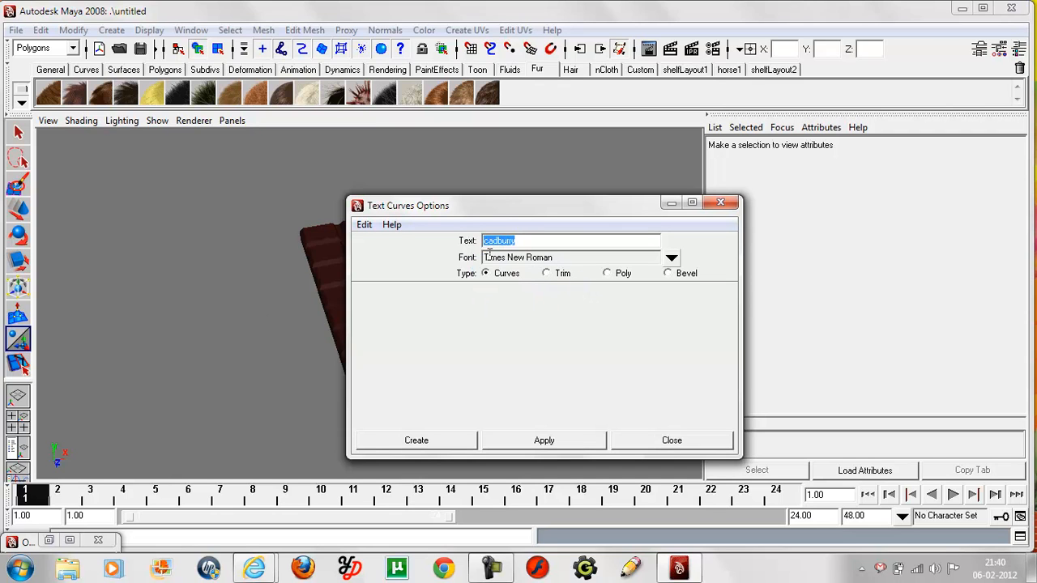
pyautogui.press('Delete')
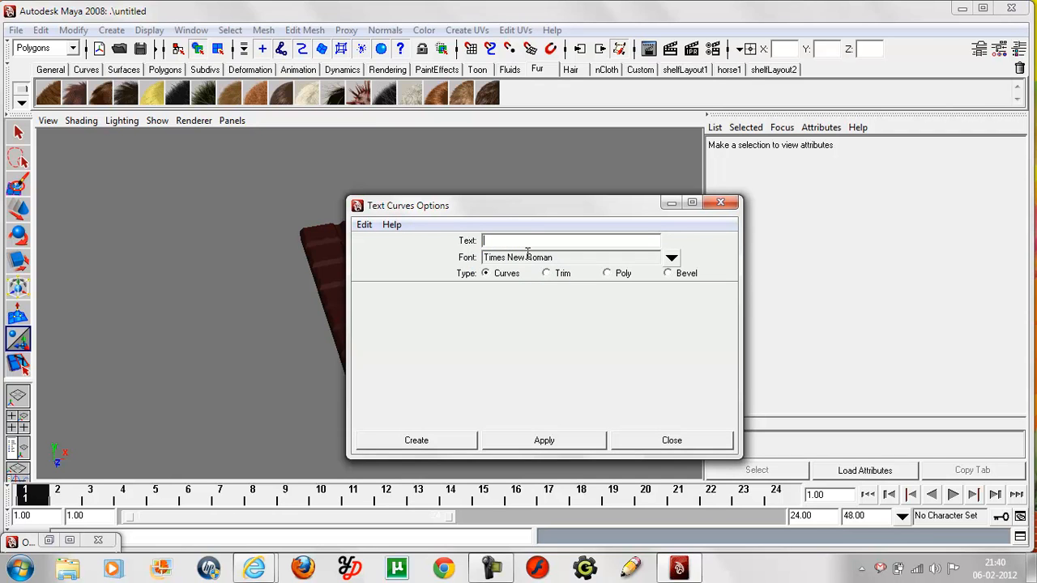
pyautogui.write('cadbu')
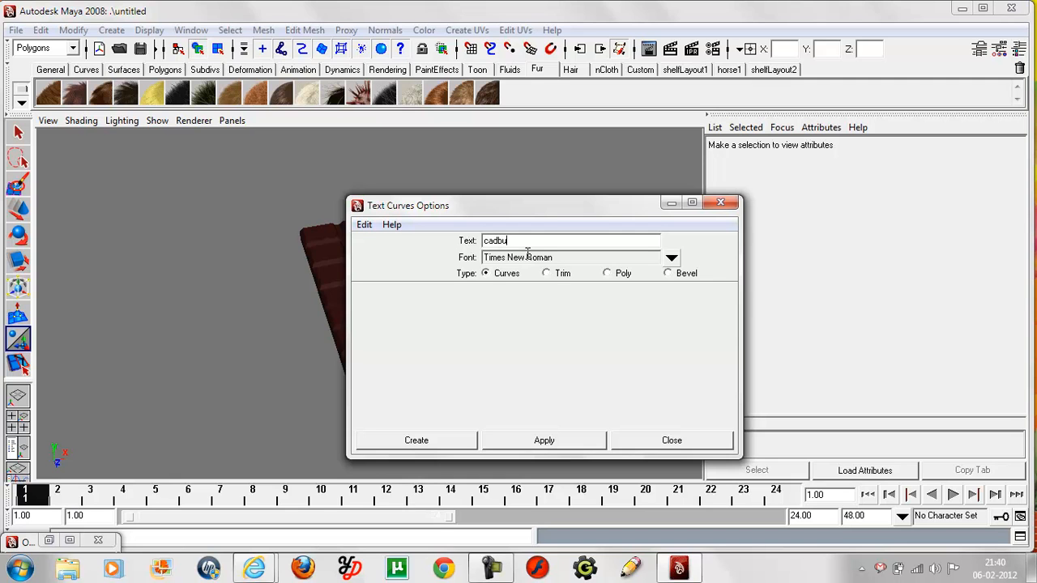
pyautogui.write('ry')
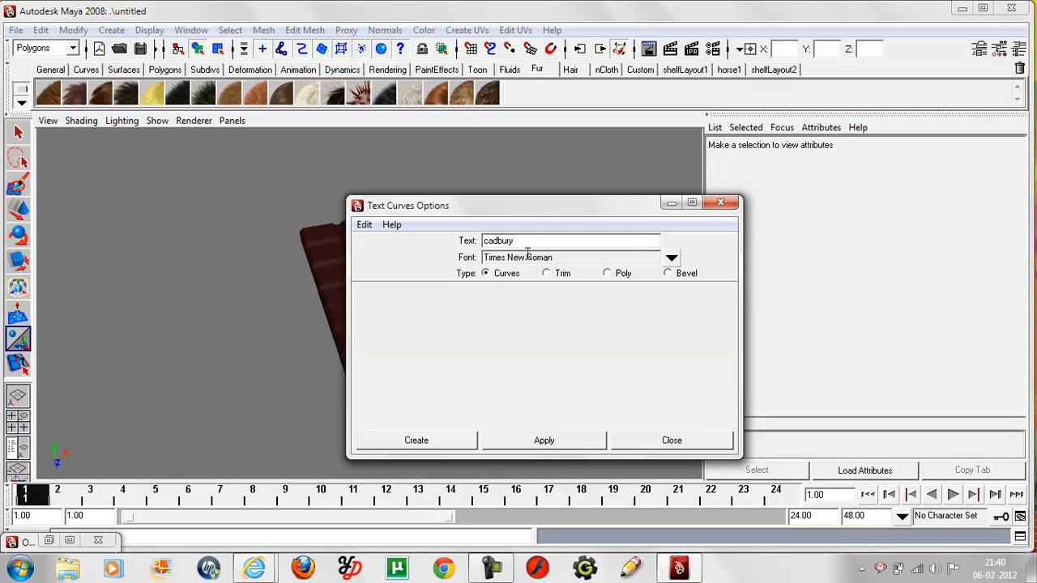
pyautogui.click(415, 441)
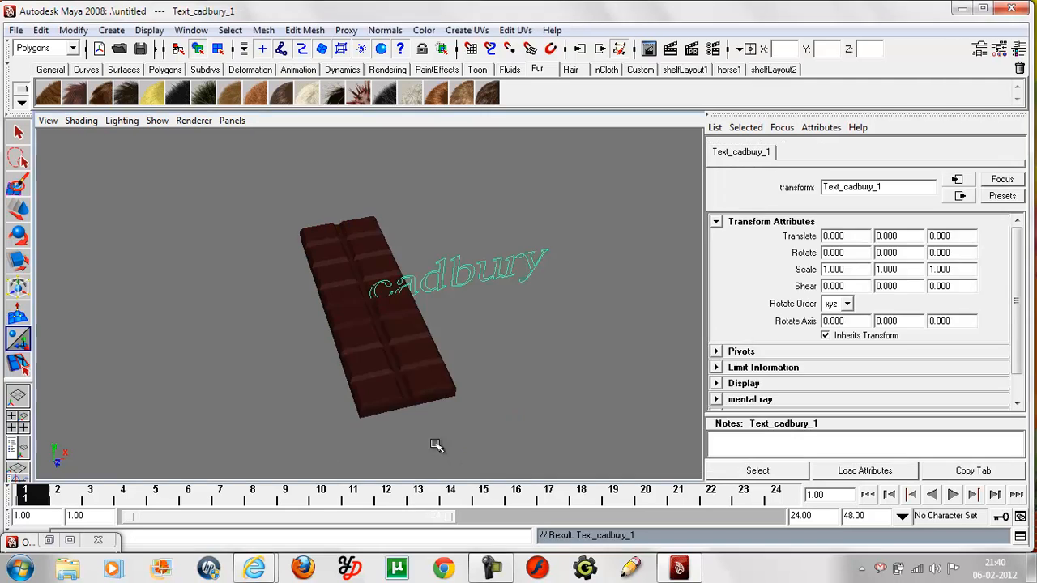
pyautogui.moveTo(456, 340)
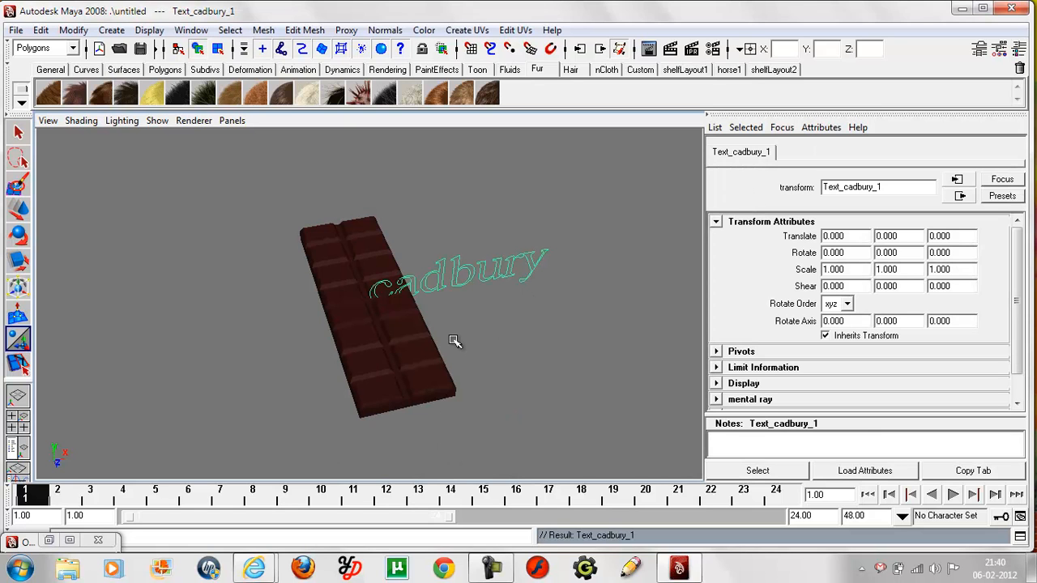
pyautogui.moveTo(453, 284)
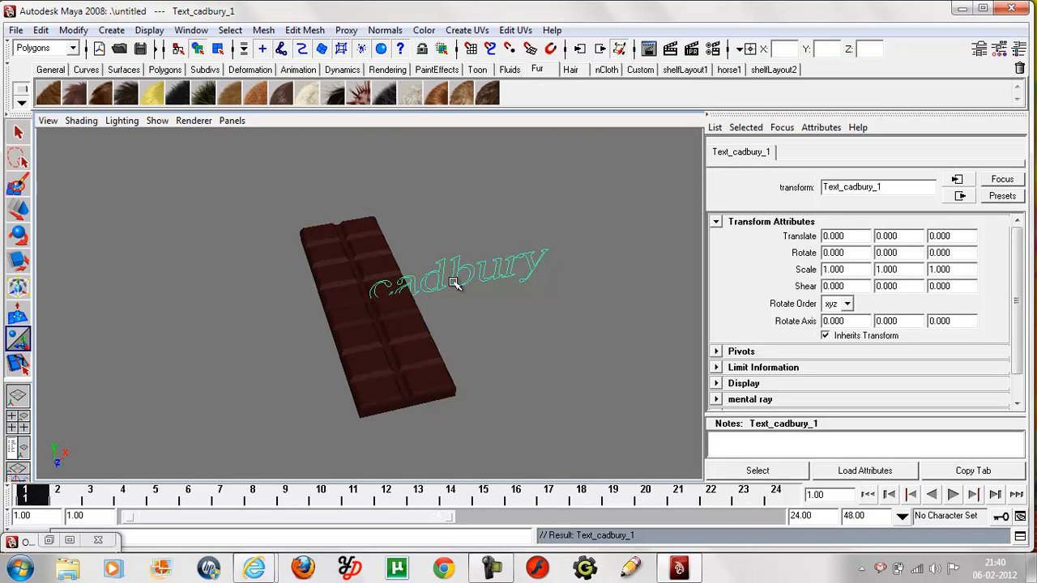
# Step: Shrink the cadbury text to about a third, rotate it flat and move it onto the bar
pyautogui.click(17, 261)
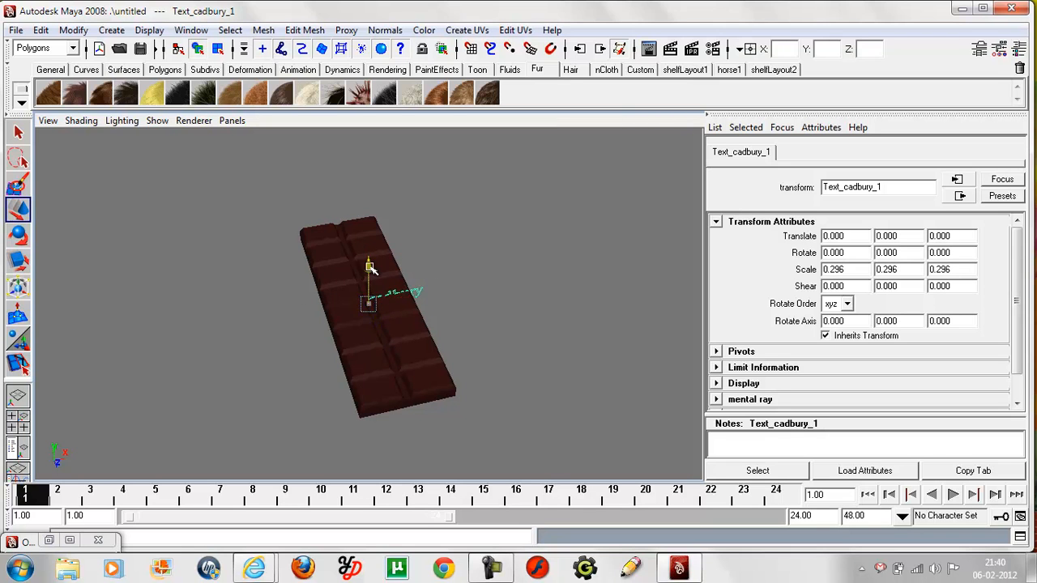
pyautogui.moveTo(369, 267); pyautogui.dragTo(370, 243)
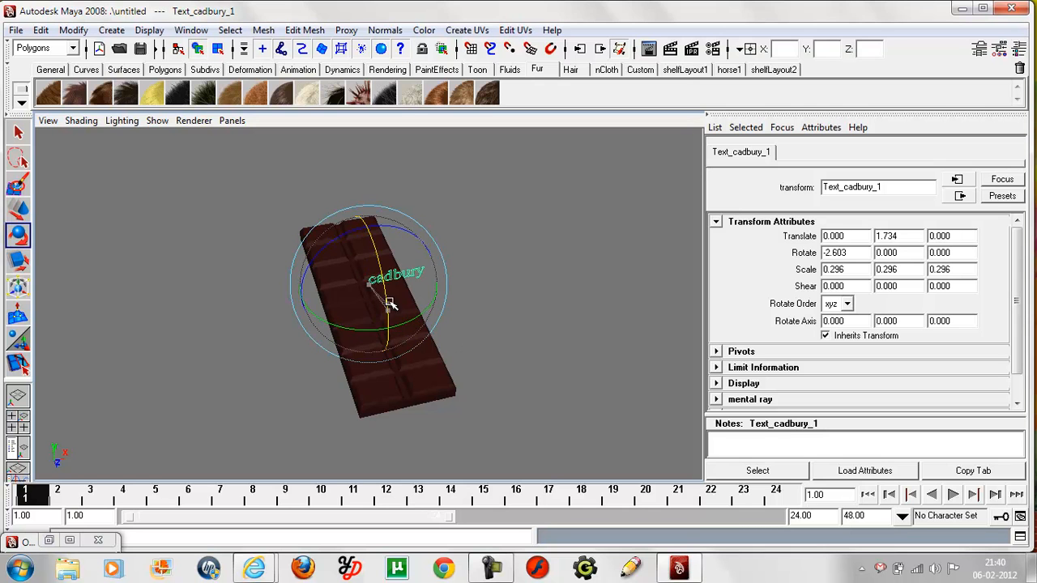
pyautogui.moveTo(389, 306); pyautogui.dragTo(360, 249)
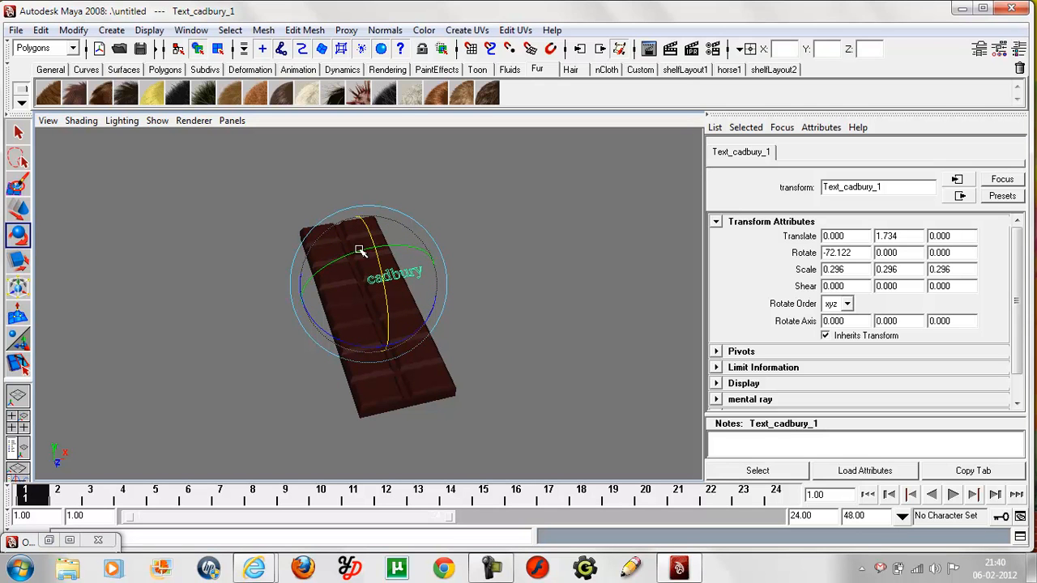
pyautogui.moveTo(360, 249); pyautogui.dragTo(407, 334)
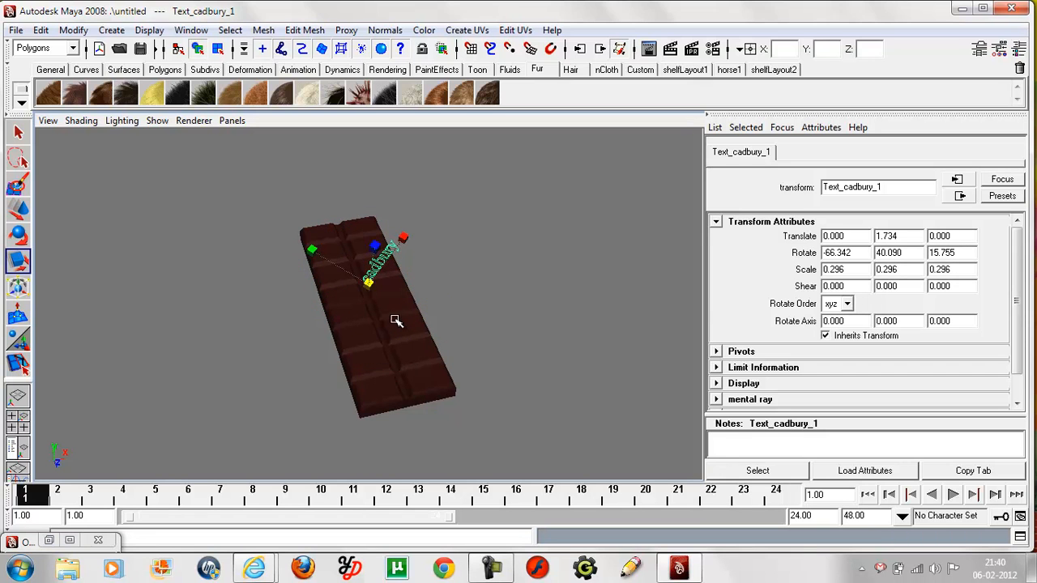
pyautogui.moveTo(397, 321); pyautogui.dragTo(369, 295)
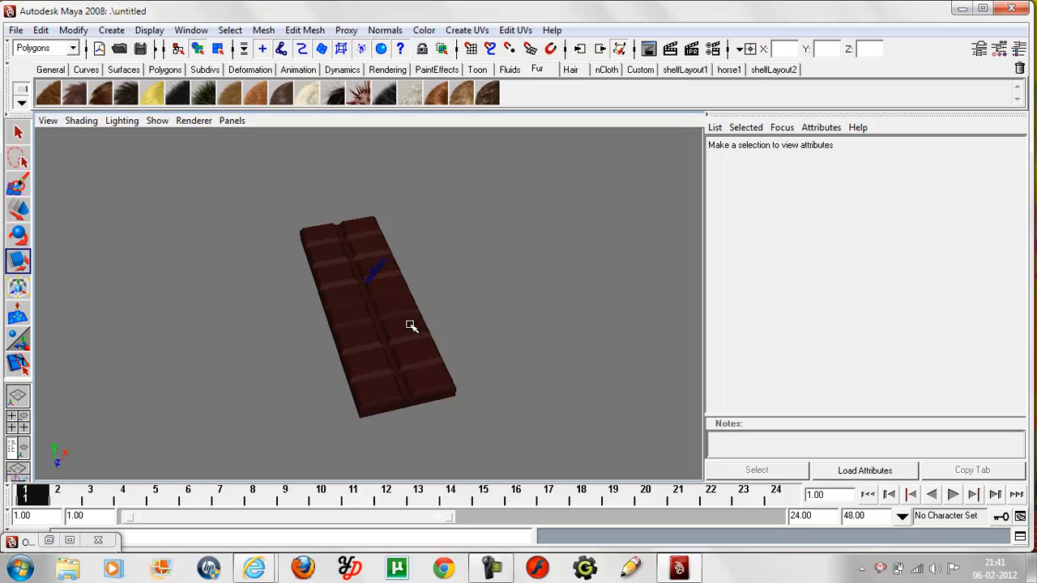
pyautogui.moveTo(408, 325); pyautogui.dragTo(331, 318)
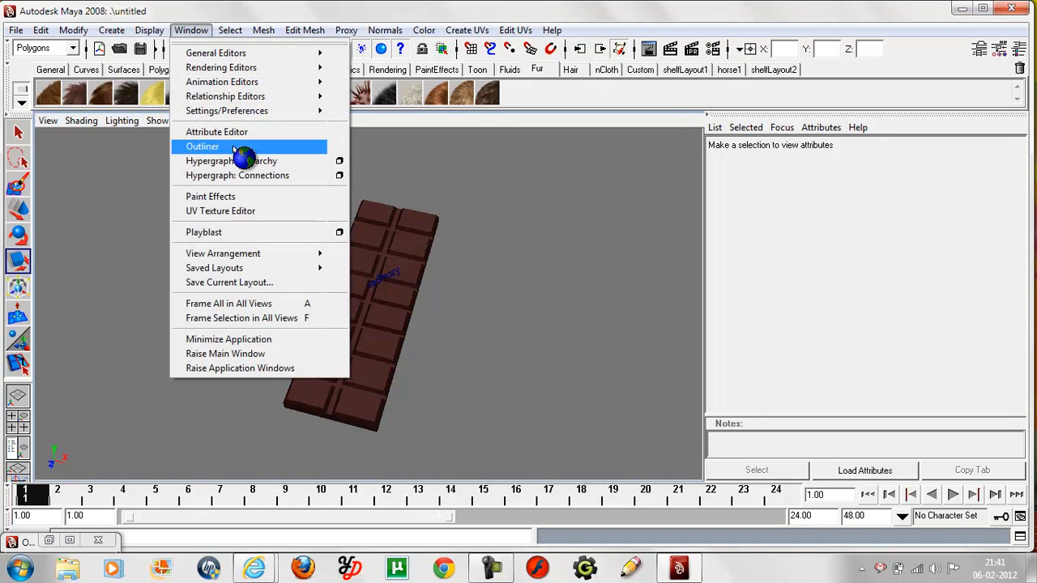
# Step: Select the text in the Outliner and move it up onto a corner square of the bar
pyautogui.click(202, 146)
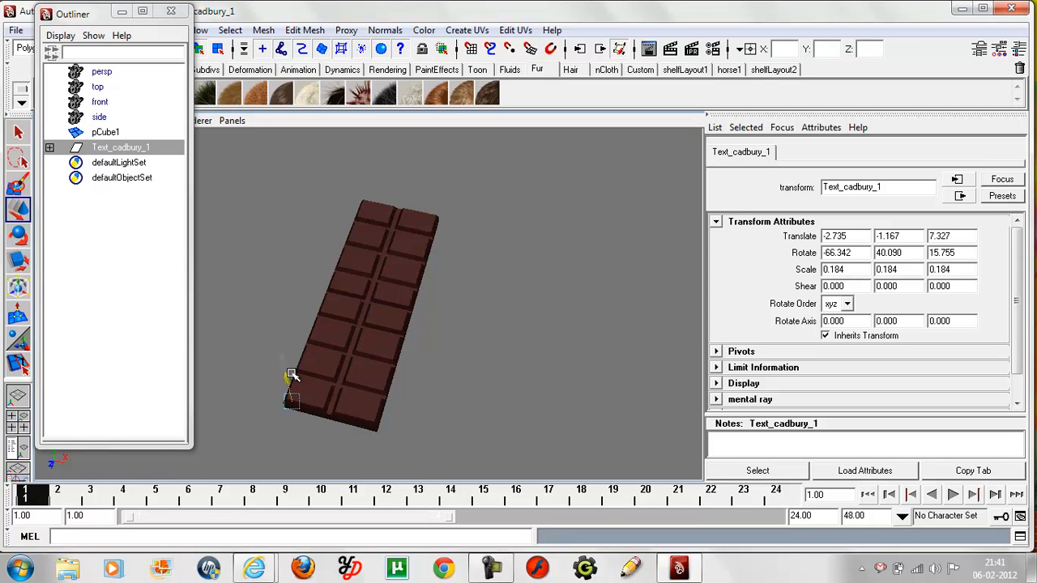
pyautogui.moveTo(292, 376); pyautogui.dragTo(279, 441)
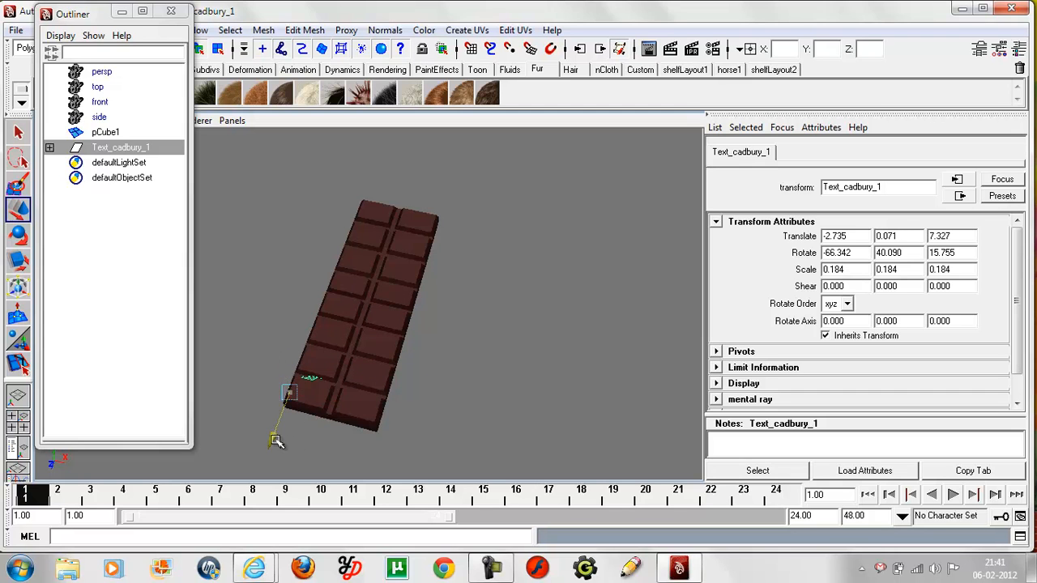
pyautogui.moveTo(279, 441); pyautogui.dragTo(334, 415)
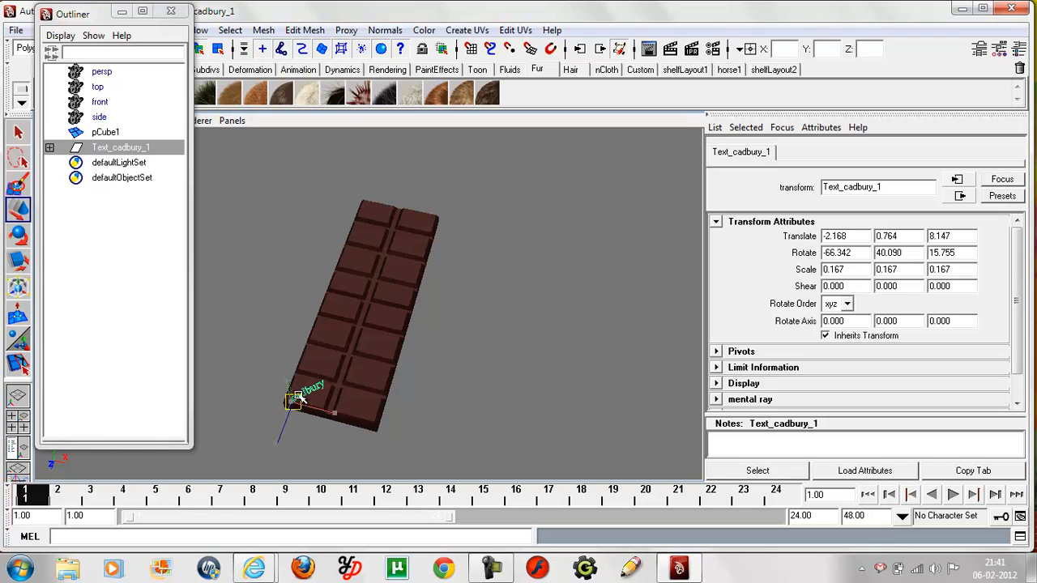
# Step: Rotate Text_cadbury_1 to match the bar's tilt and nudge it onto the bottom-left square
pyautogui.click(18, 234)
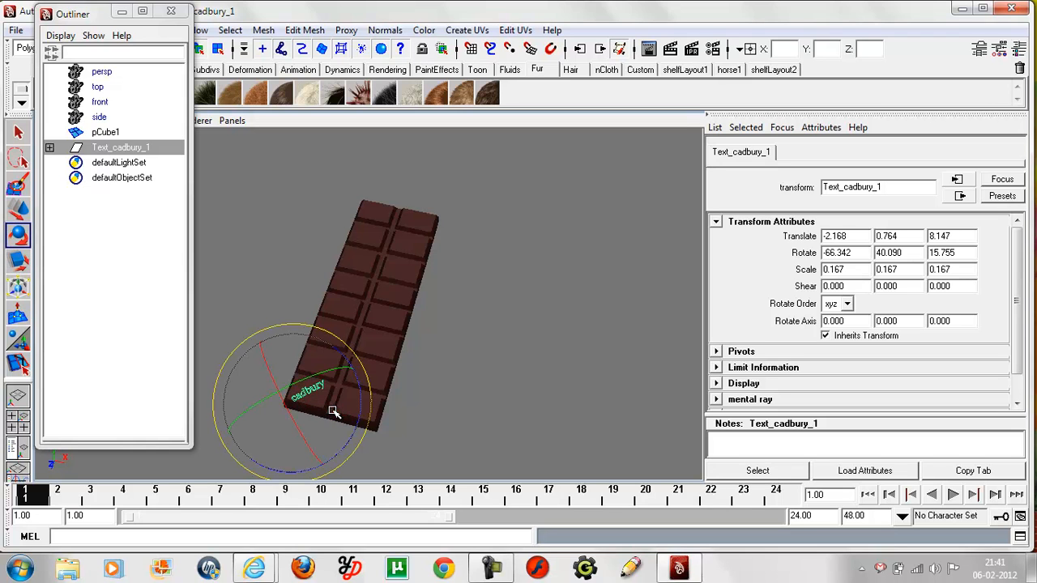
pyautogui.moveTo(332, 412); pyautogui.dragTo(360, 402)
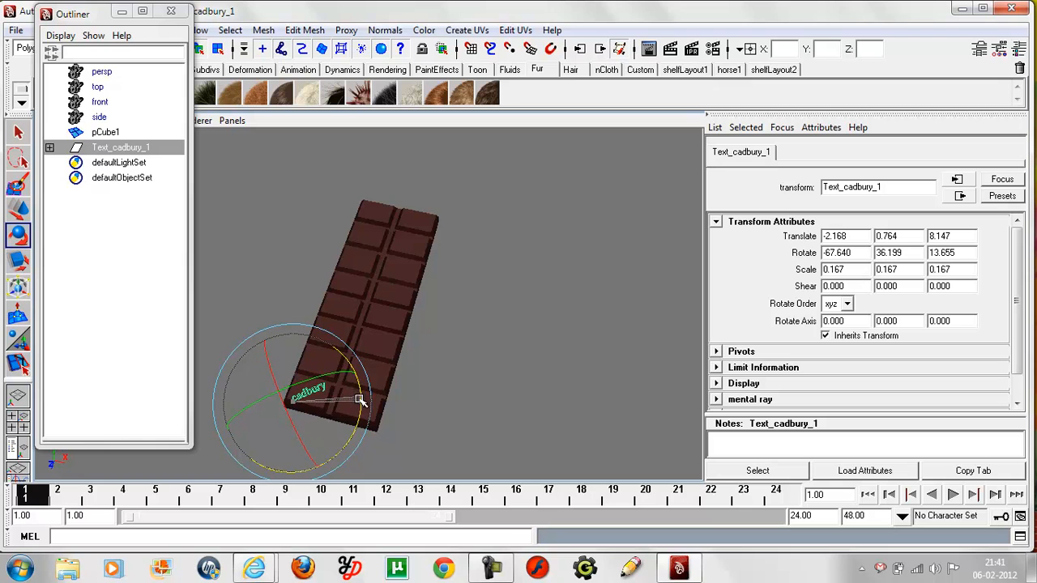
pyautogui.moveTo(360, 402); pyautogui.dragTo(292, 418)
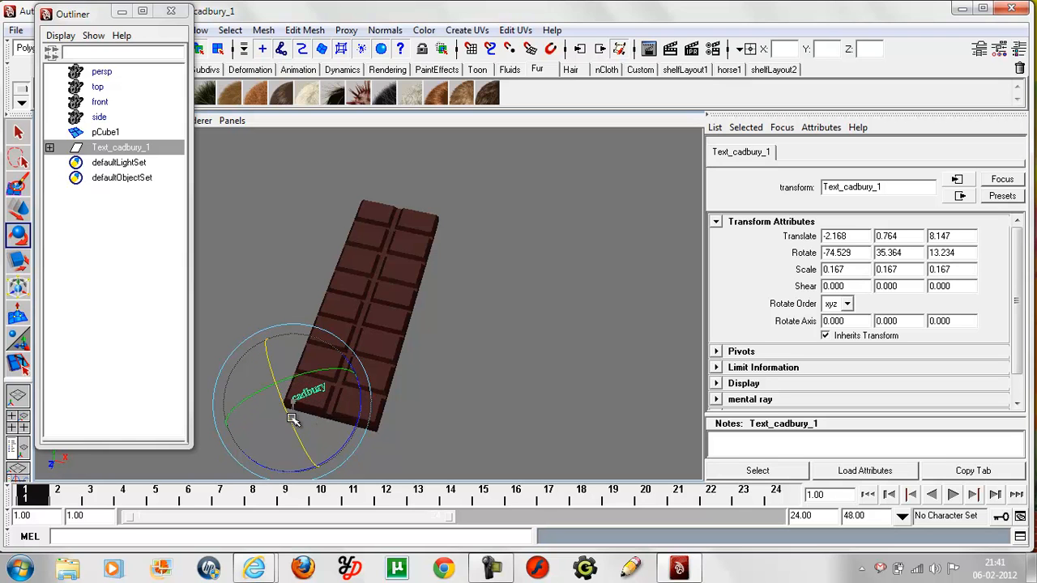
pyautogui.moveTo(294, 419); pyautogui.dragTo(295, 415)
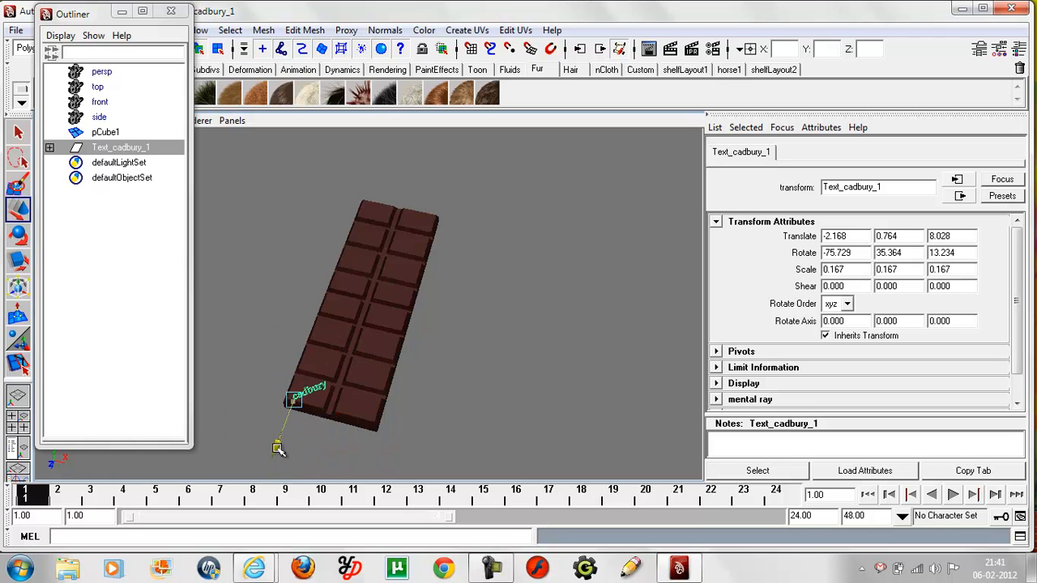
pyautogui.click(436, 381)
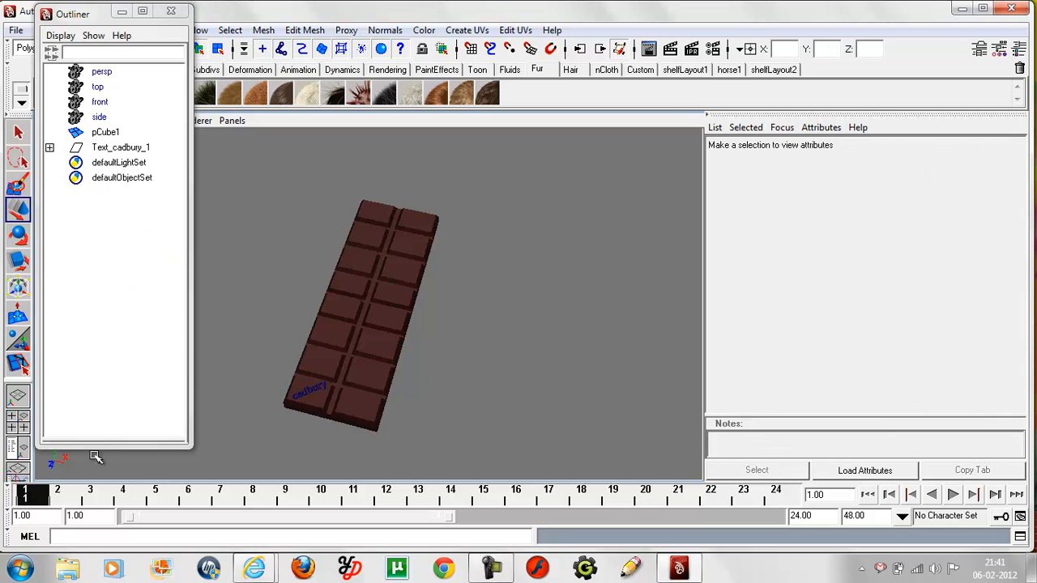
pyautogui.click(120, 146)
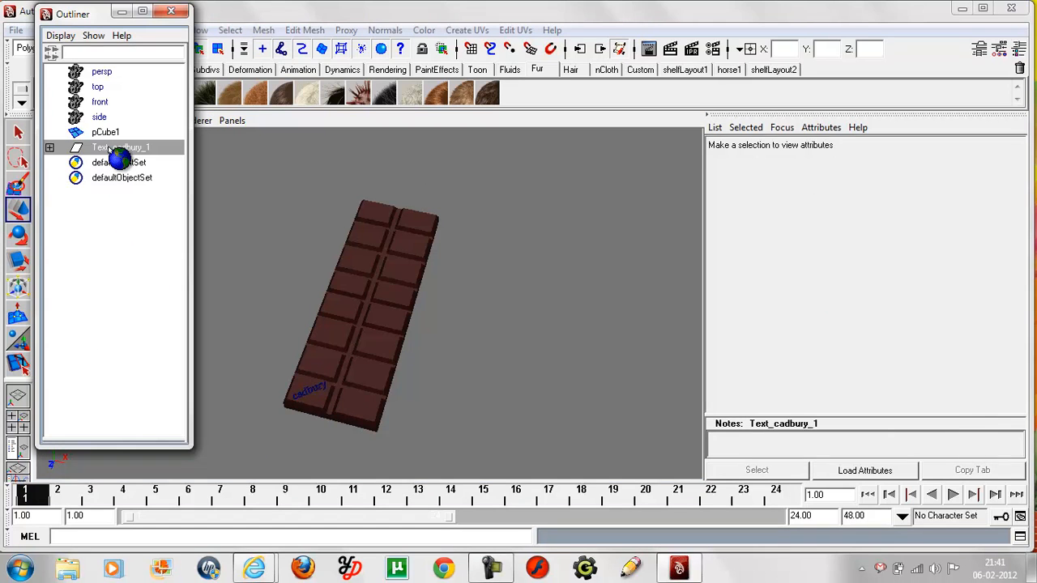
pyautogui.click(120, 146)
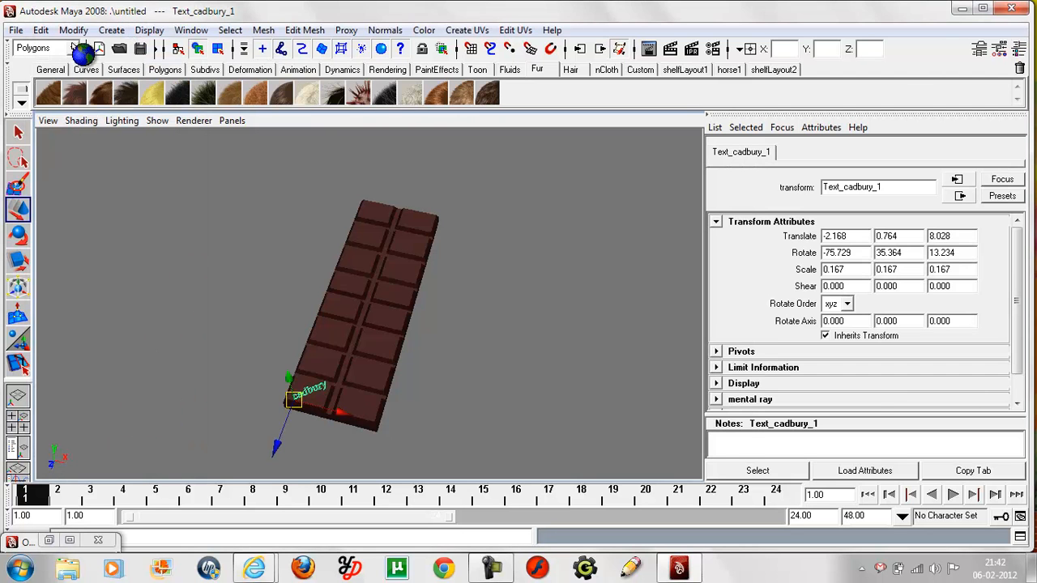
# Step: Create a planar surface filling the cadbury letter outlines via Surfaces > Planar
pyautogui.click(46, 48)
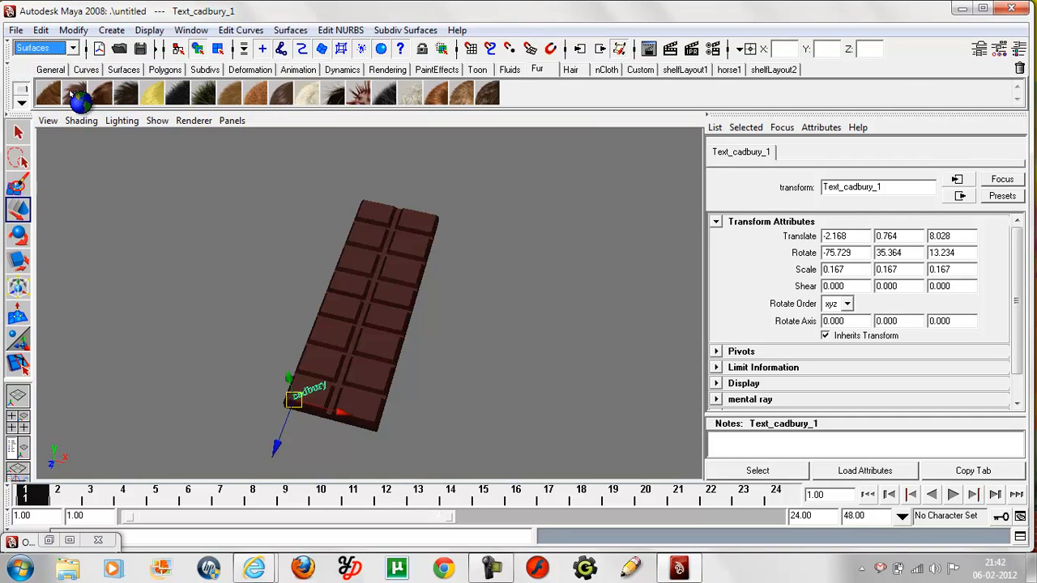
pyautogui.click(290, 29)
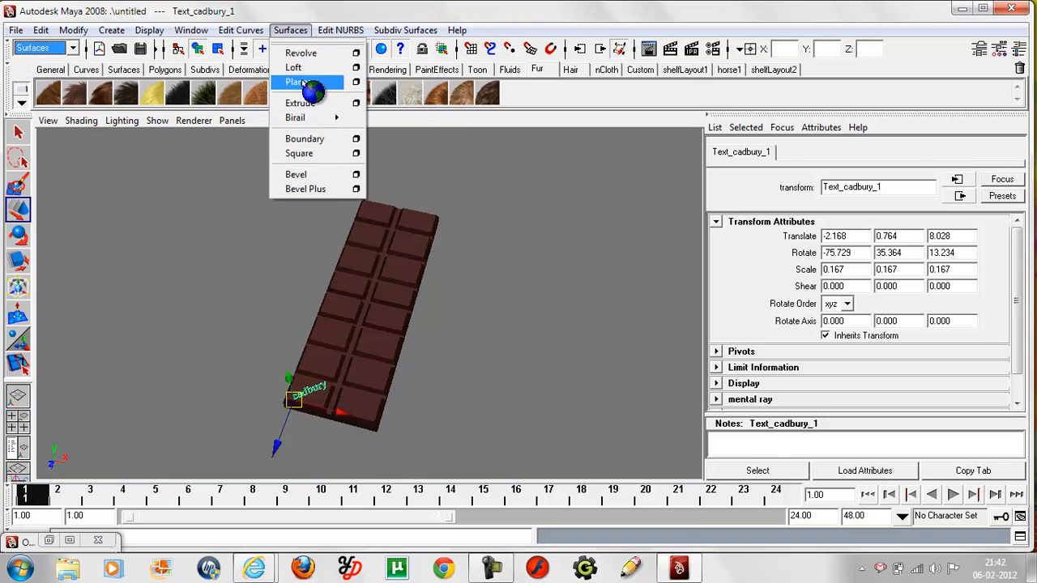
pyautogui.click(297, 81)
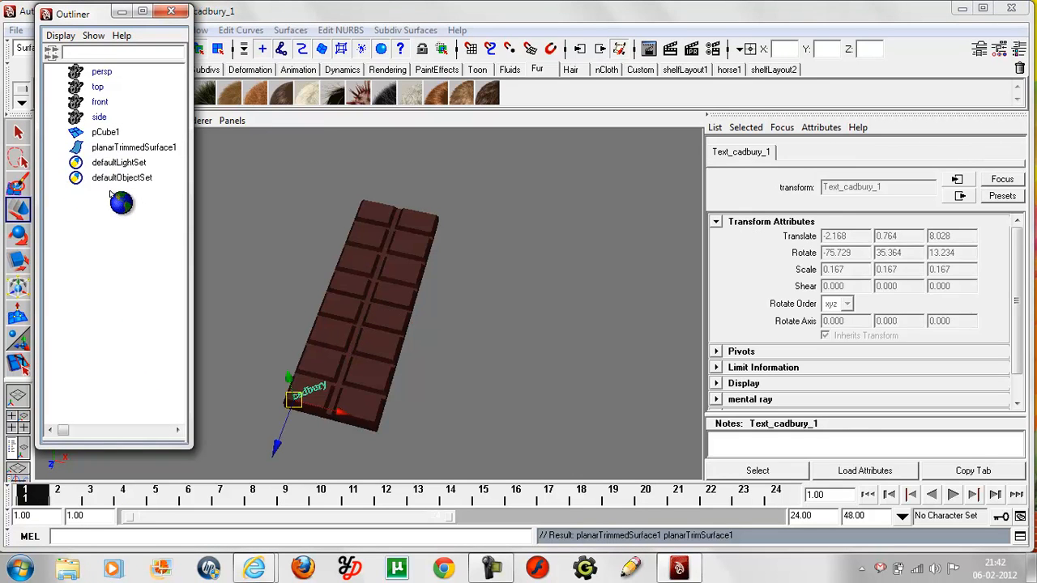
pyautogui.click(328, 450)
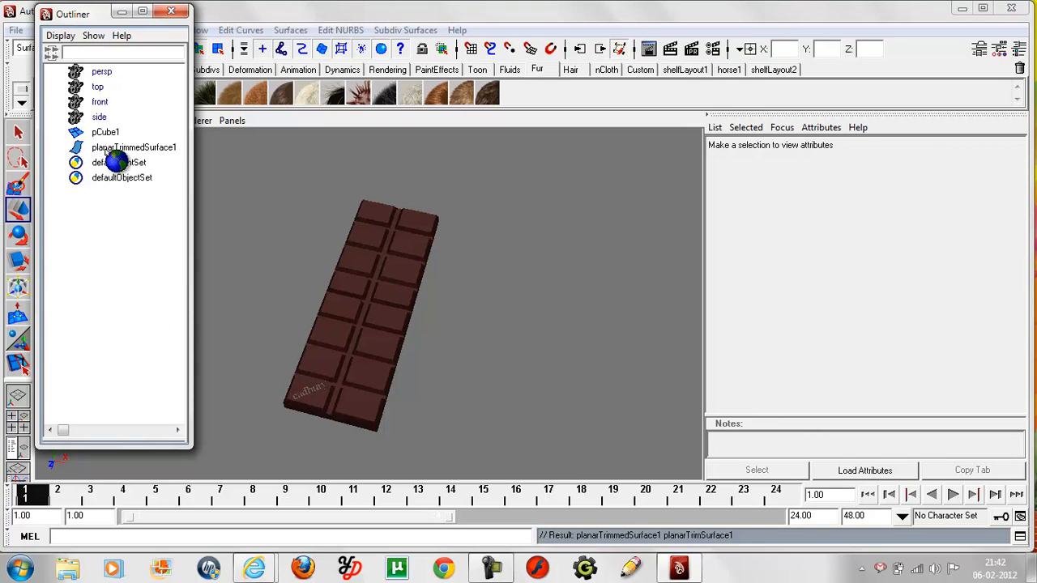
# Step: Assign planarTrimmedSurface1 a new Blinn material coloured dark red
pyautogui.click(133, 146)
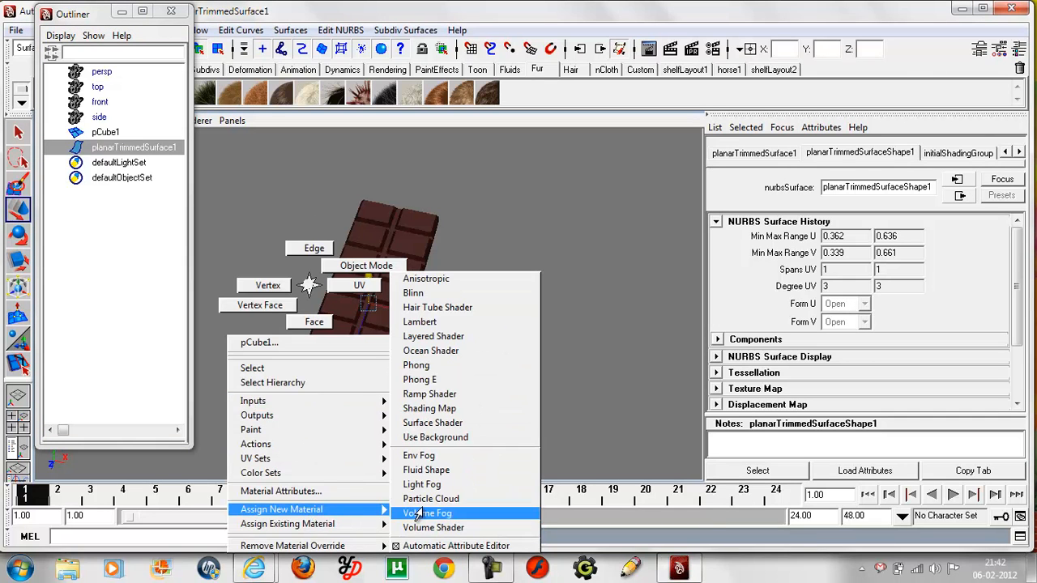
pyautogui.click(413, 292)
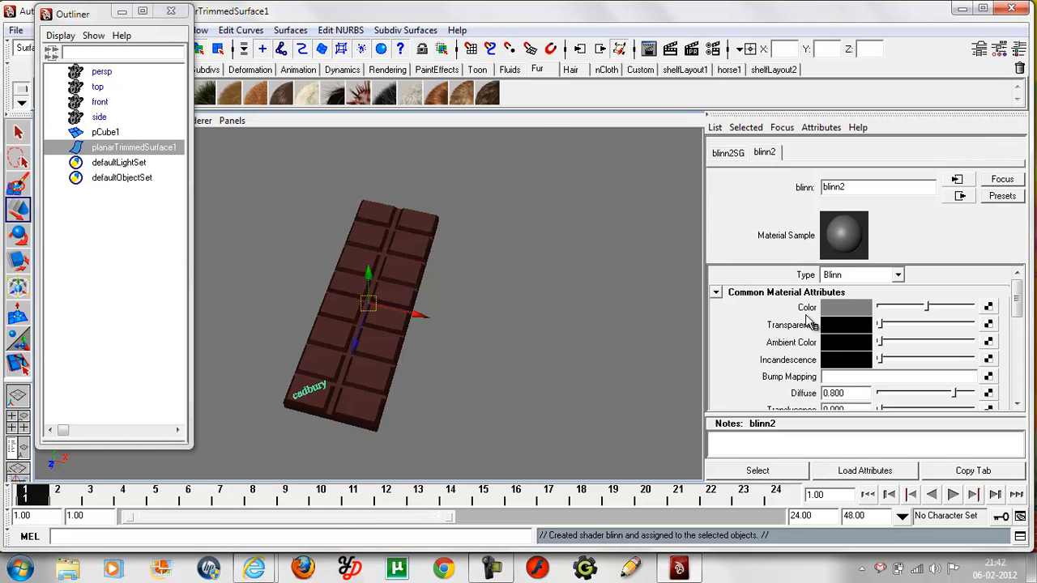
pyautogui.click(846, 308)
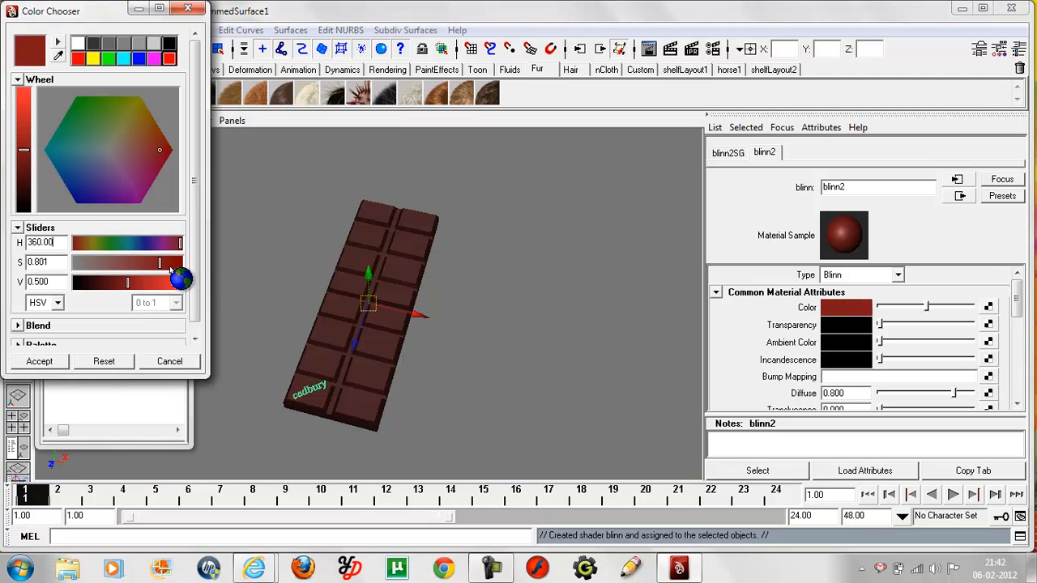
pyautogui.moveTo(159, 263); pyautogui.dragTo(178, 263)
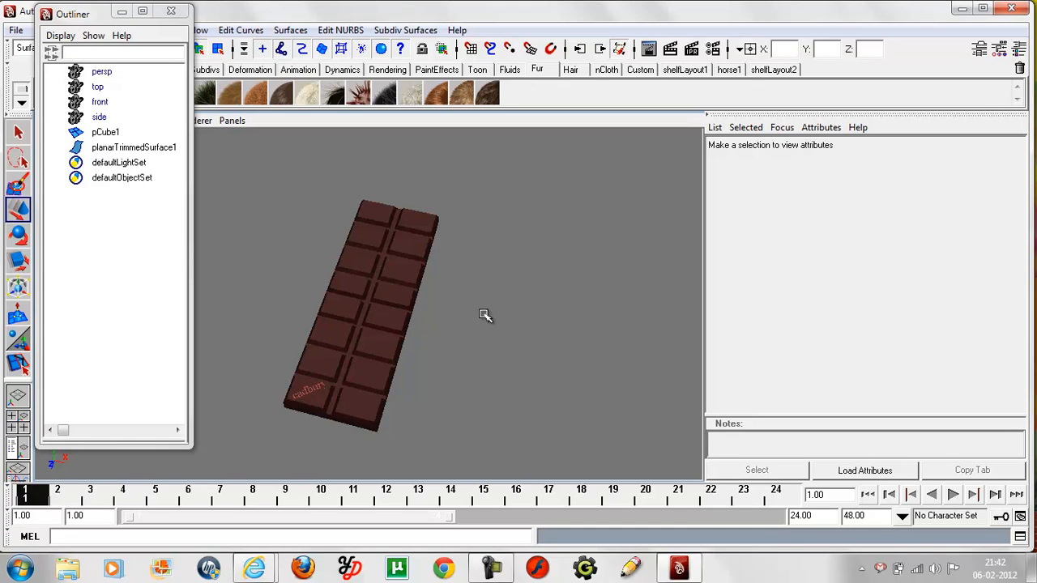
pyautogui.moveTo(479, 316)
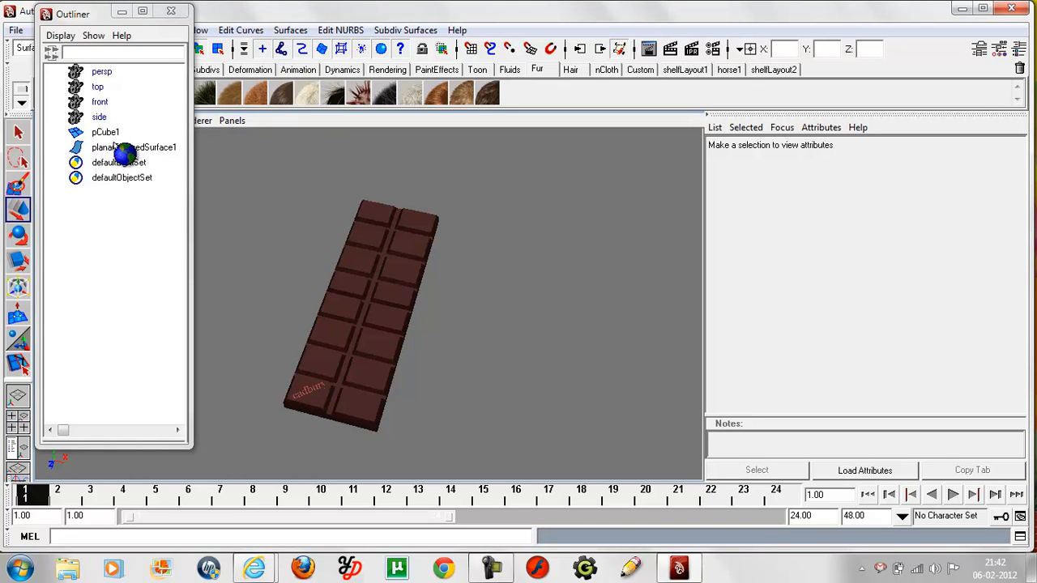
# Step: Assign the cadbury text surface a new Blinn and set its colour to a saturated, much darker red-brown
pyautogui.click(132, 146)
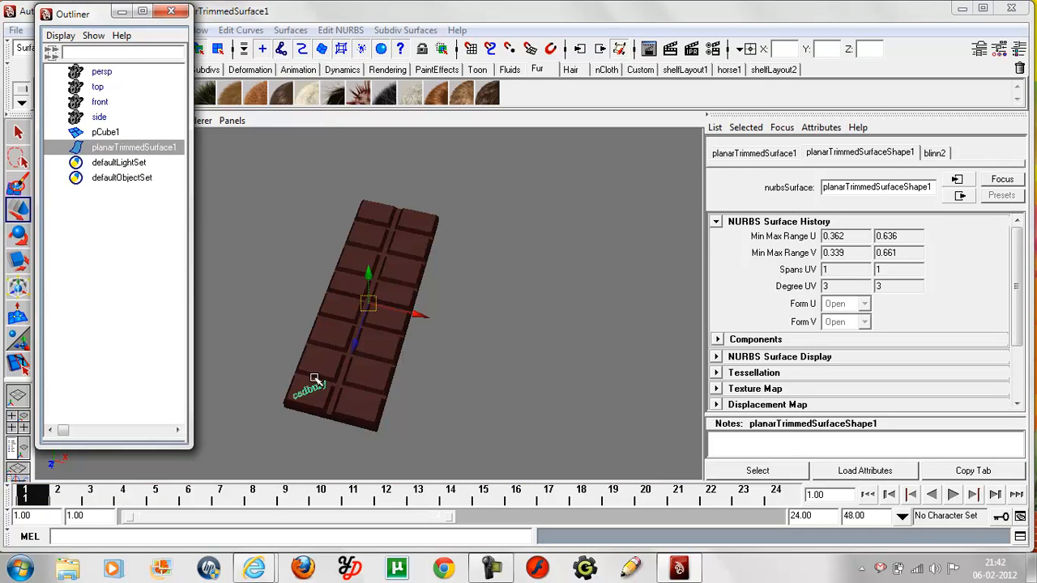
pyautogui.rightClick(369, 305)
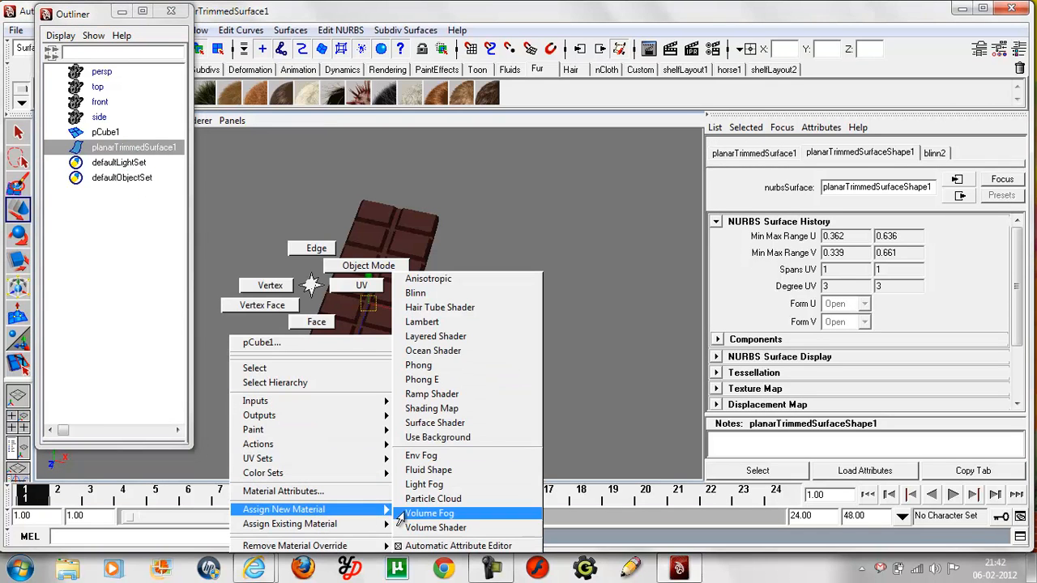
pyautogui.click(415, 291)
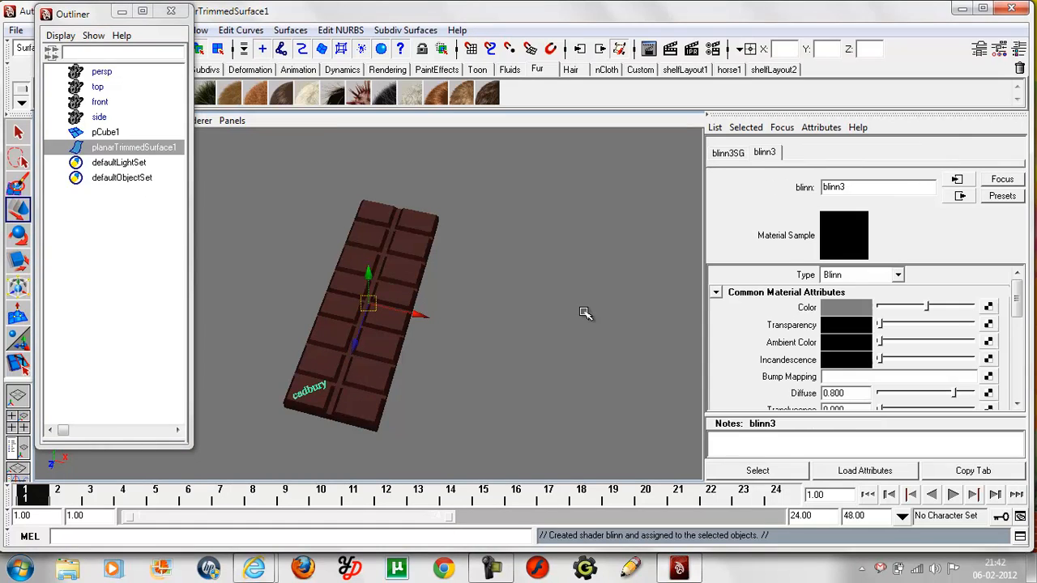
pyautogui.click(846, 308)
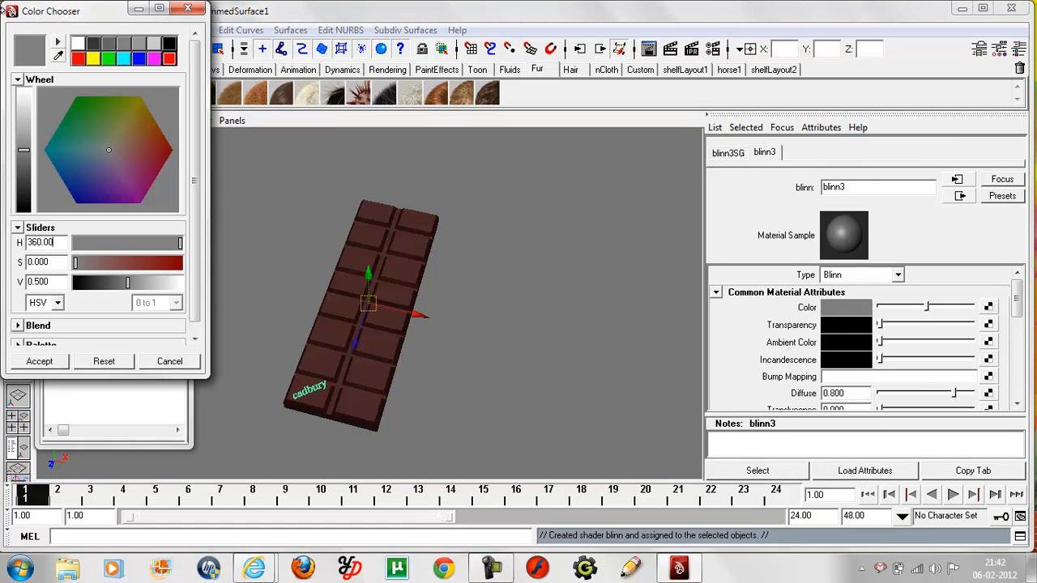
pyautogui.moveTo(74, 262); pyautogui.dragTo(171, 262)
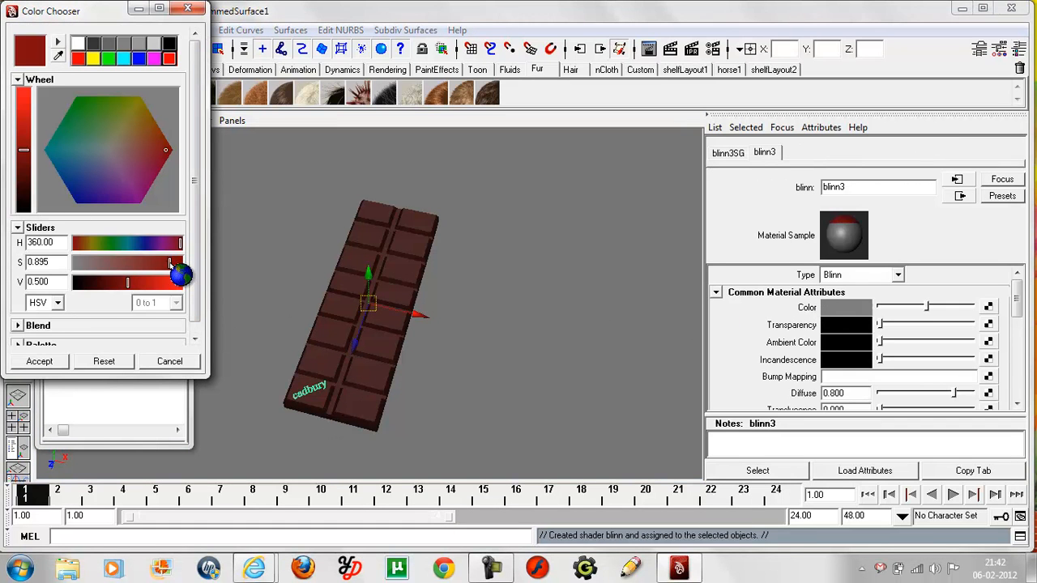
pyautogui.moveTo(127, 282); pyautogui.dragTo(97, 282)
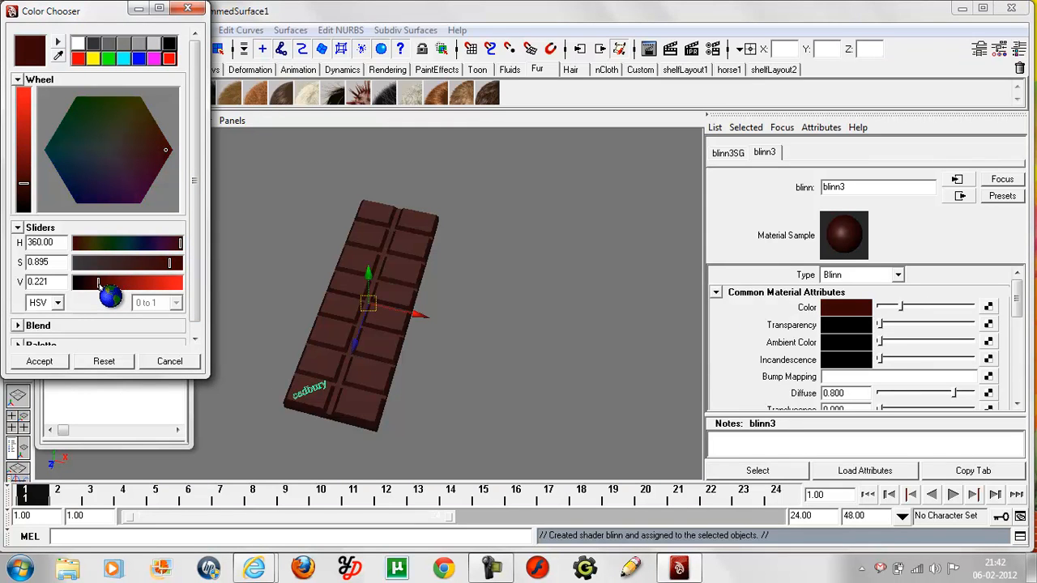
pyautogui.moveTo(97, 282); pyautogui.dragTo(110, 282)
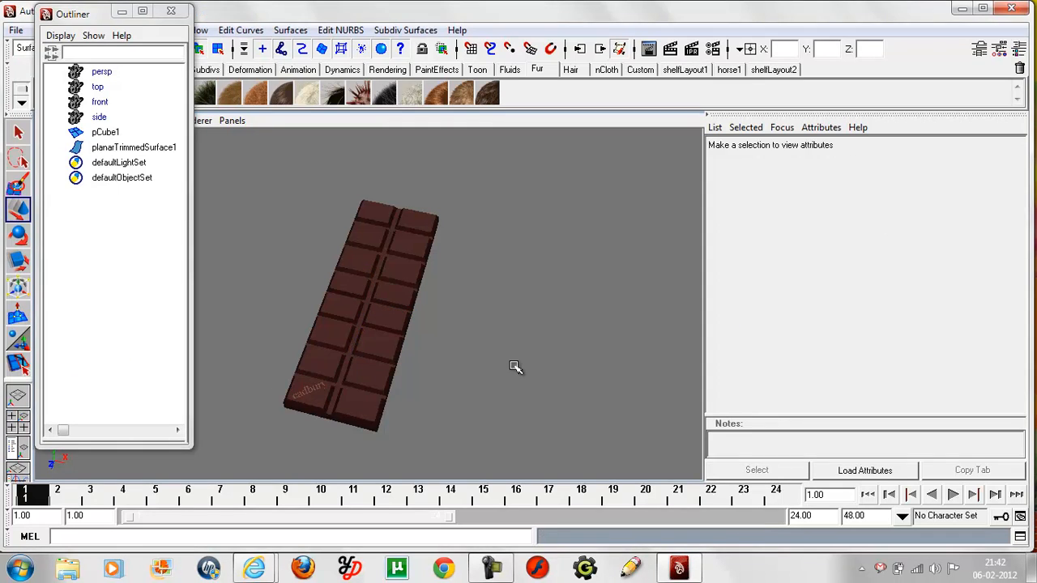
pyautogui.moveTo(509, 366)
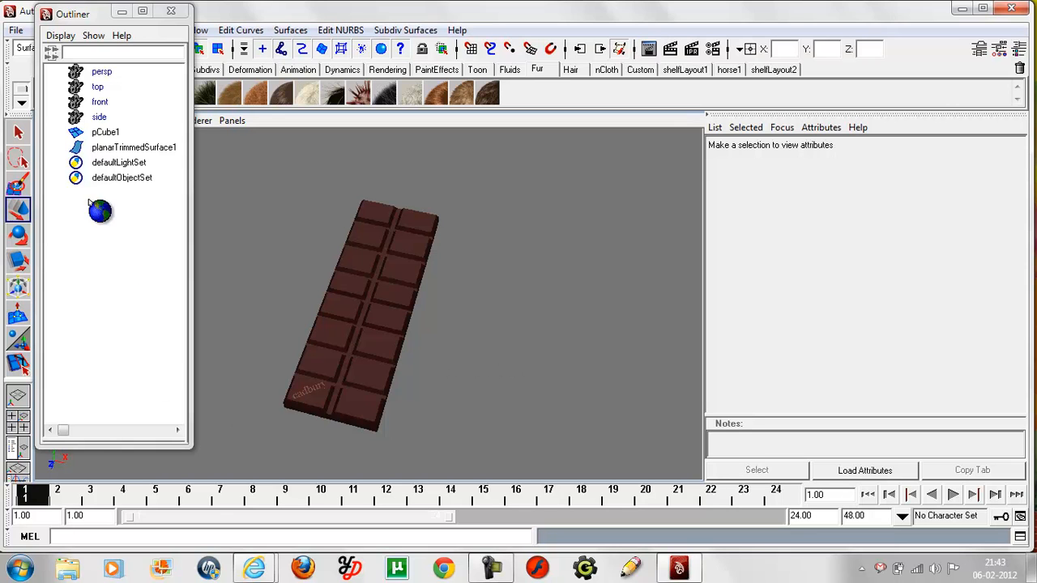
# Step: Assign the text surface another new material and position planarTrimmedSurface1 over the bottom square, then deselect
pyautogui.click(133, 146)
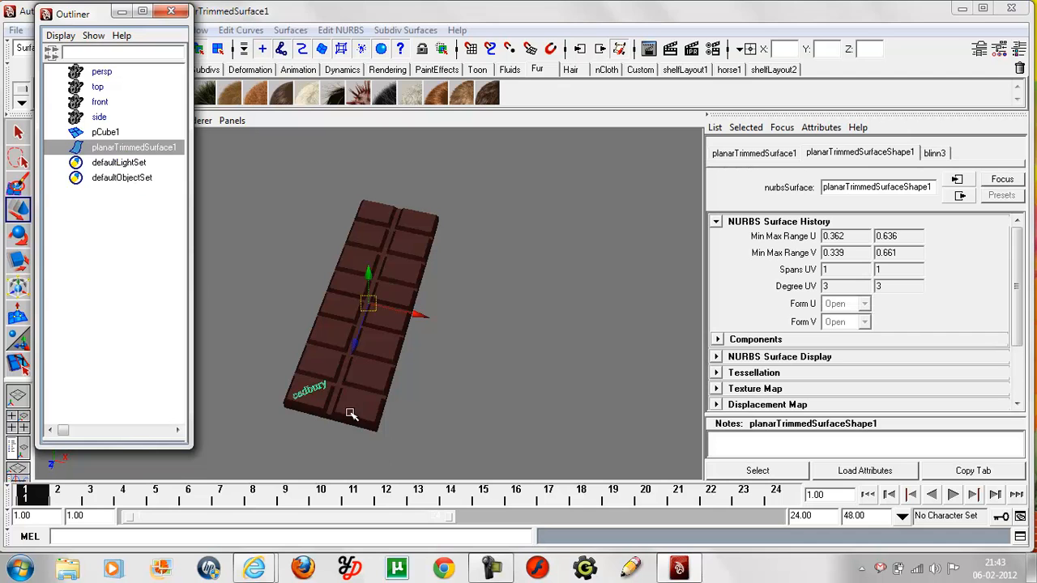
pyautogui.rightClick(353, 415)
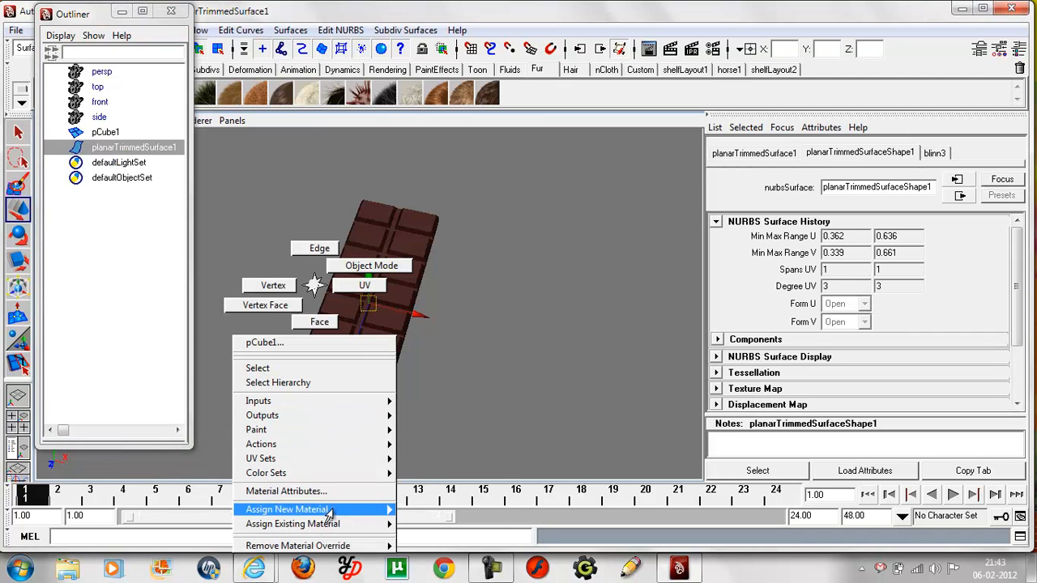
pyautogui.click(289, 509)
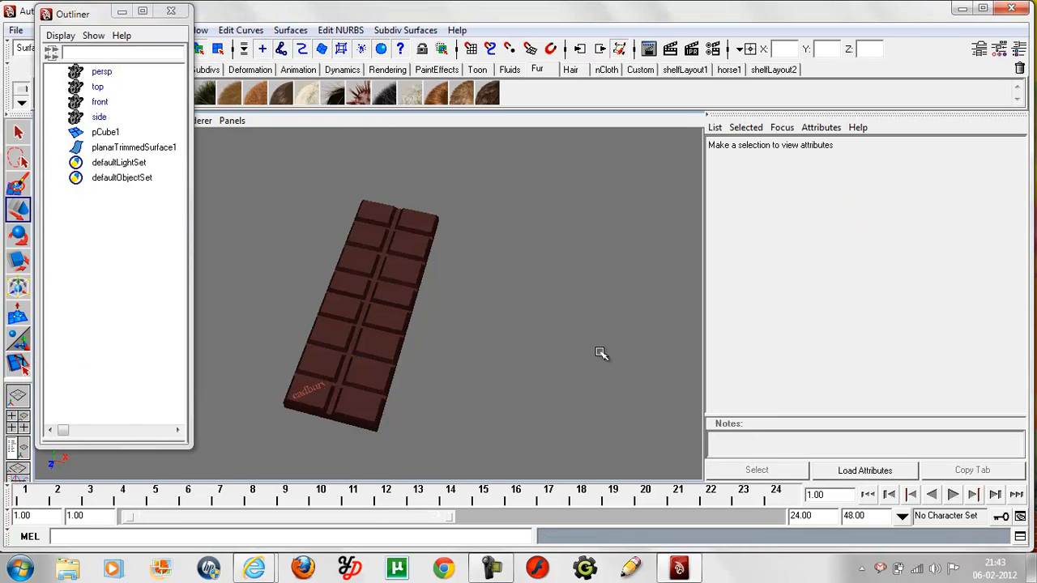
pyautogui.moveTo(557, 353)
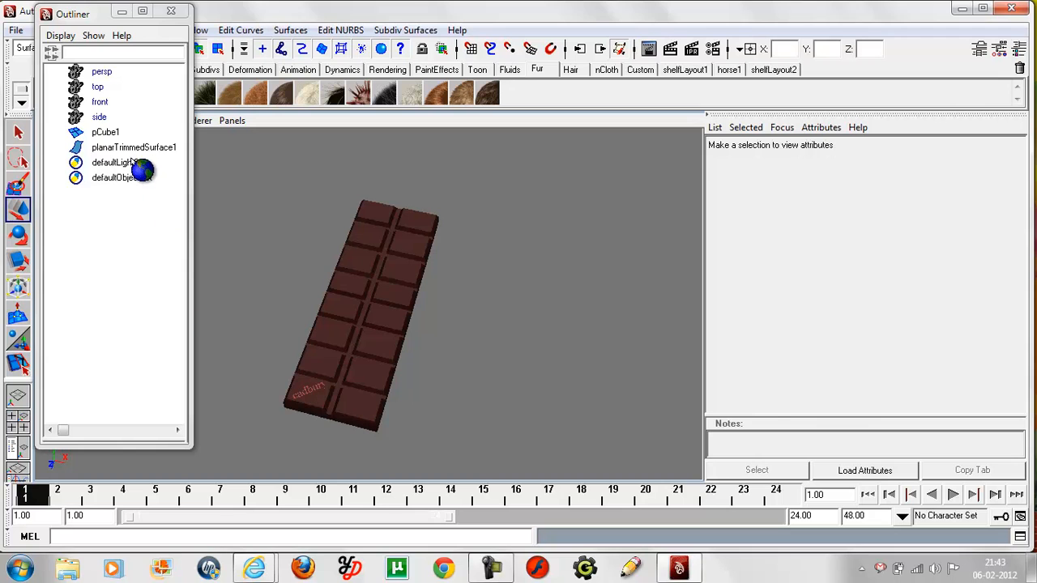
pyautogui.click(133, 146)
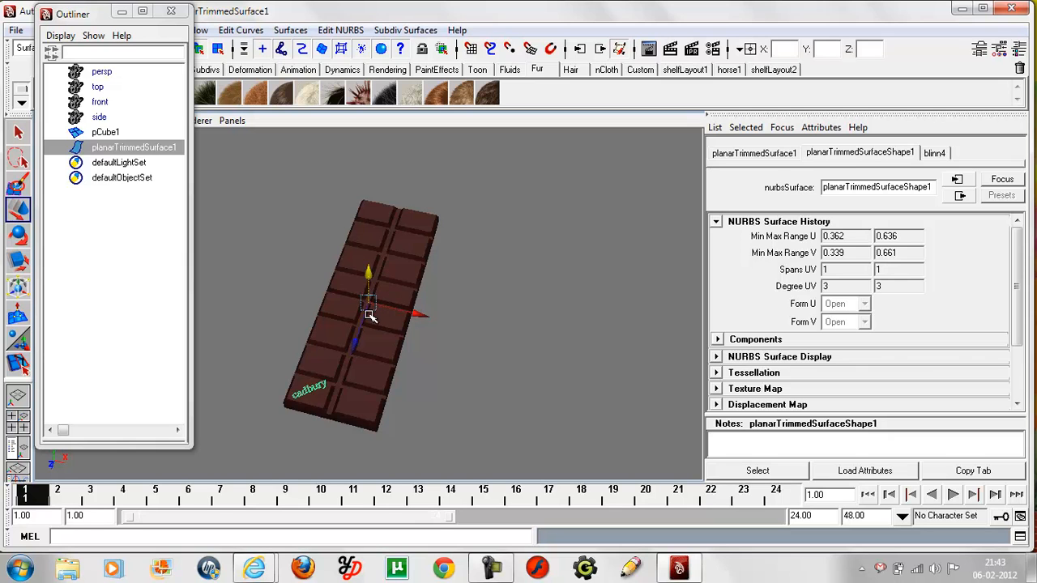
pyautogui.click(473, 334)
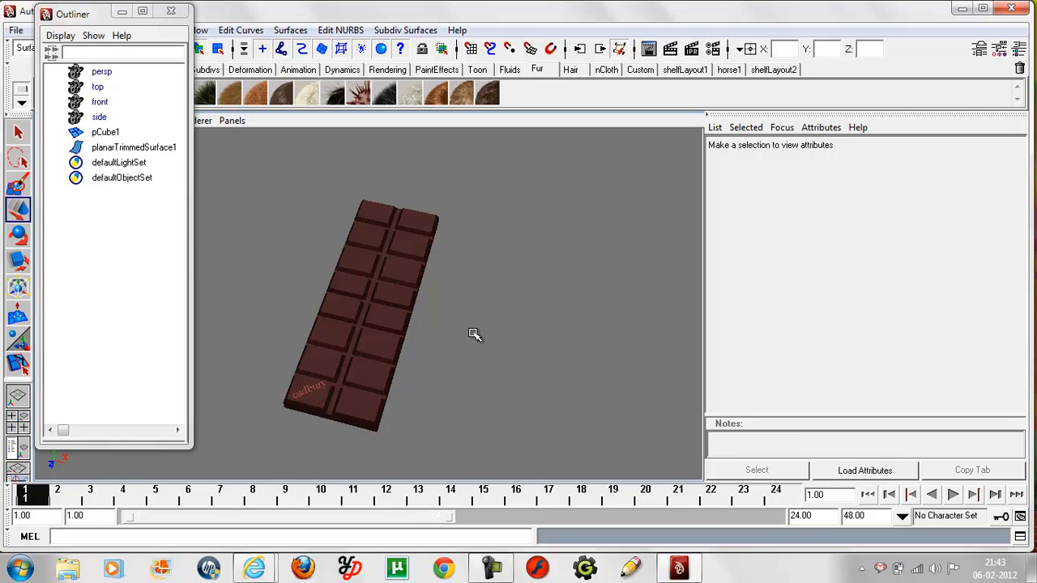
pyautogui.moveTo(921, 40)
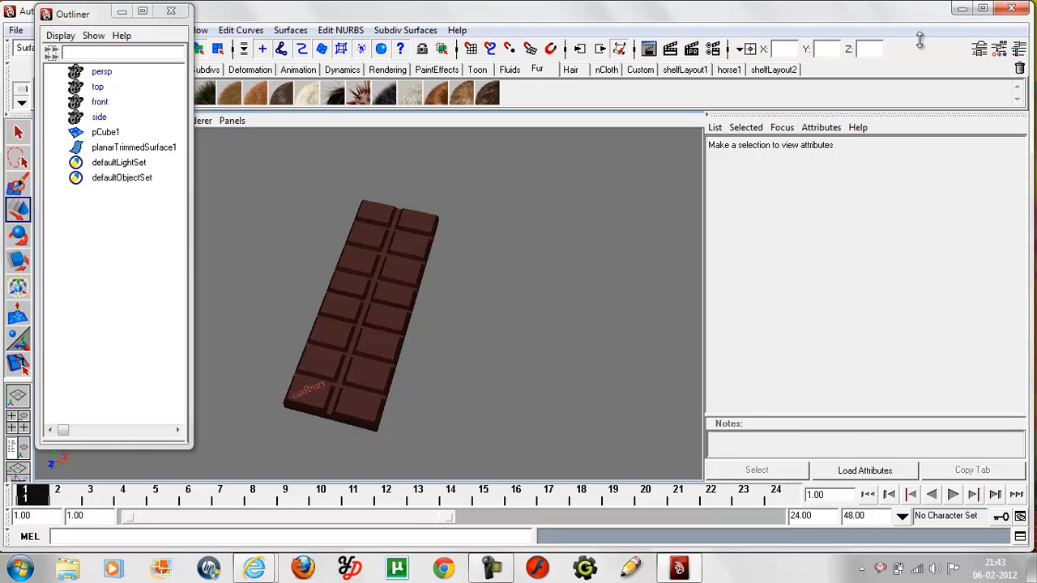
# Step: Duplicate the logo surface repeatedly, doubling from 1 to 2, 4, 8 and 16 logos across the bar's squares
pyautogui.click(133, 146)
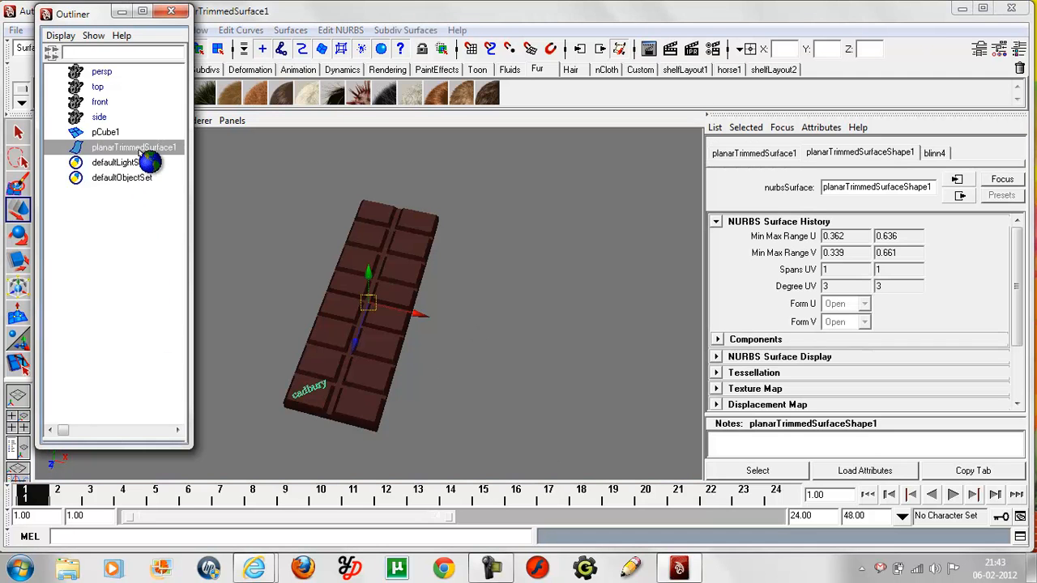
pyautogui.moveTo(198, 373)
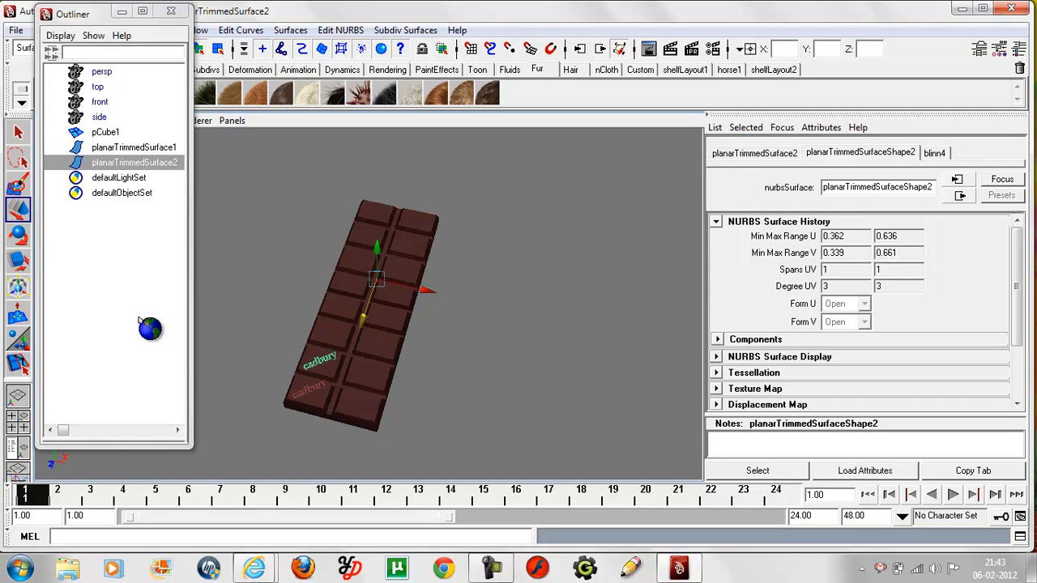
pyautogui.click(135, 148)
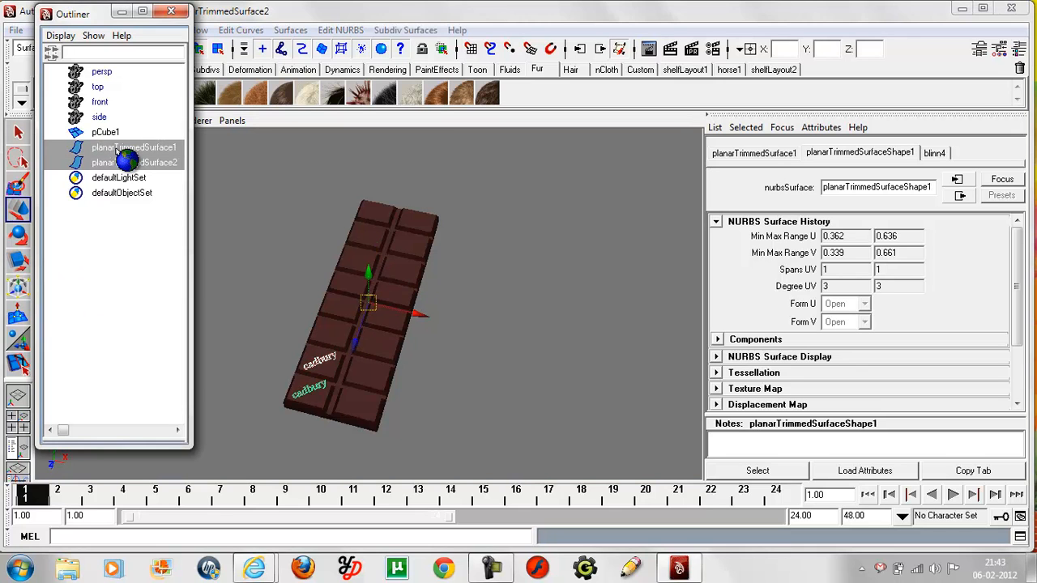
pyautogui.click(133, 147)
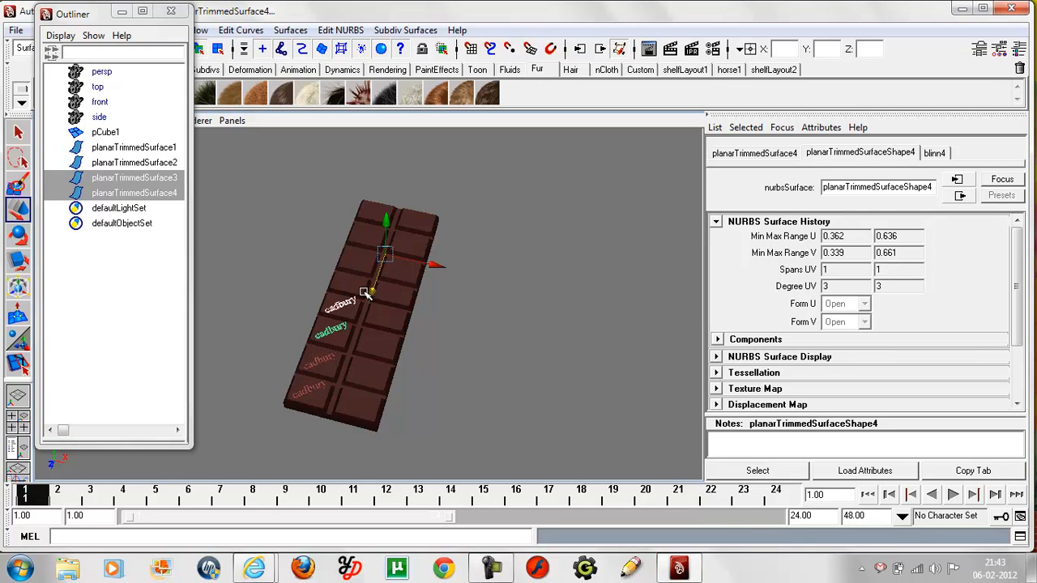
pyautogui.click(133, 148)
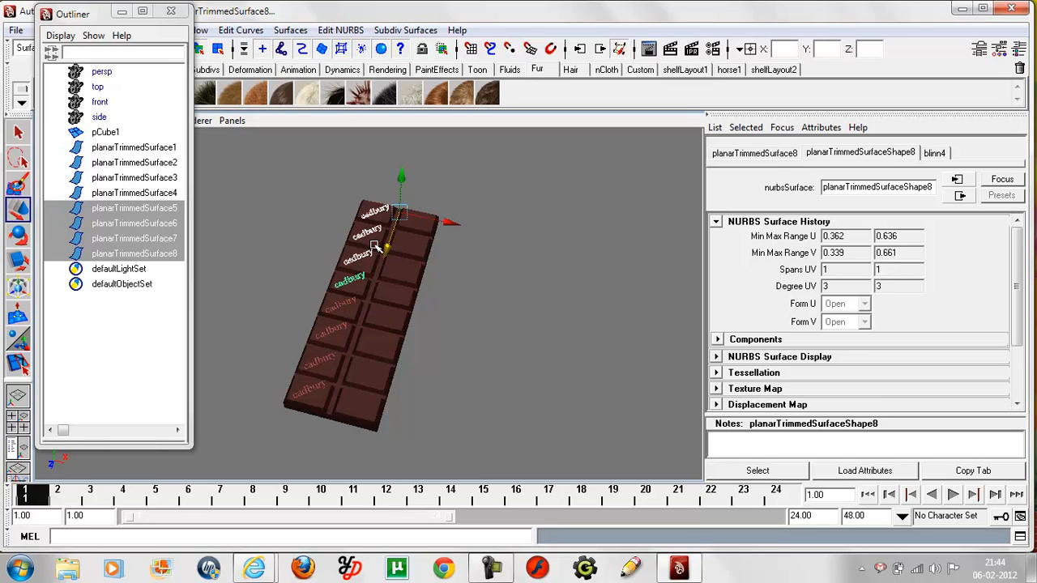
pyautogui.click(133, 146)
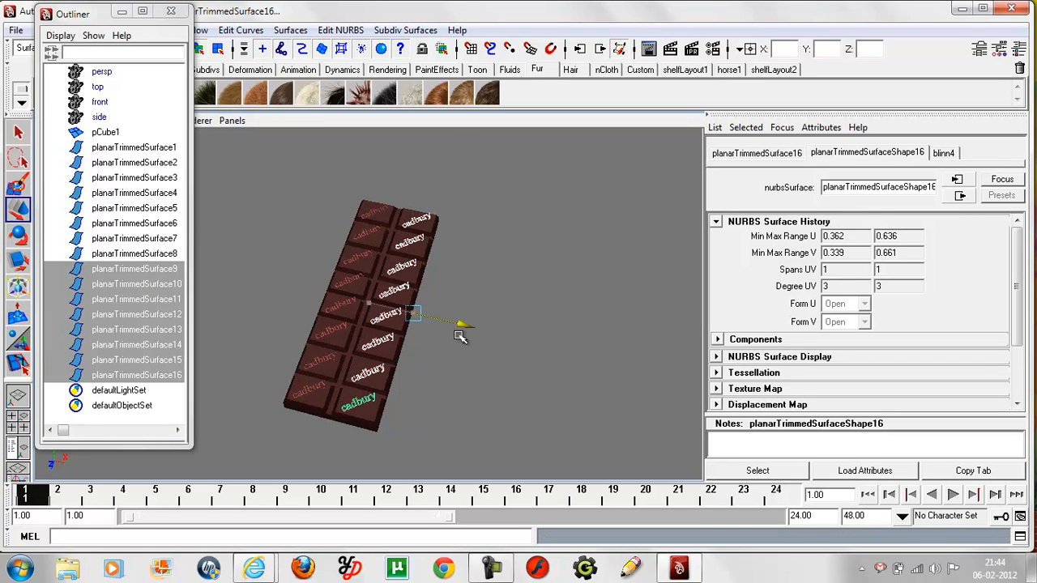
pyautogui.click(461, 354)
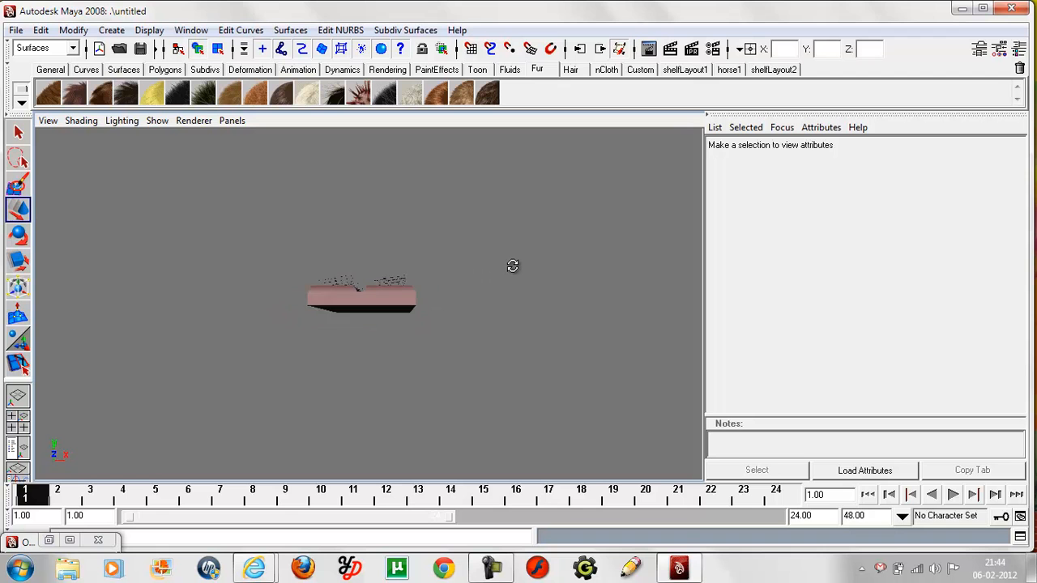
# Step: Select planarTrimmedSurface1–16 from a side view and lower them onto the cube's top faces
pyautogui.moveTo(512, 266); pyautogui.dragTo(365, 304)
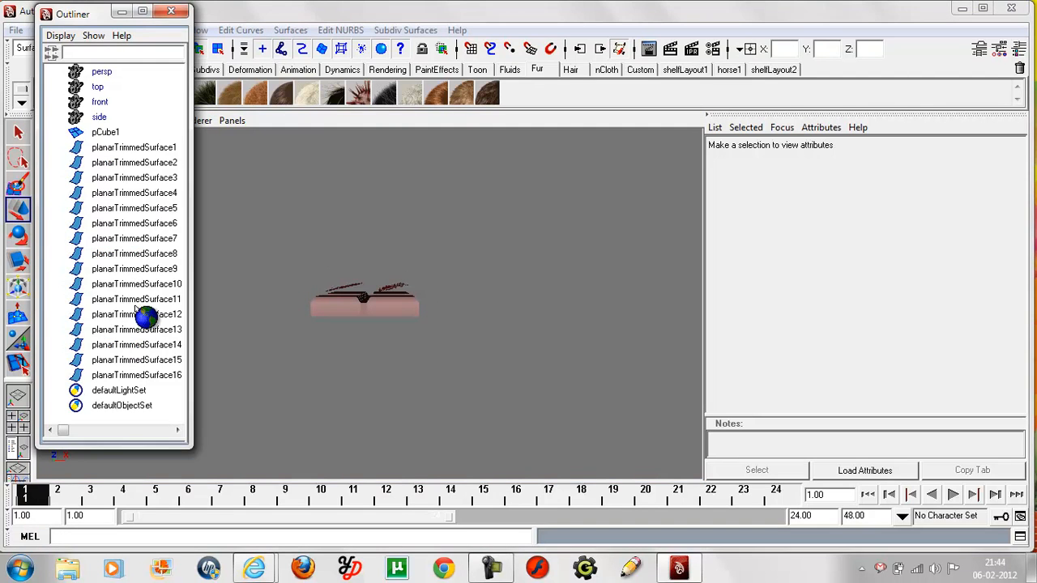
pyautogui.click(133, 146)
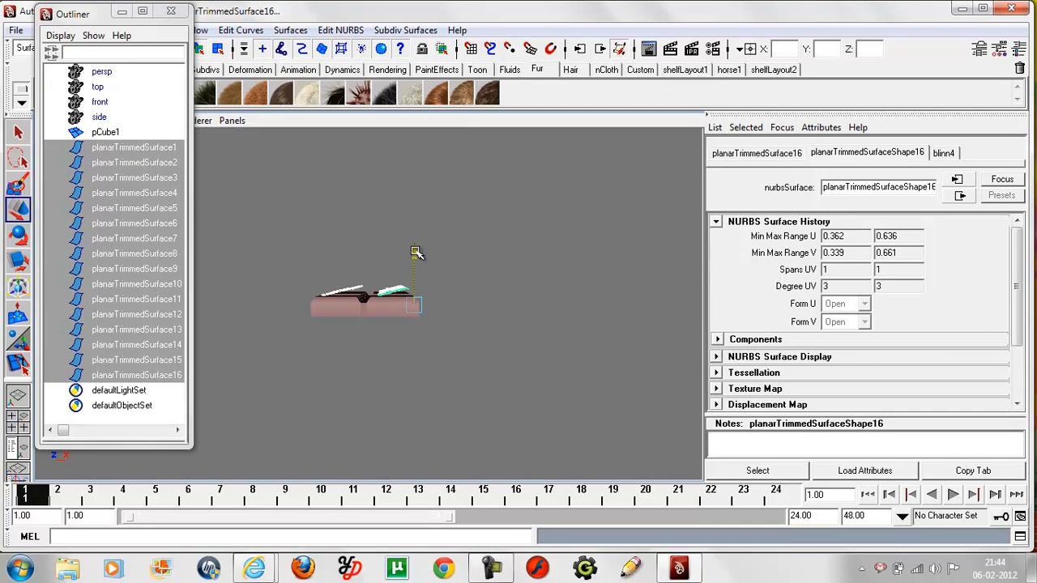
pyautogui.click(18, 235)
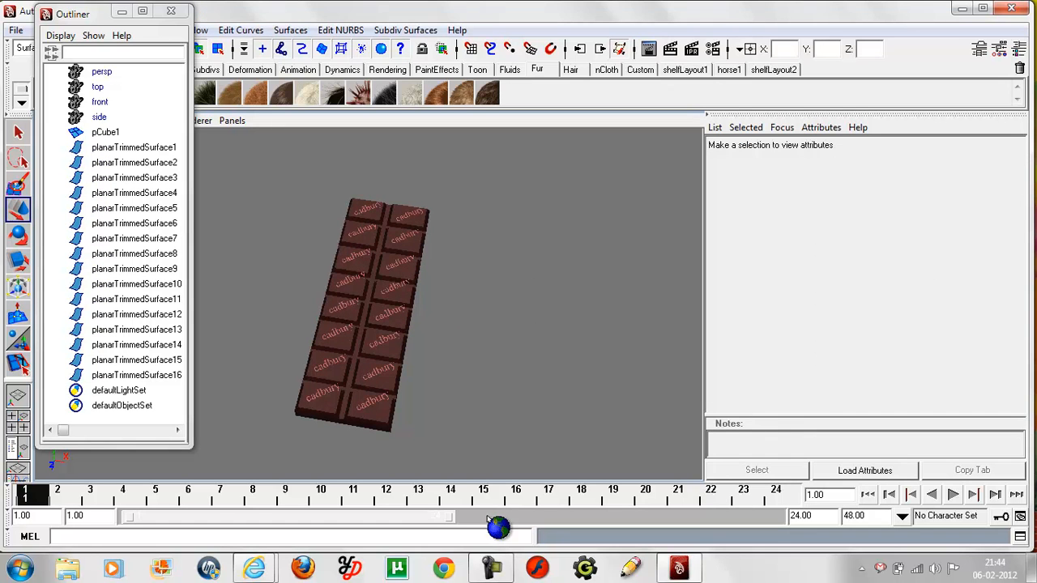
pyautogui.moveTo(480, 347)
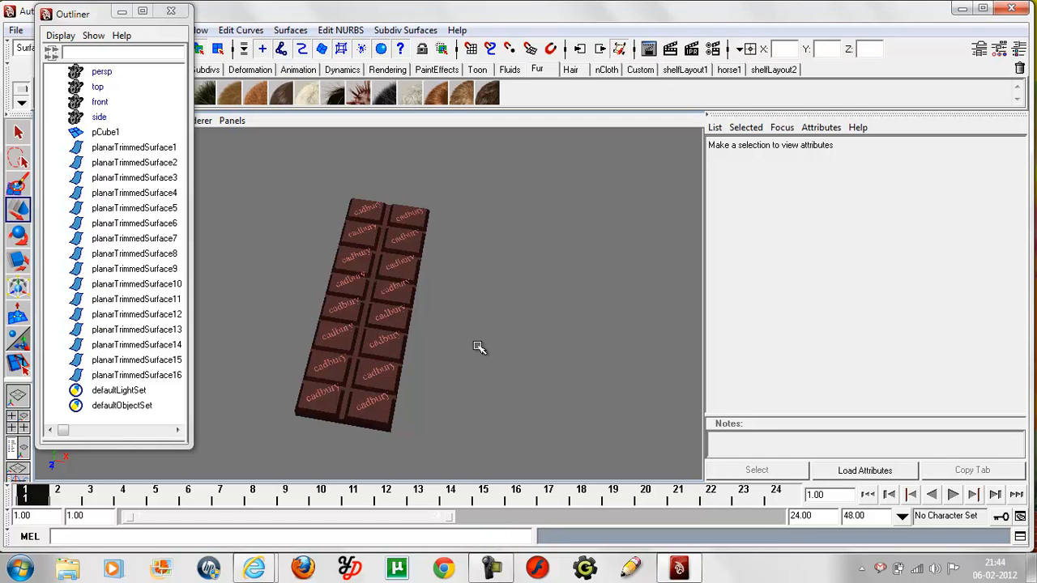
# Step: Assign the sixteen selected logo surfaces a new Blinn, adjust it, then assign another dark material to them
pyautogui.click(133, 146)
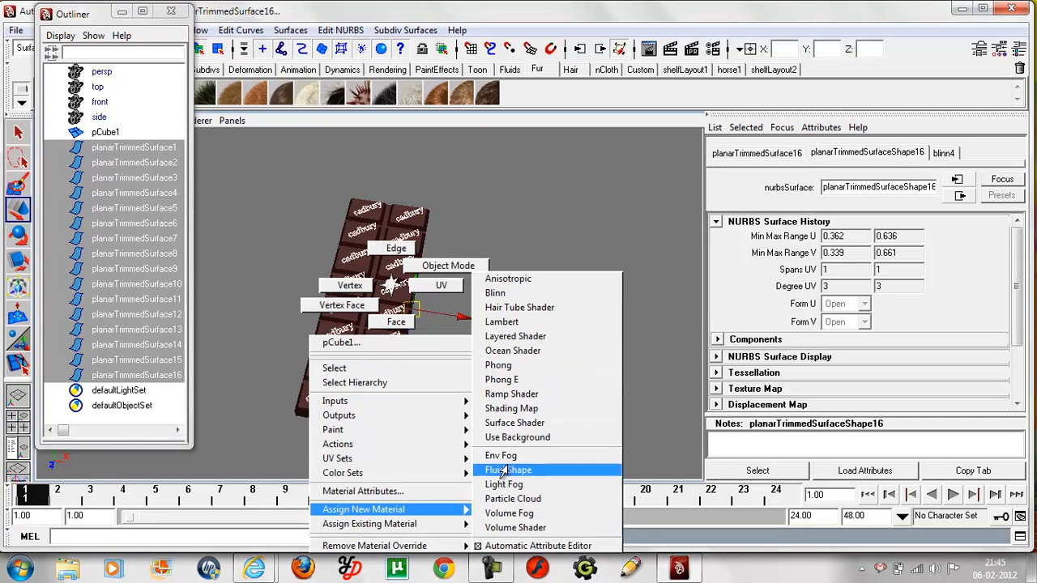
pyautogui.click(496, 292)
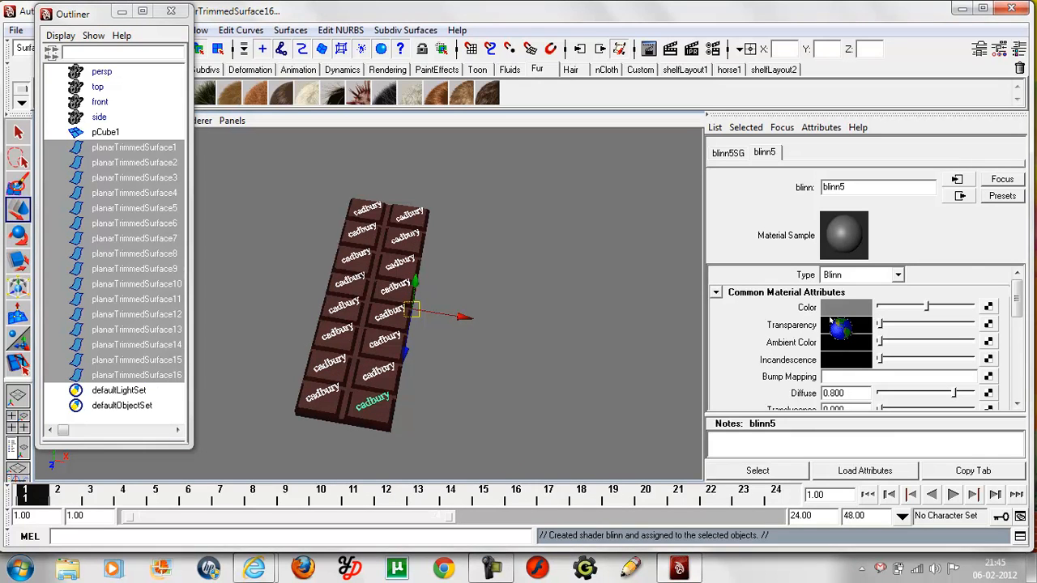
pyautogui.click(846, 308)
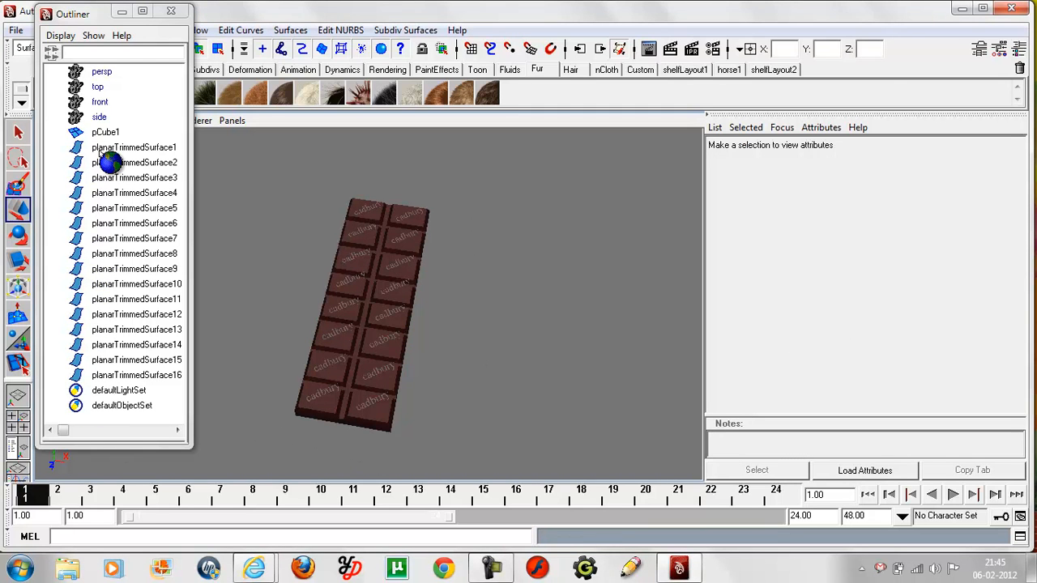
pyautogui.click(133, 146)
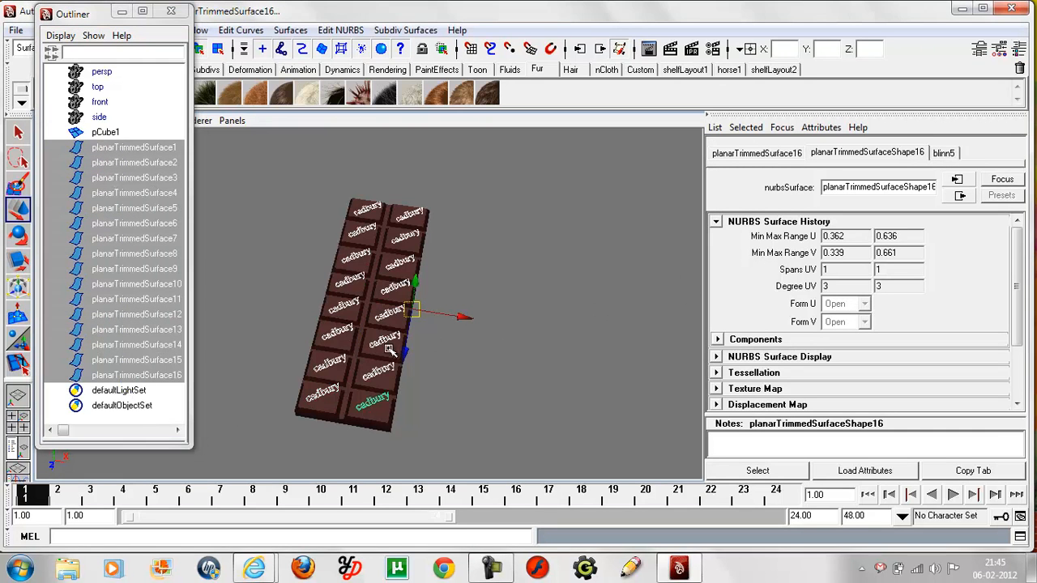
pyautogui.rightClick(389, 350)
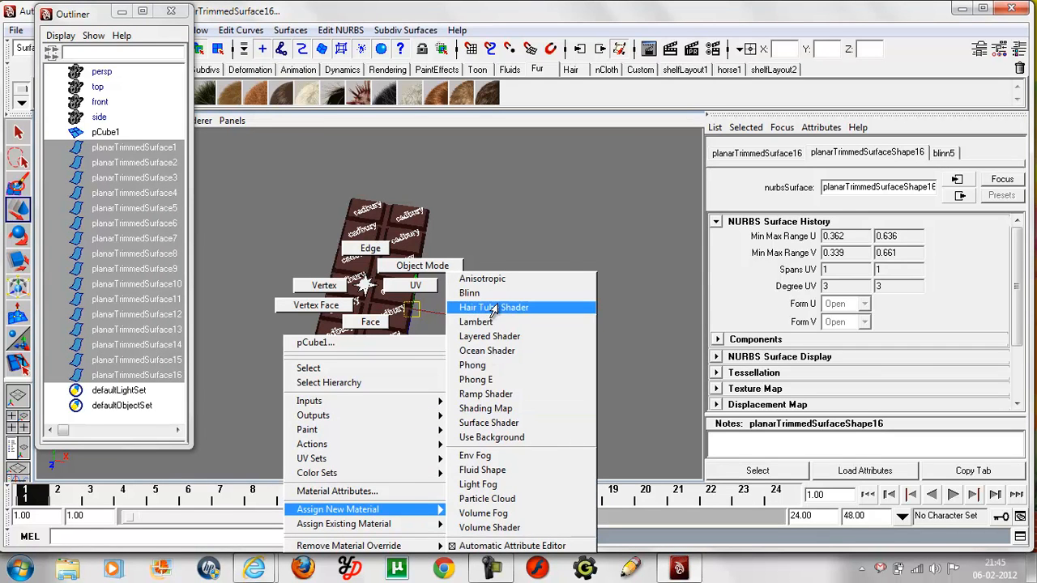
pyautogui.click(470, 292)
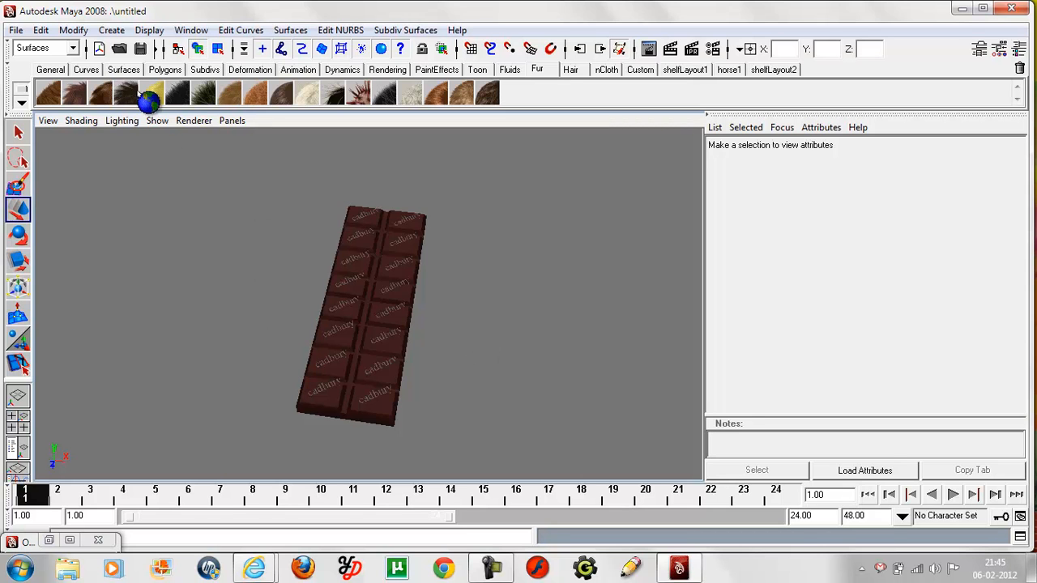
# Step: Duplicate pCube1 three times along X so four bars sit side by side
pyautogui.click(389, 419)
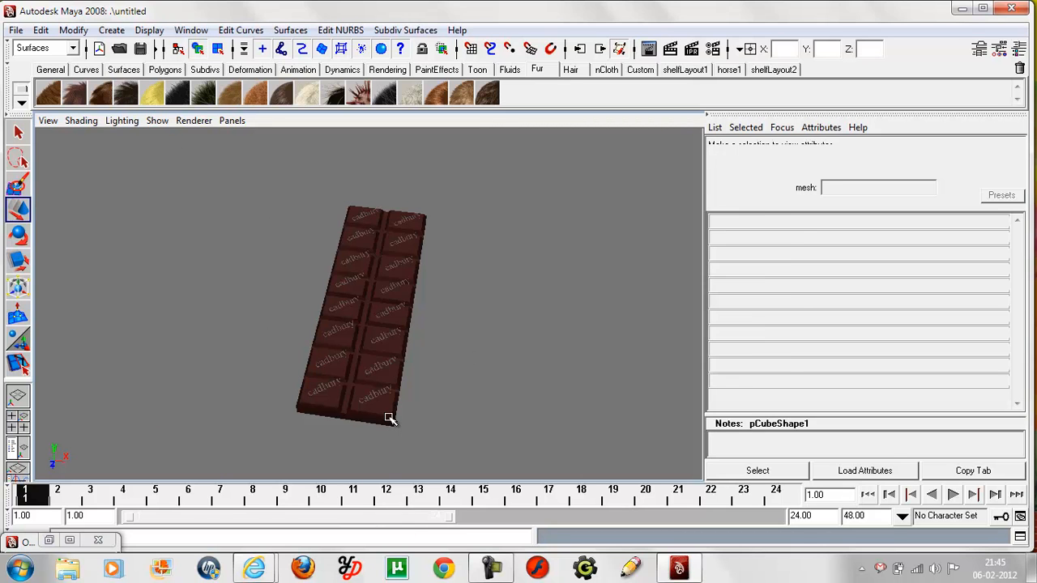
pyautogui.click(365, 324)
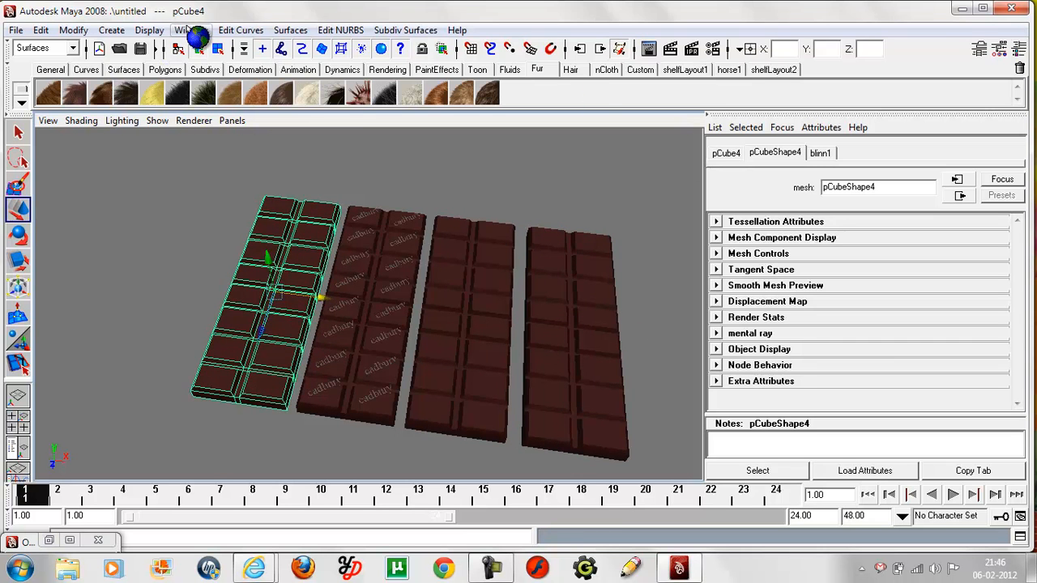
pyautogui.click(181, 29)
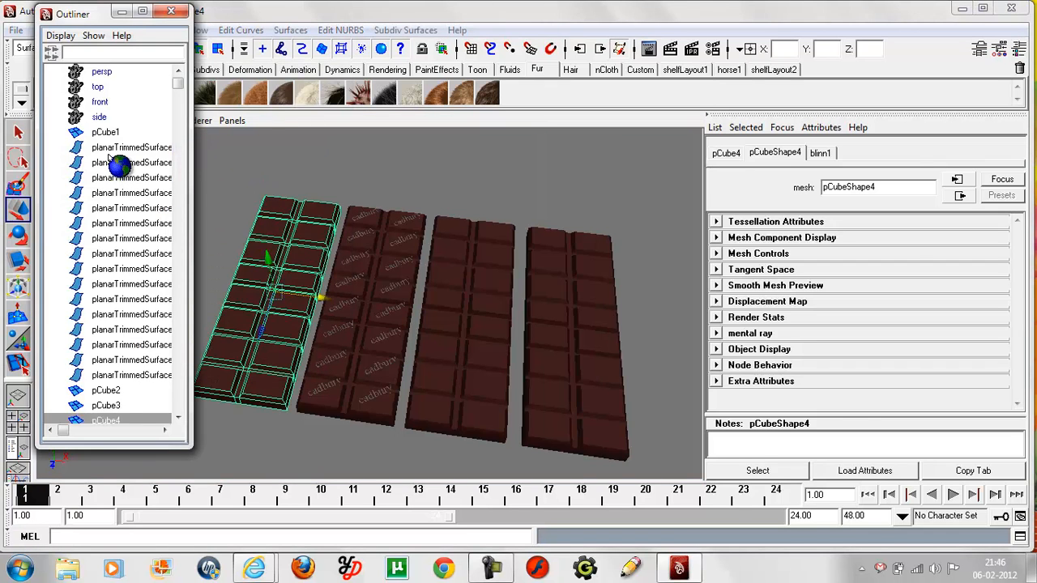
# Step: Duplicate the 16 logo surfaces from the Outliner and move each copy set onto the next bar, then deselect
pyautogui.click(131, 376)
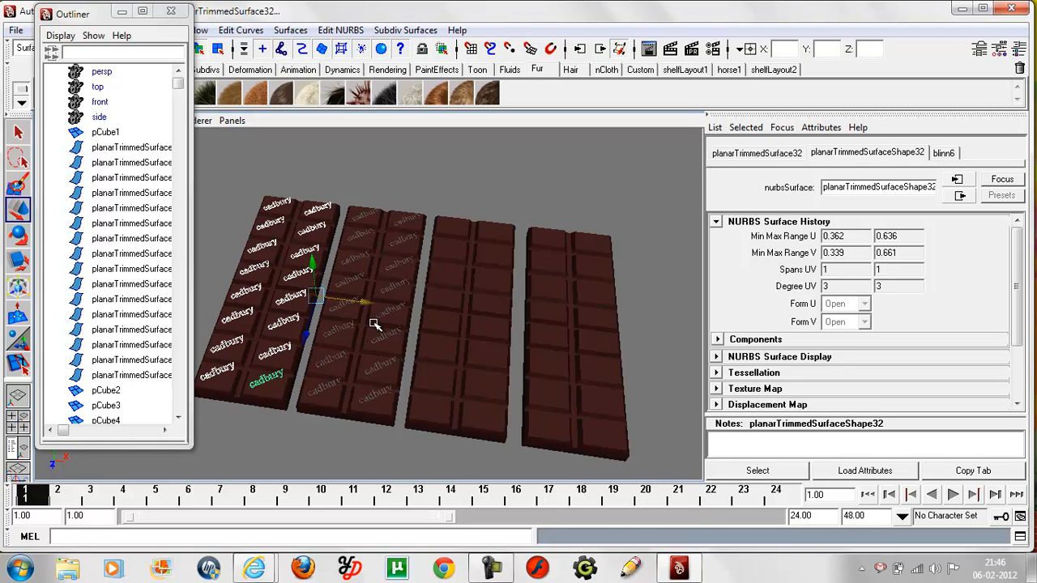
pyautogui.click(359, 316)
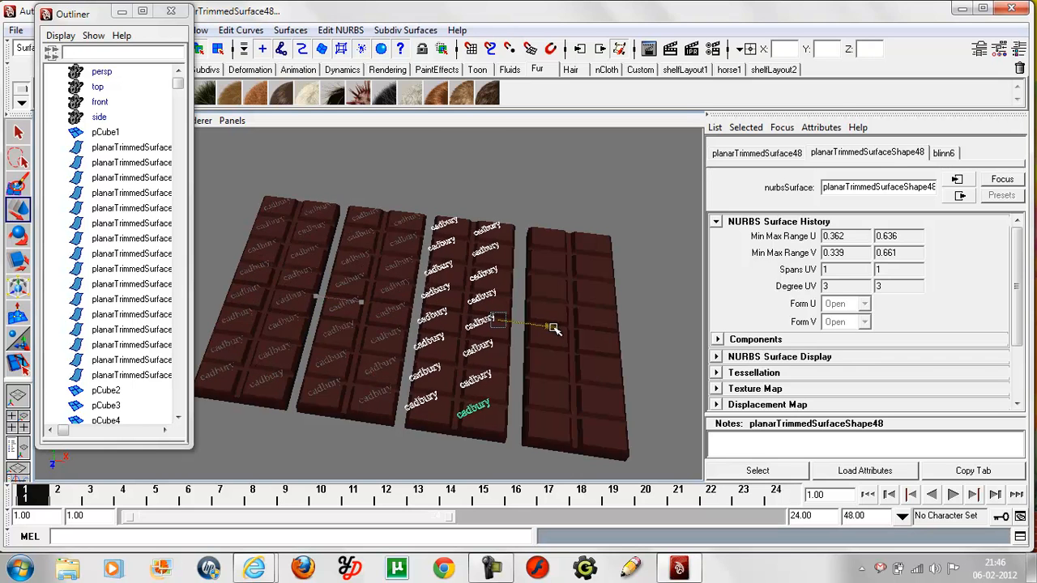
pyautogui.moveTo(551, 327); pyautogui.dragTo(564, 332)
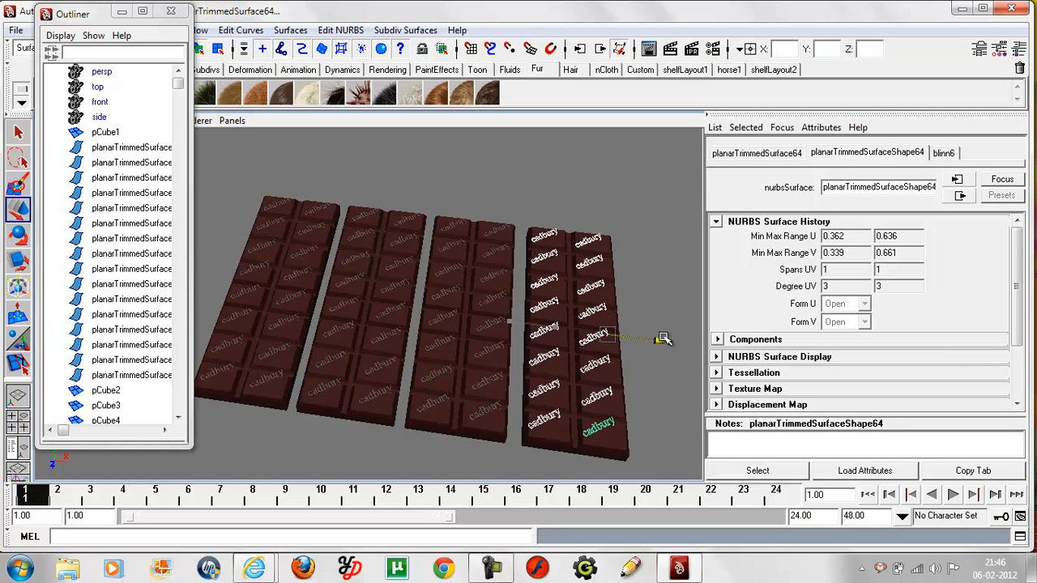
pyautogui.click(663, 259)
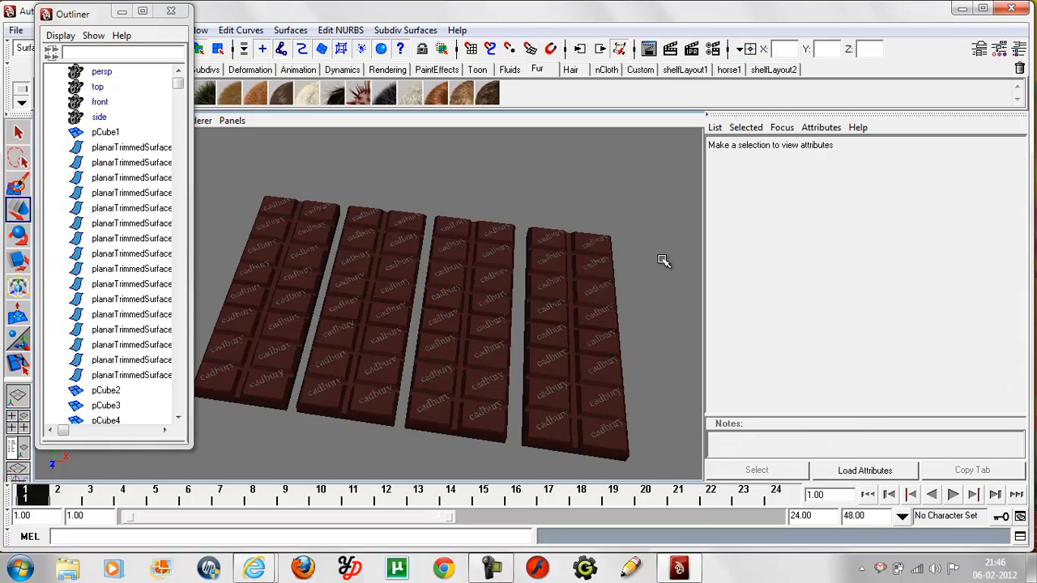
# Step: Orbit to inspect the four bars side-on and from above, then close the Outliner
pyautogui.moveTo(664, 261); pyautogui.dragTo(661, 308)
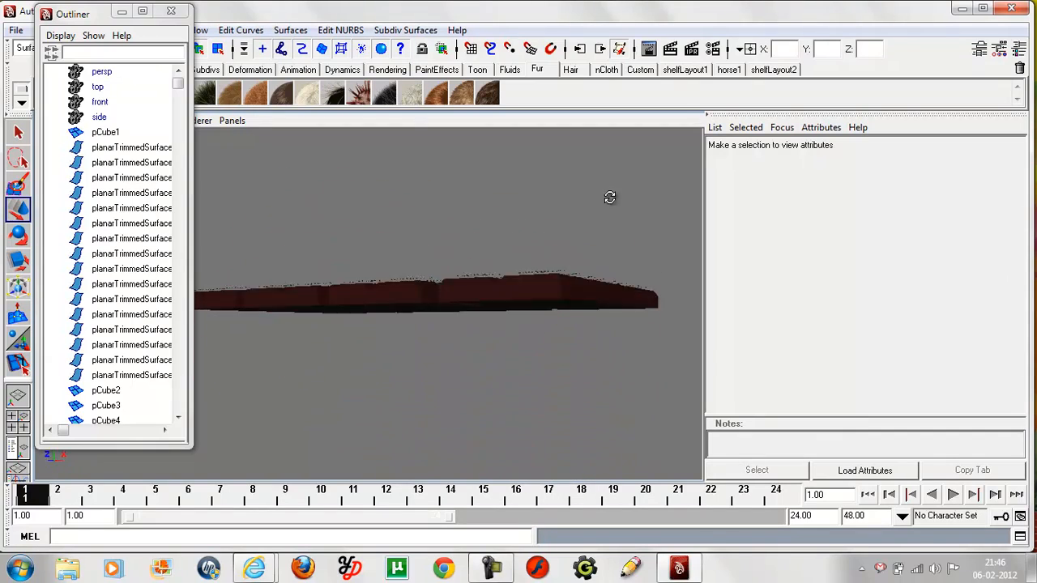
pyautogui.moveTo(609, 198); pyautogui.dragTo(642, 269)
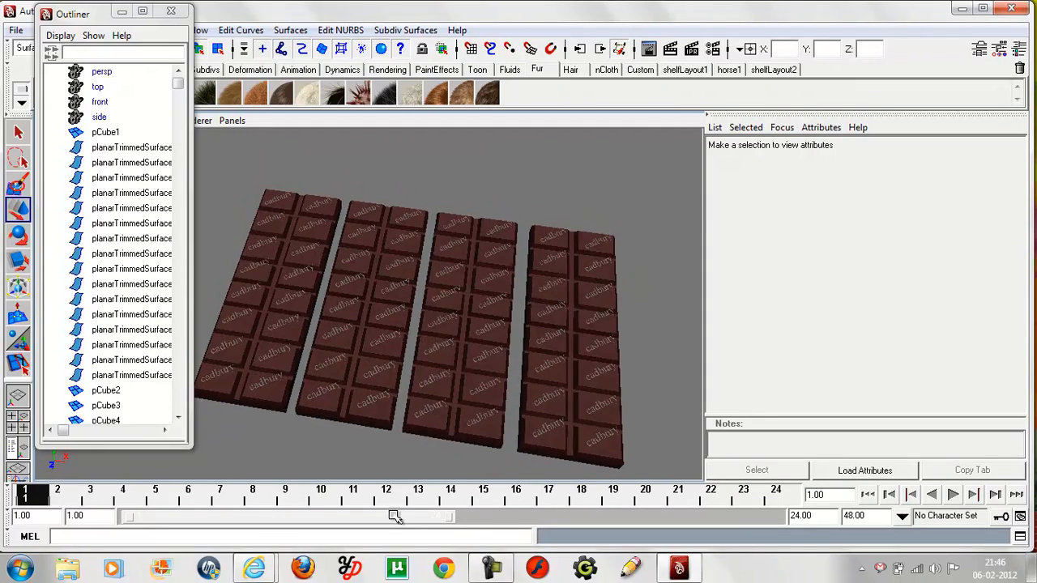
pyautogui.click(171, 9)
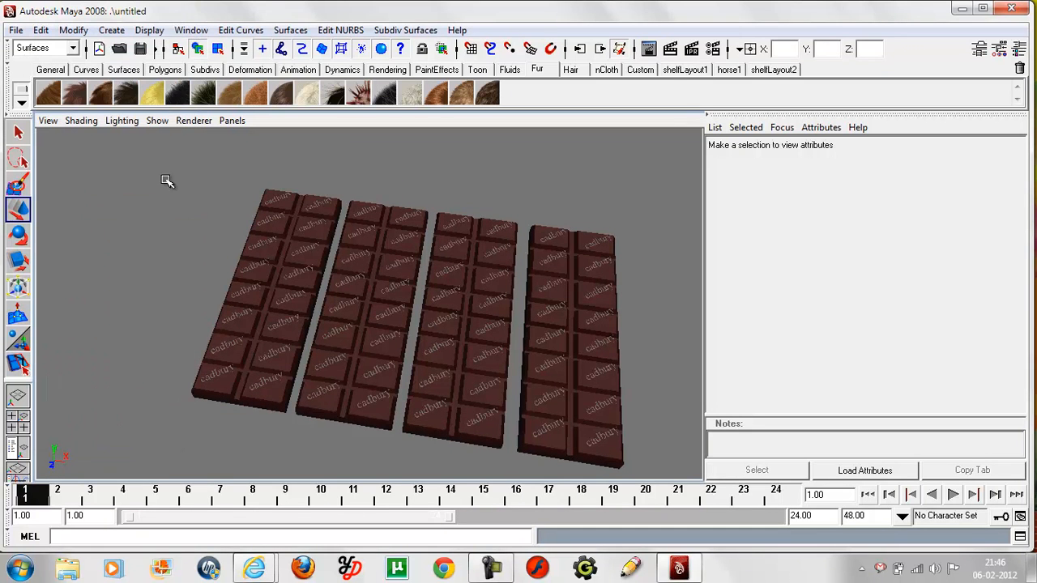
pyautogui.moveTo(166, 295)
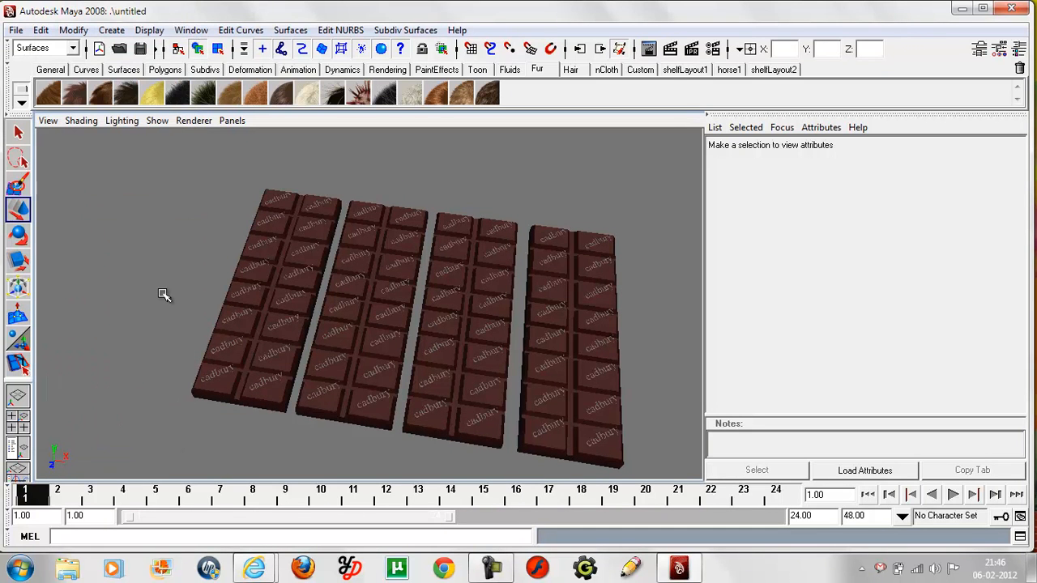